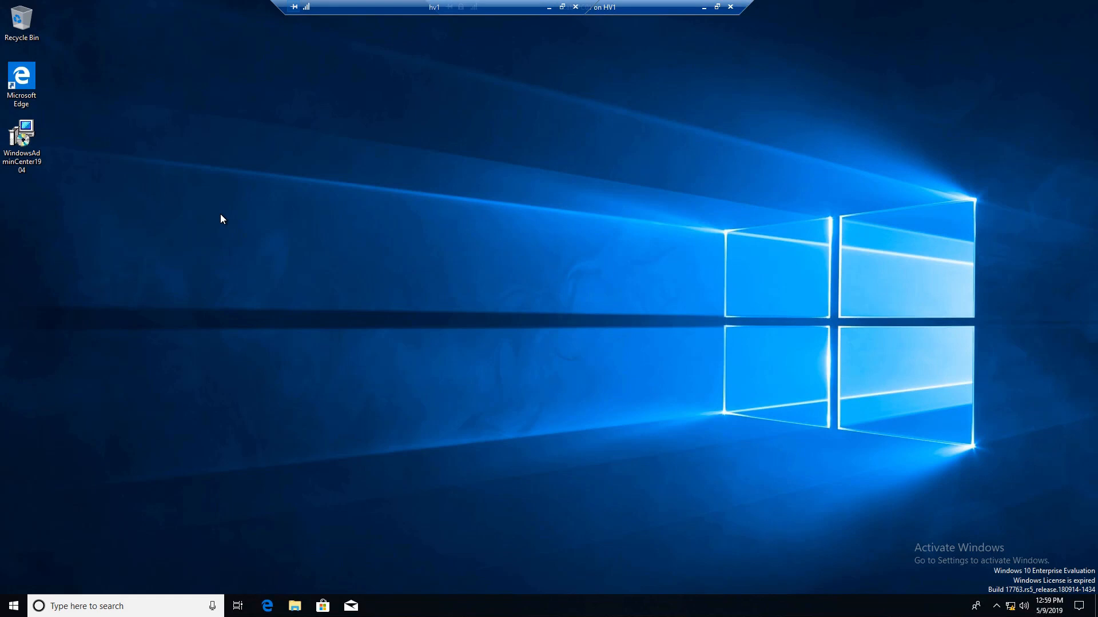
{"action": "mouse_move", "coordinate": [199, 219]}
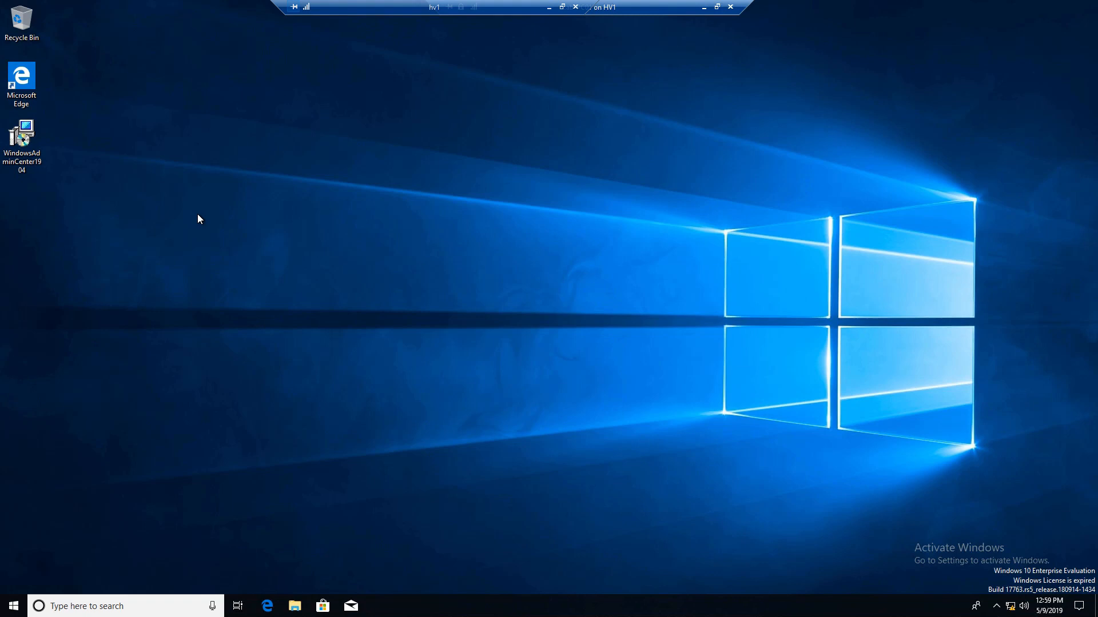
{"action": "mouse_move", "coordinate": [189, 221]}
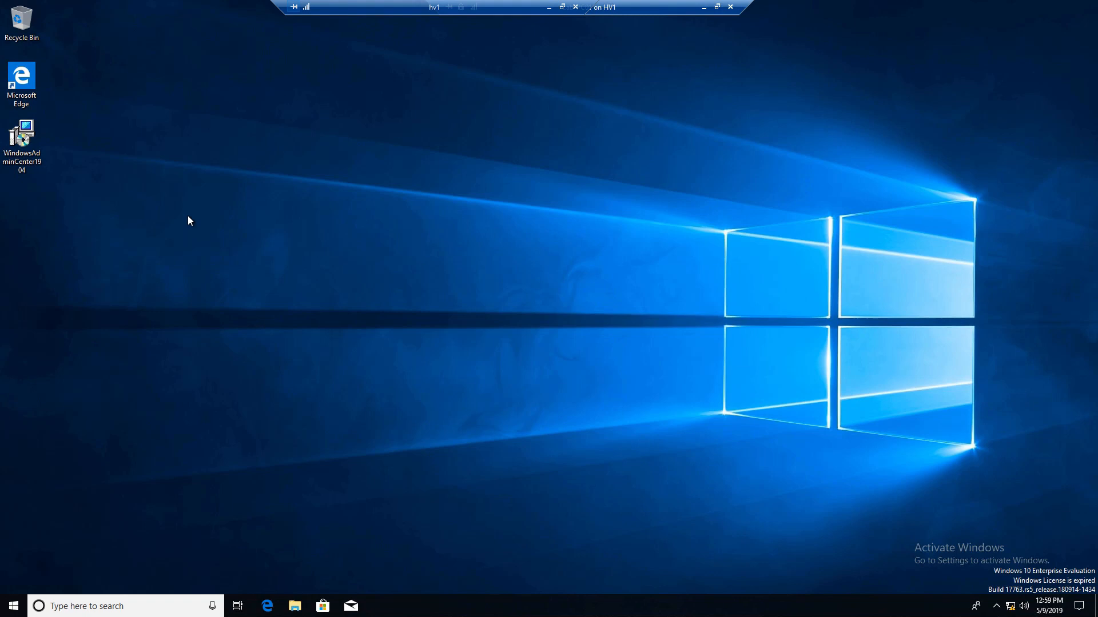
{"action": "mouse_move", "coordinate": [193, 226]}
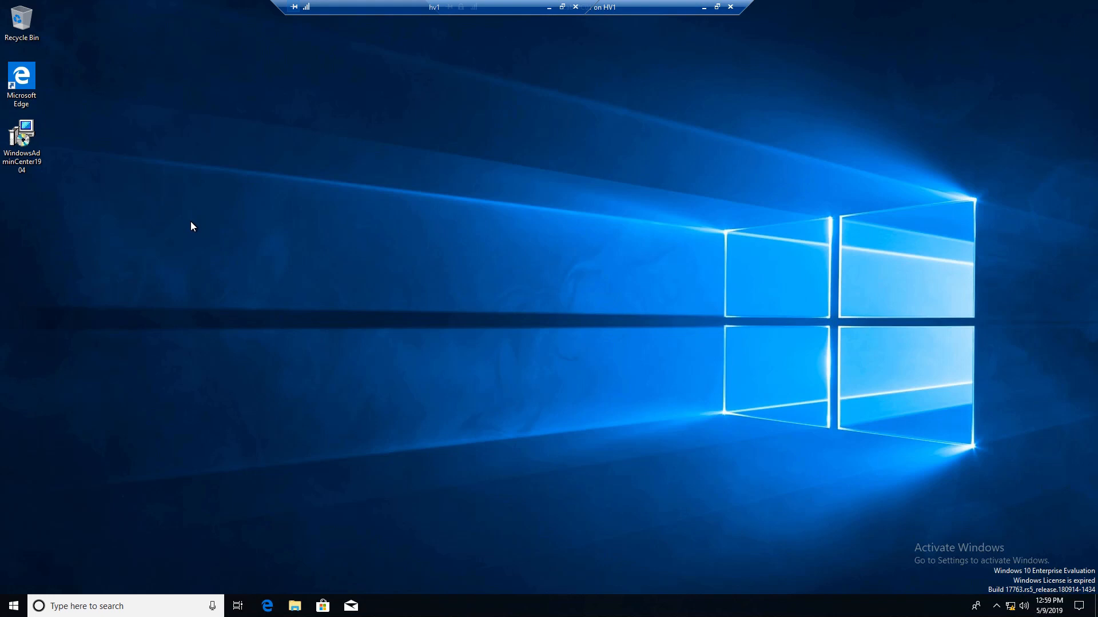
{"action": "mouse_move", "coordinate": [119, 175]}
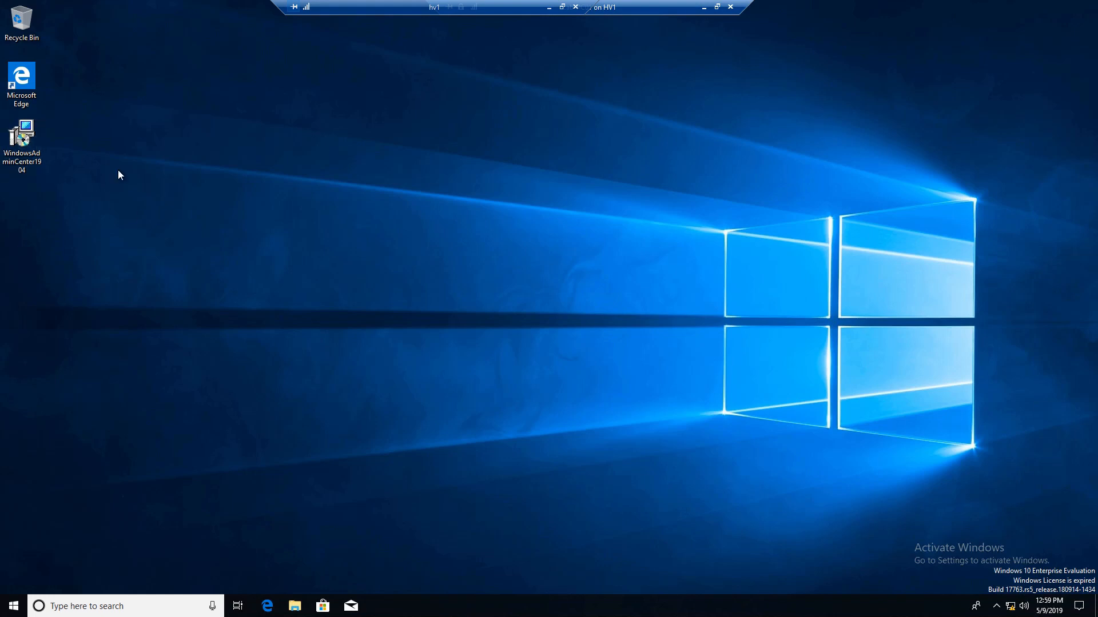
Launch the Windows Admin Center installer and proceed past the license and Microsoft Update pages.
{"action": "left_click", "coordinate": [21, 139]}
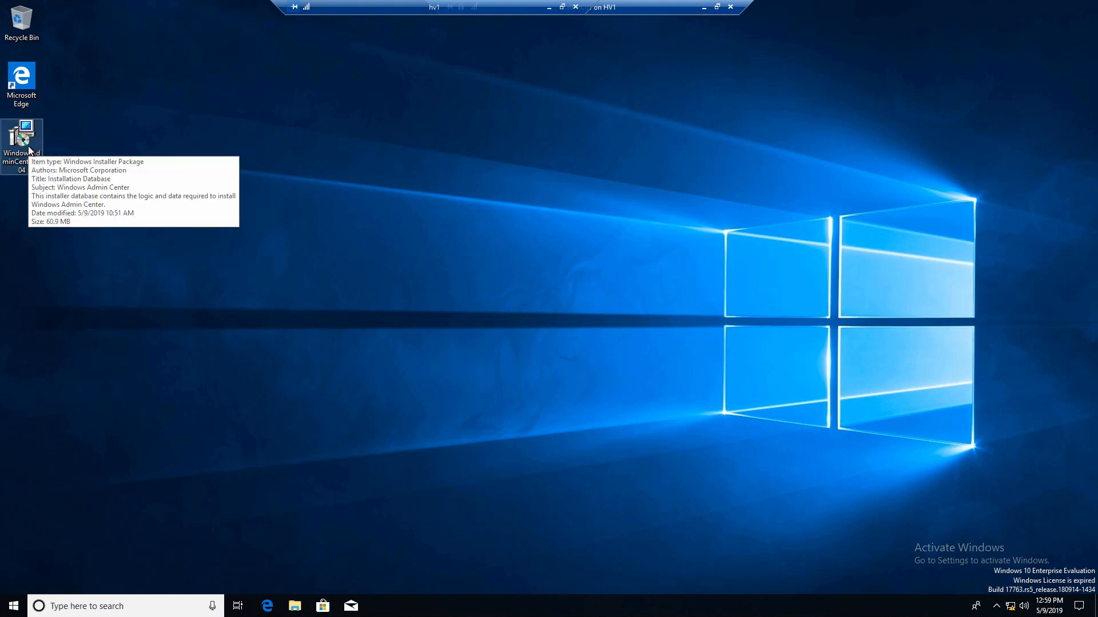
{"action": "double_click", "coordinate": [21, 136]}
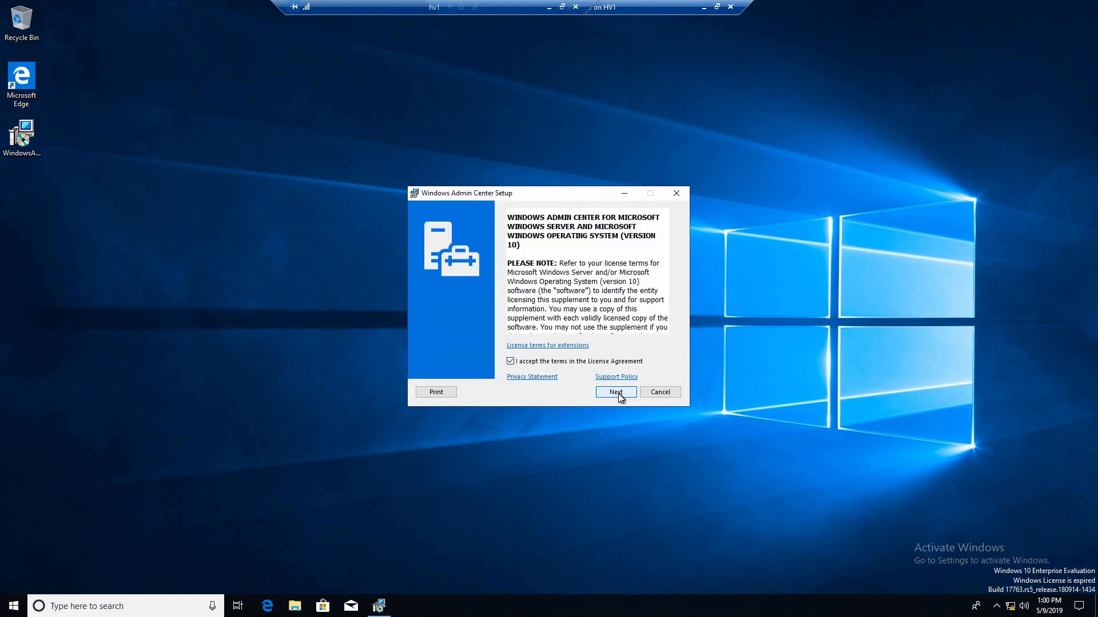
{"action": "left_click", "coordinate": [615, 391]}
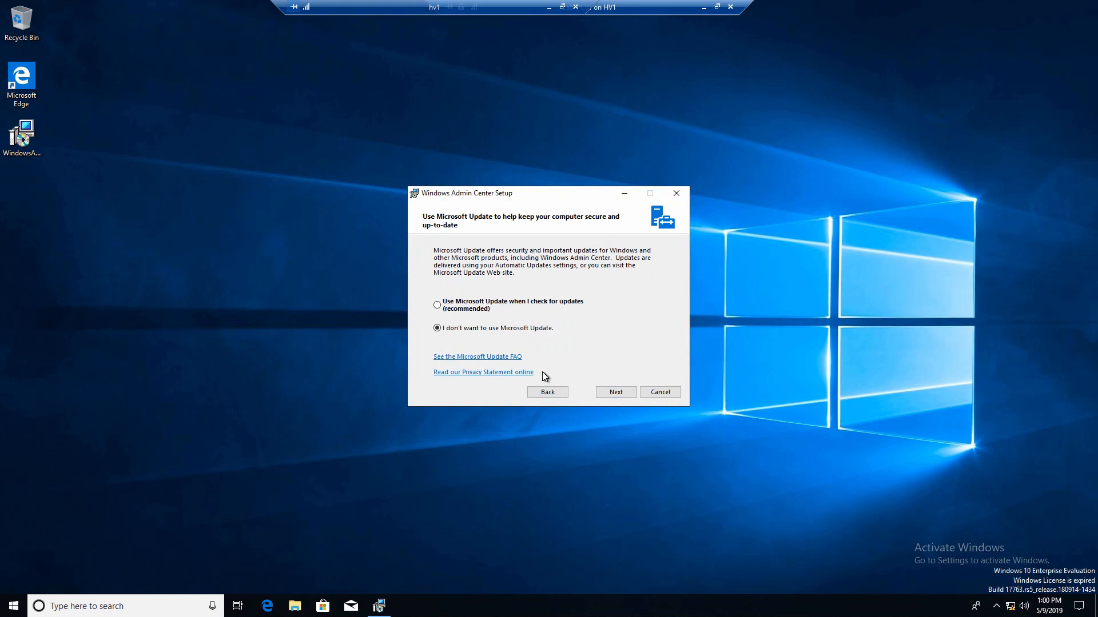
{"action": "left_click", "coordinate": [614, 391]}
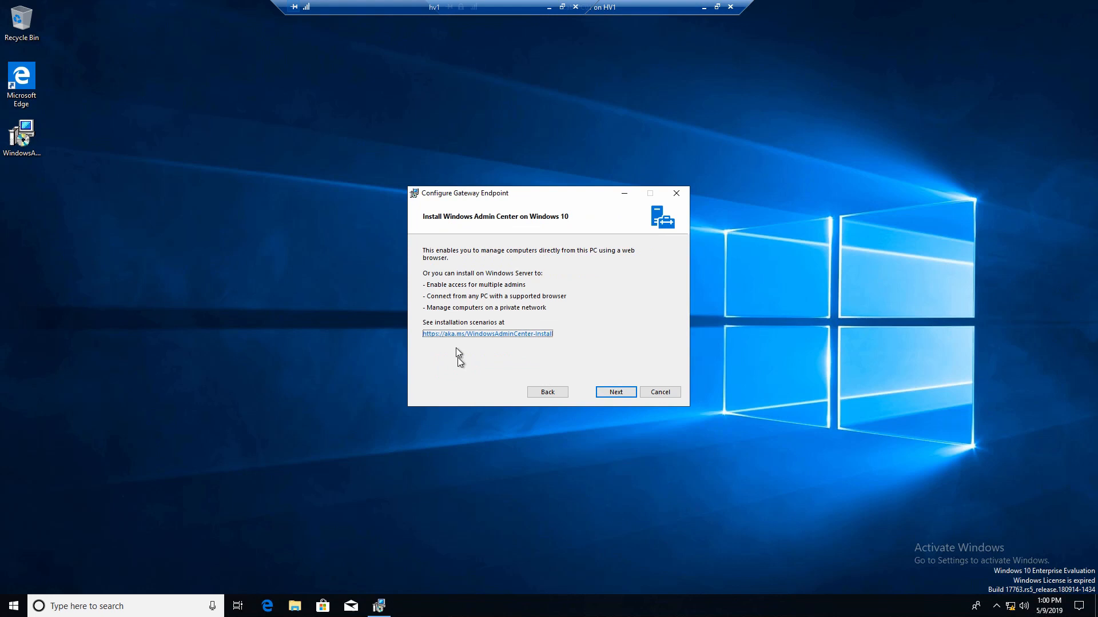
{"action": "left_click", "coordinate": [614, 391]}
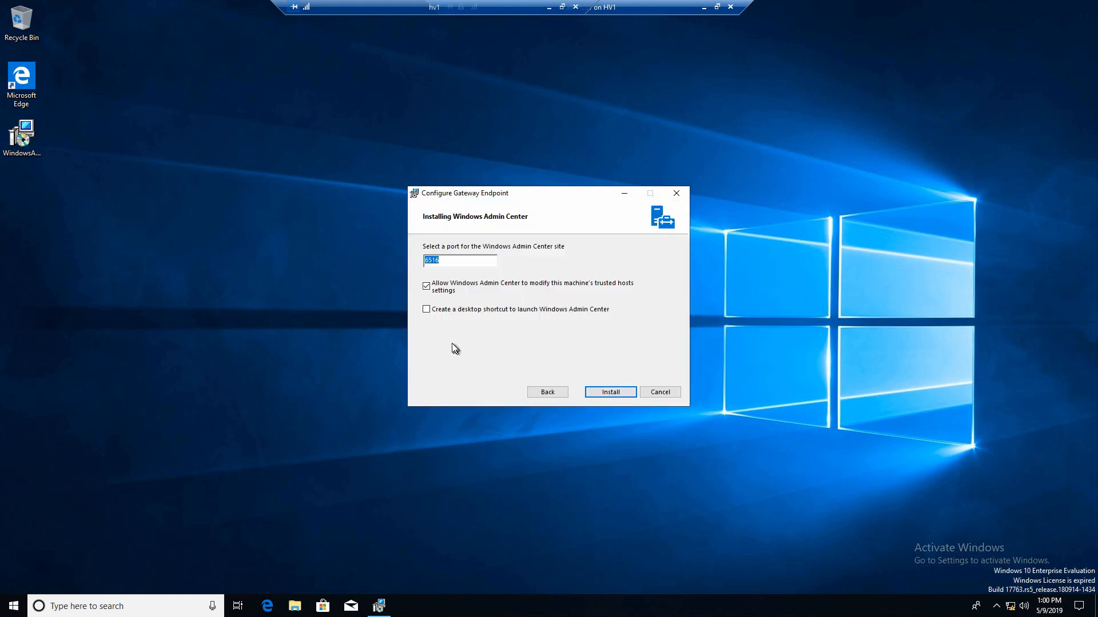
{"action": "mouse_move", "coordinate": [475, 272]}
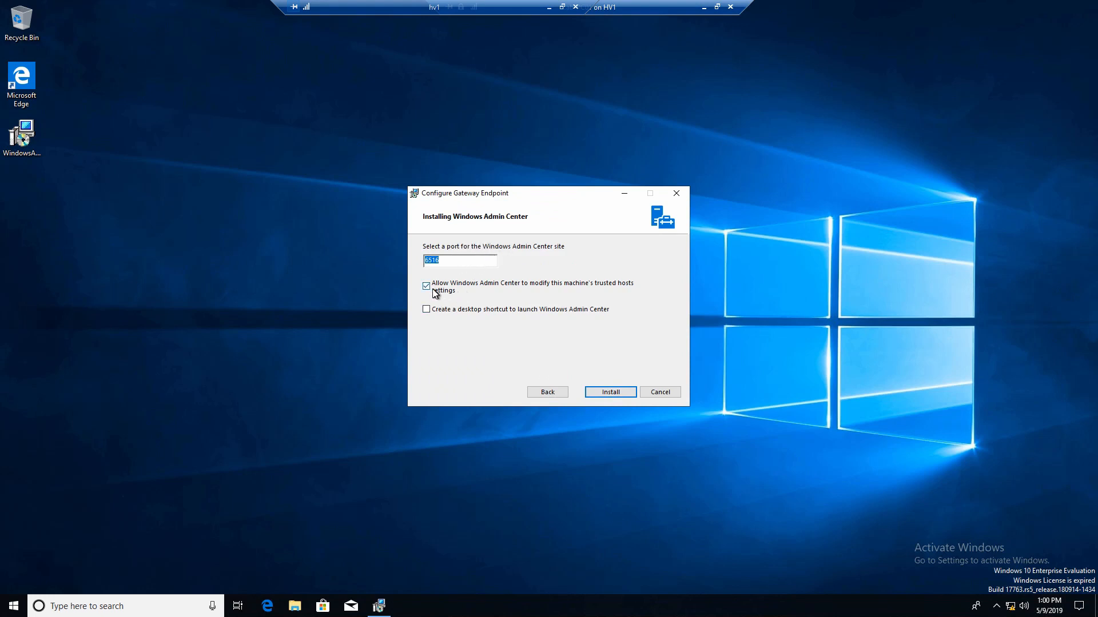
{"action": "mouse_move", "coordinate": [479, 293]}
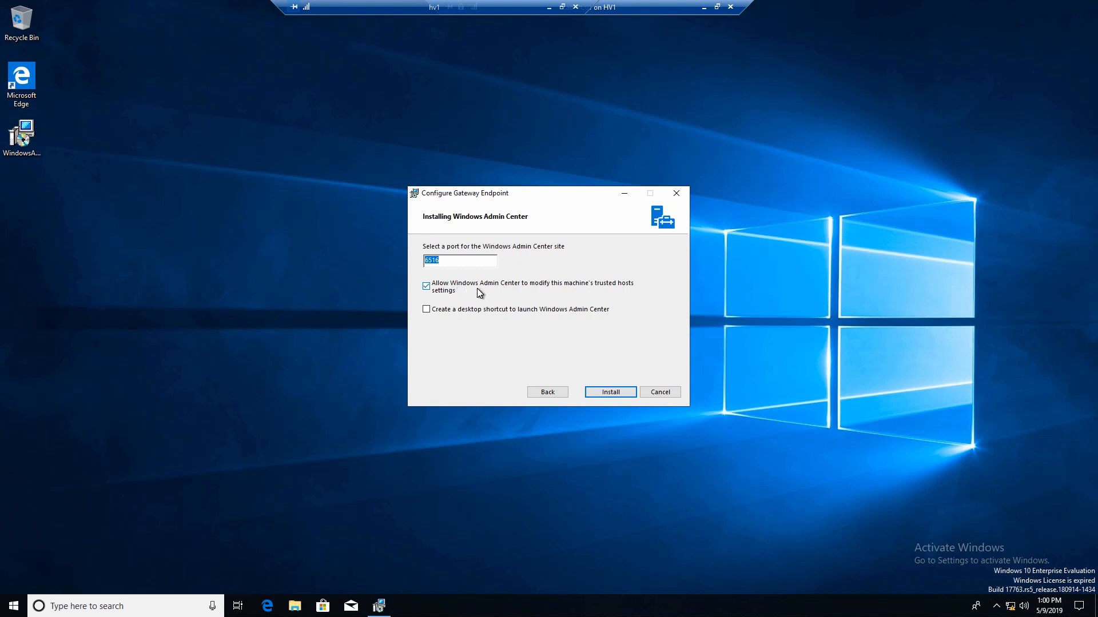
Install on port 6516 with a desktop shortcut created, then finish the setup.
{"action": "left_click", "coordinate": [425, 309]}
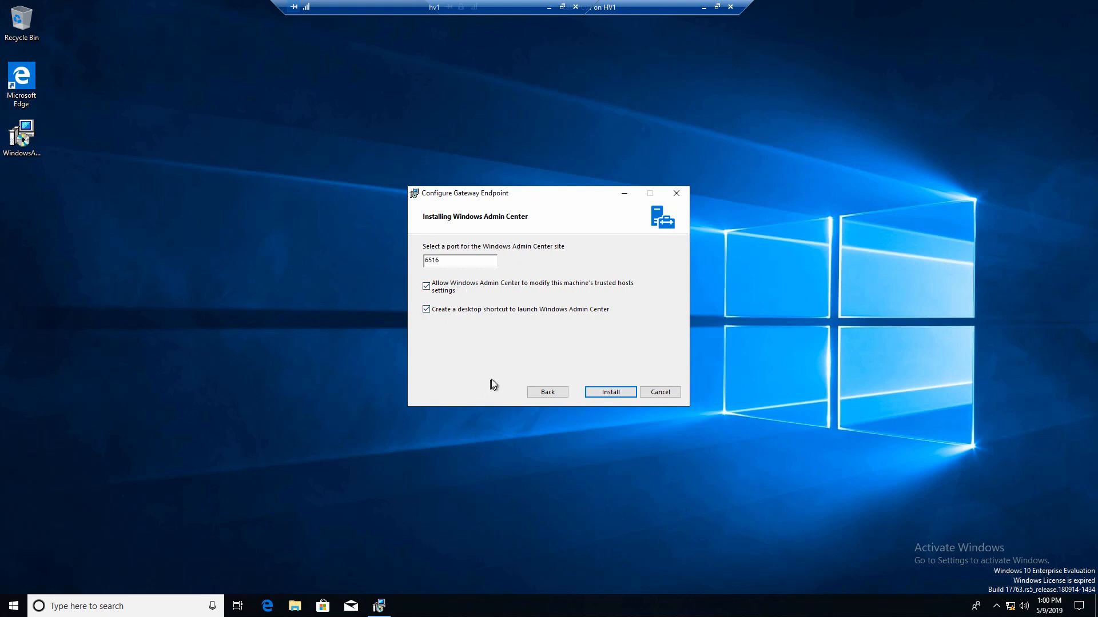
{"action": "mouse_move", "coordinate": [556, 388]}
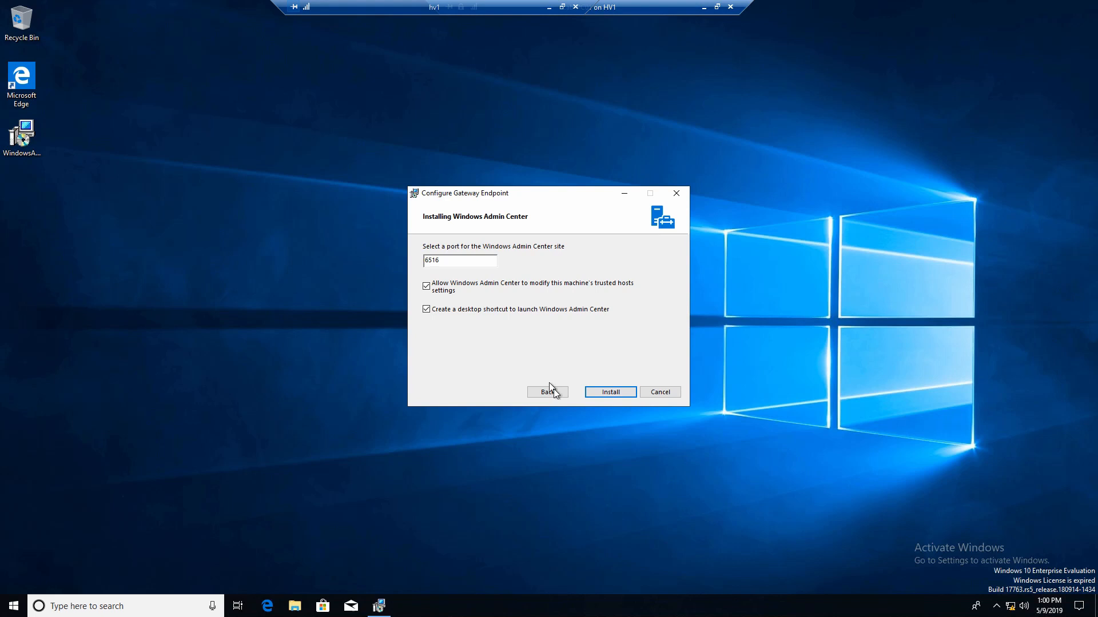
{"action": "left_click", "coordinate": [608, 391]}
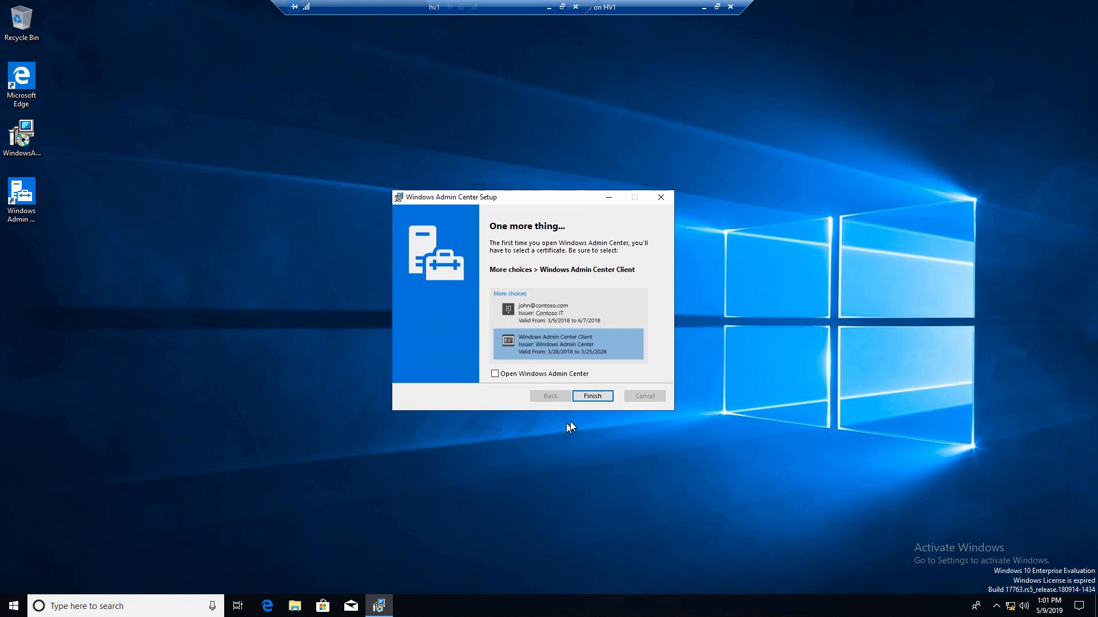
{"action": "left_click", "coordinate": [591, 396]}
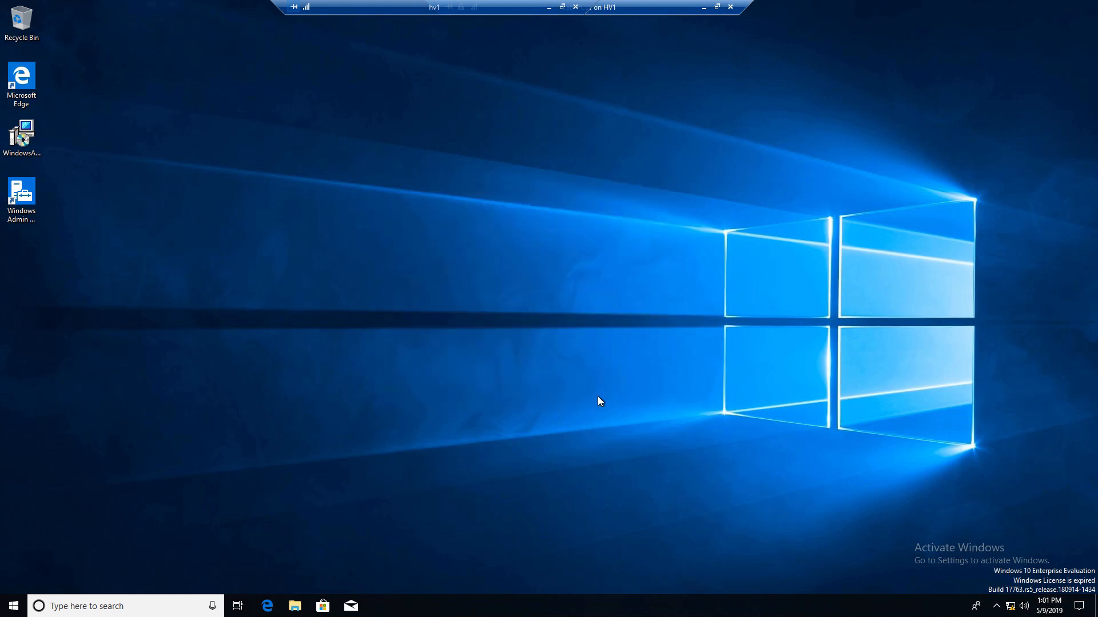
{"action": "mouse_move", "coordinate": [62, 217]}
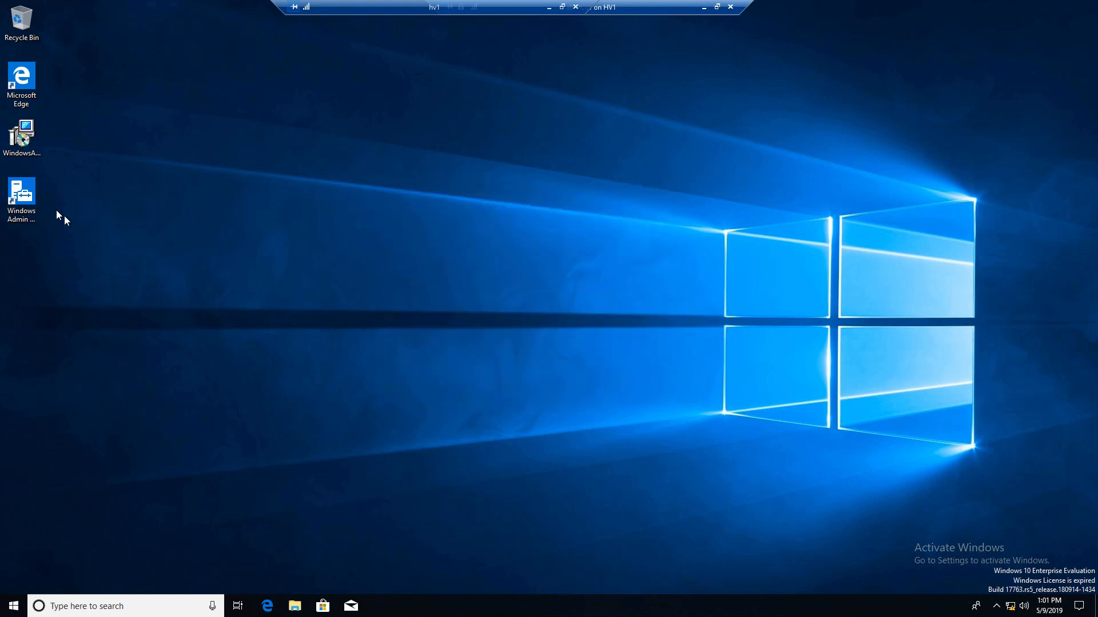
Launch Windows Admin Center from its new desktop shortcut.
{"action": "left_click", "coordinate": [20, 198]}
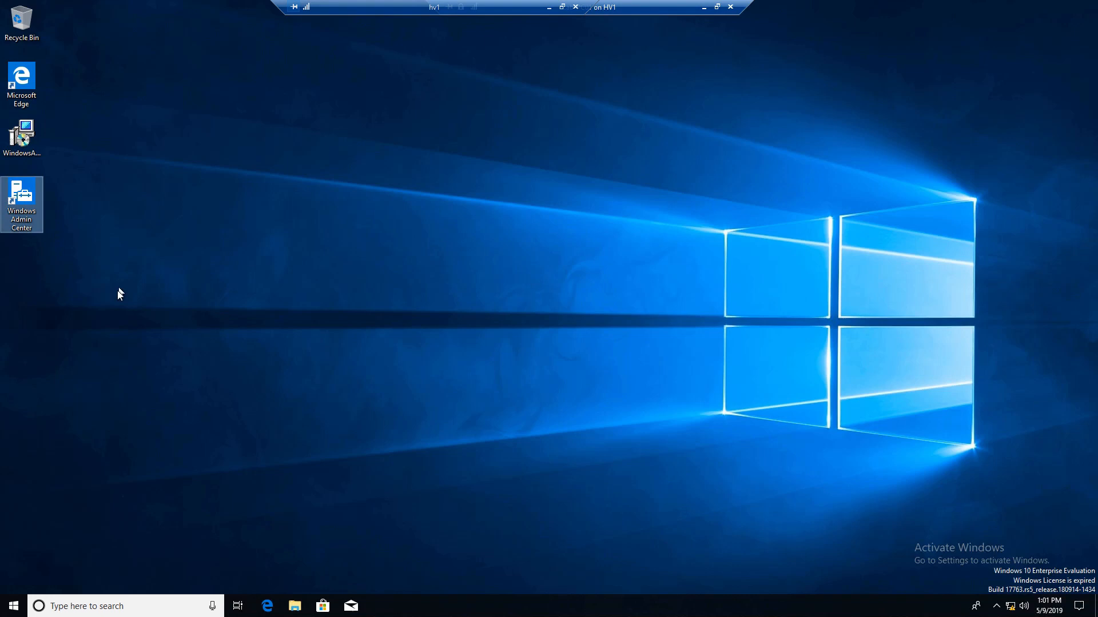
{"action": "left_click", "coordinate": [13, 606]}
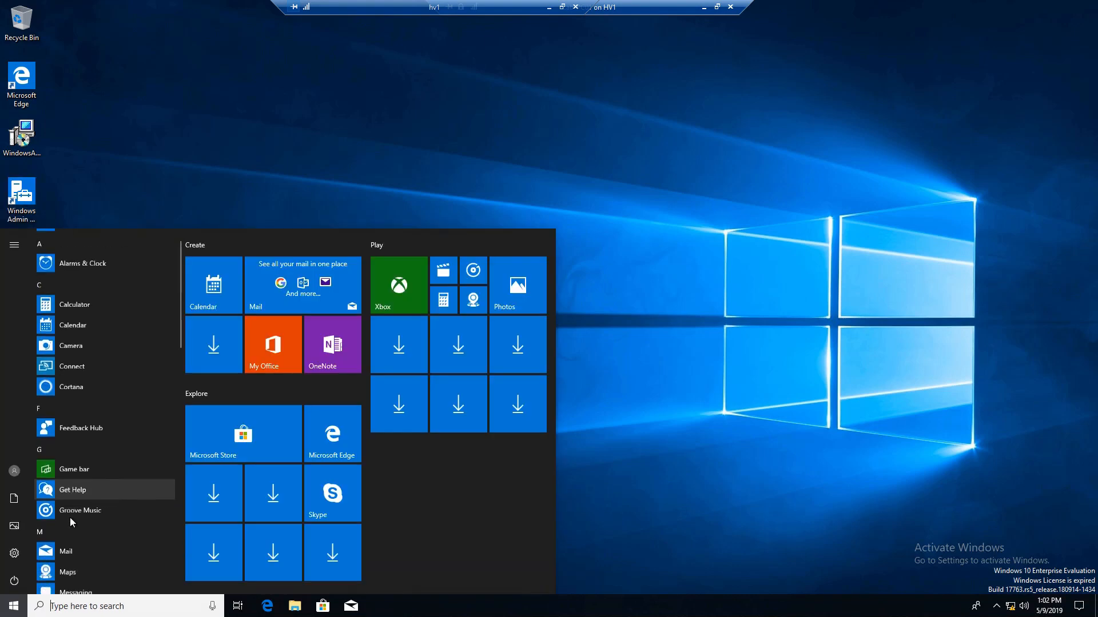
{"action": "scroll", "scroll_direction": "down", "scroll_amount": 3}
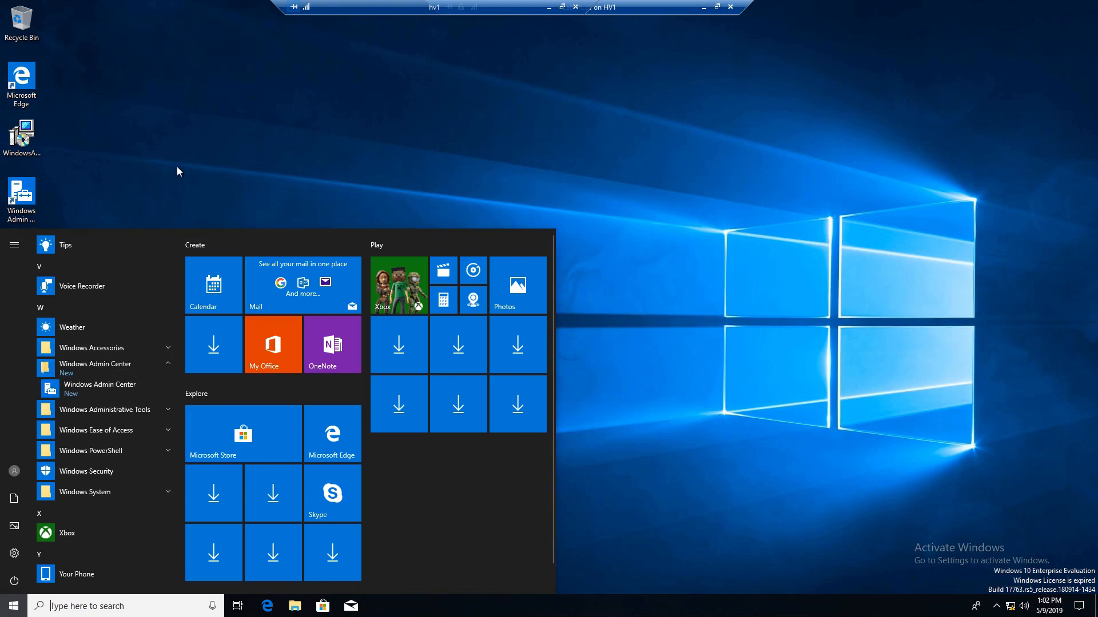
{"action": "left_click", "coordinate": [21, 203]}
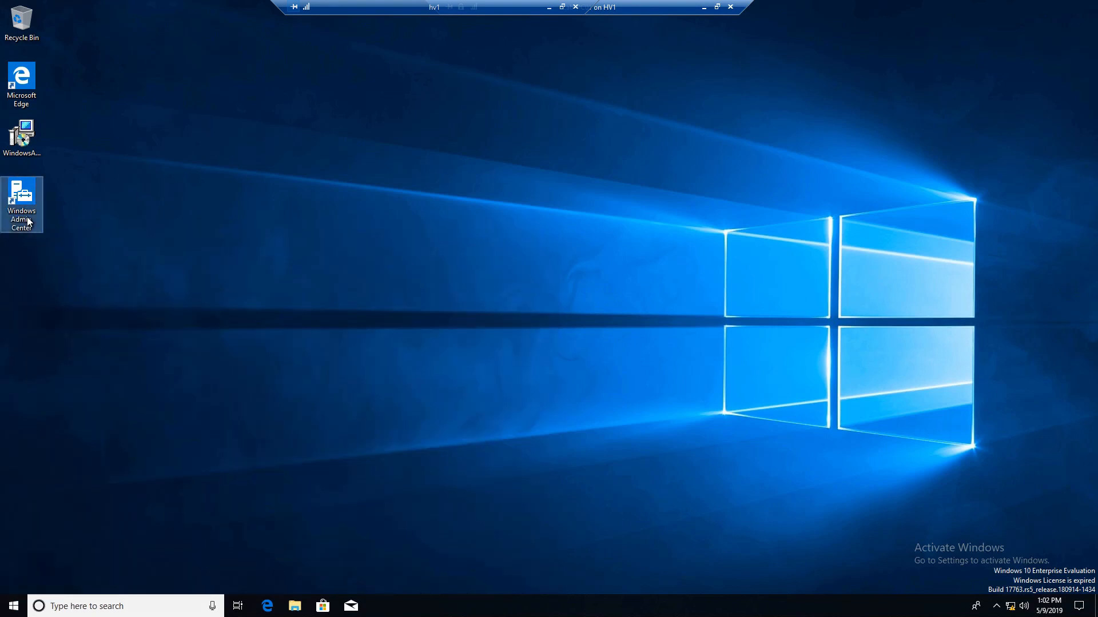
{"action": "double_click", "coordinate": [20, 204]}
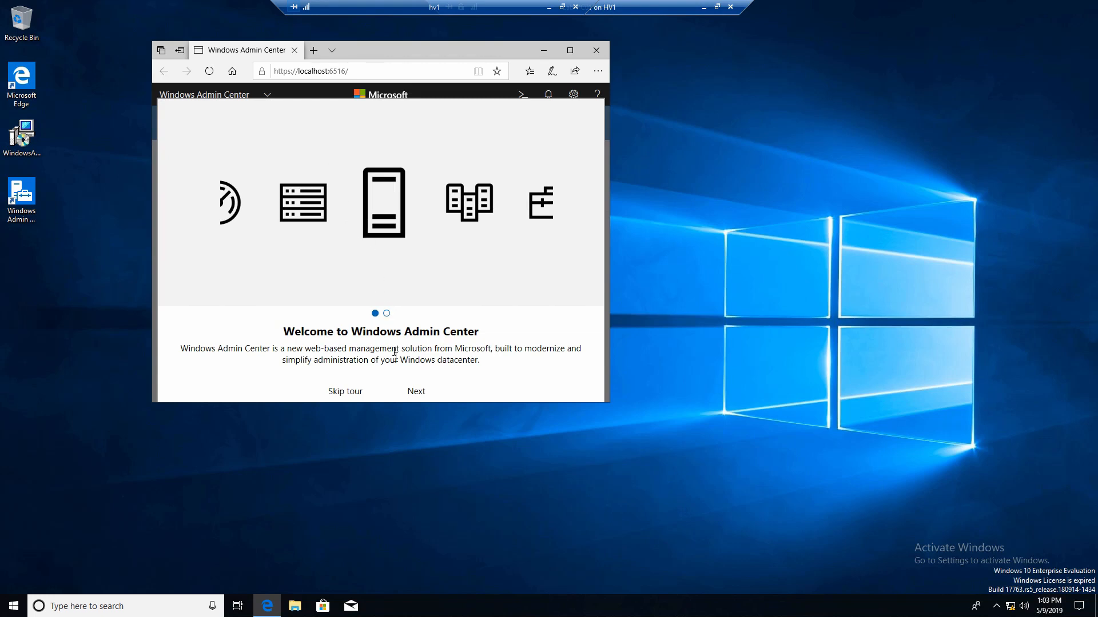
Finish the welcome tour and maximize the window on the All connections list.
{"action": "left_click", "coordinate": [415, 391]}
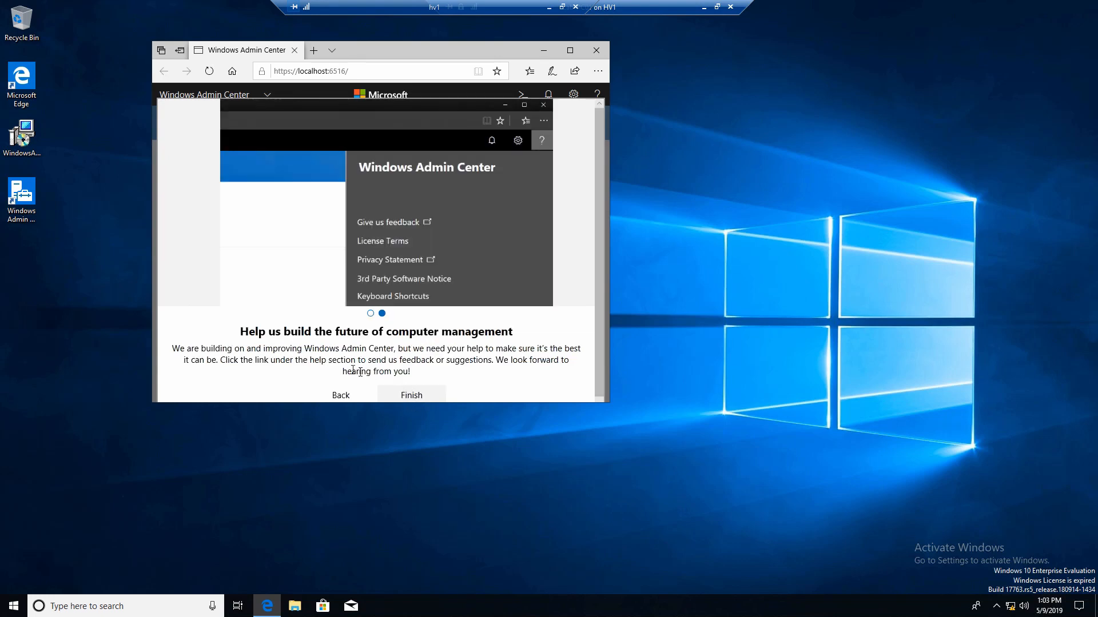
{"action": "left_click", "coordinate": [410, 395]}
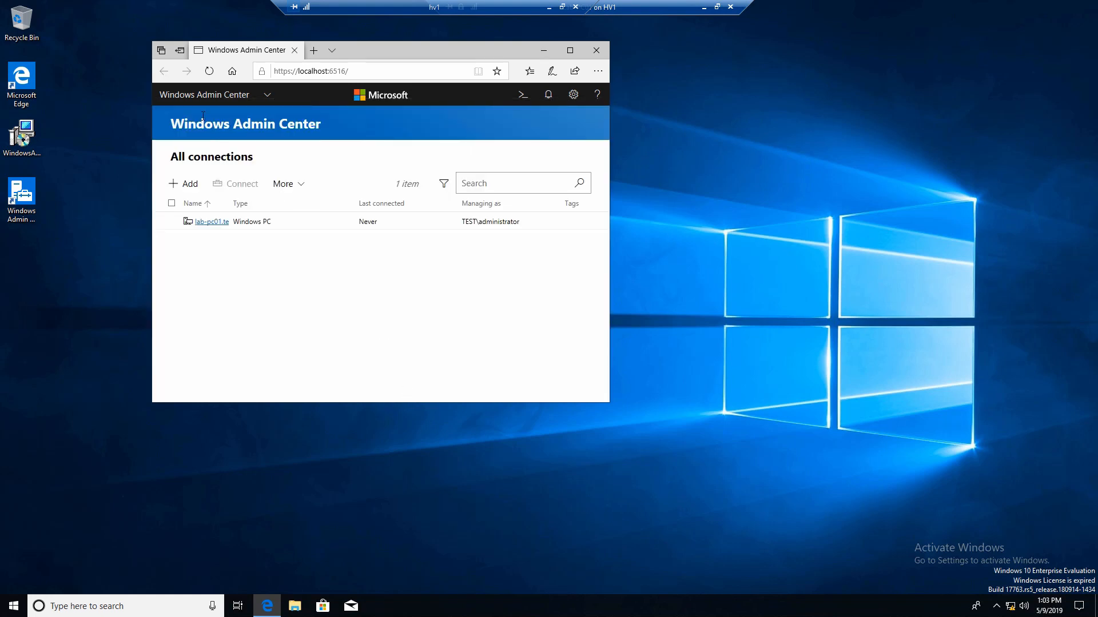
{"action": "mouse_move", "coordinate": [373, 55]}
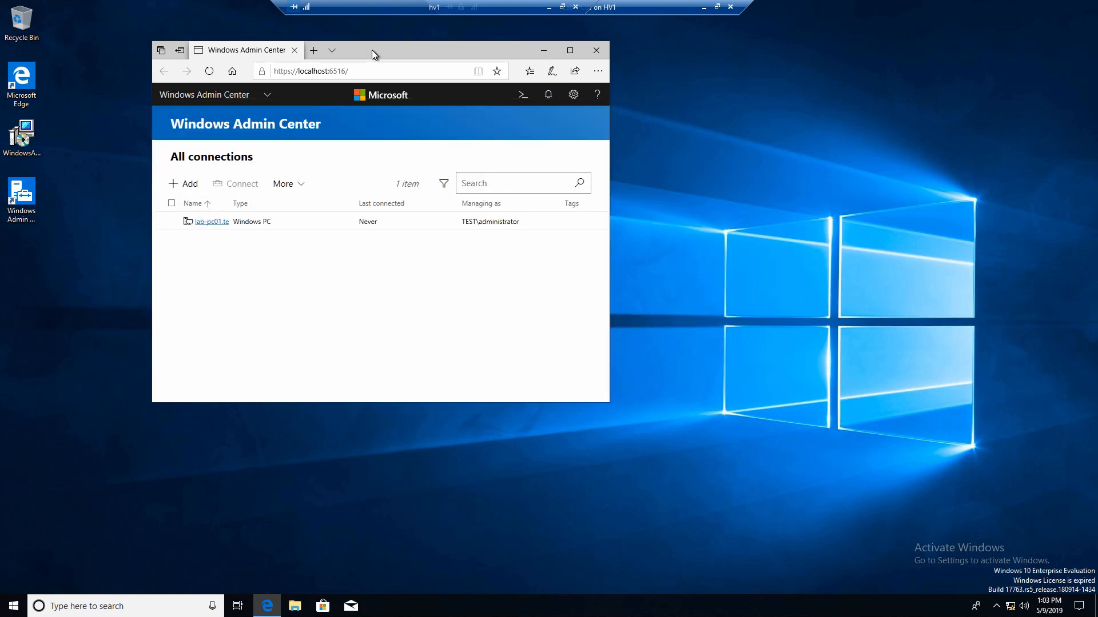
{"action": "left_click", "coordinate": [568, 49]}
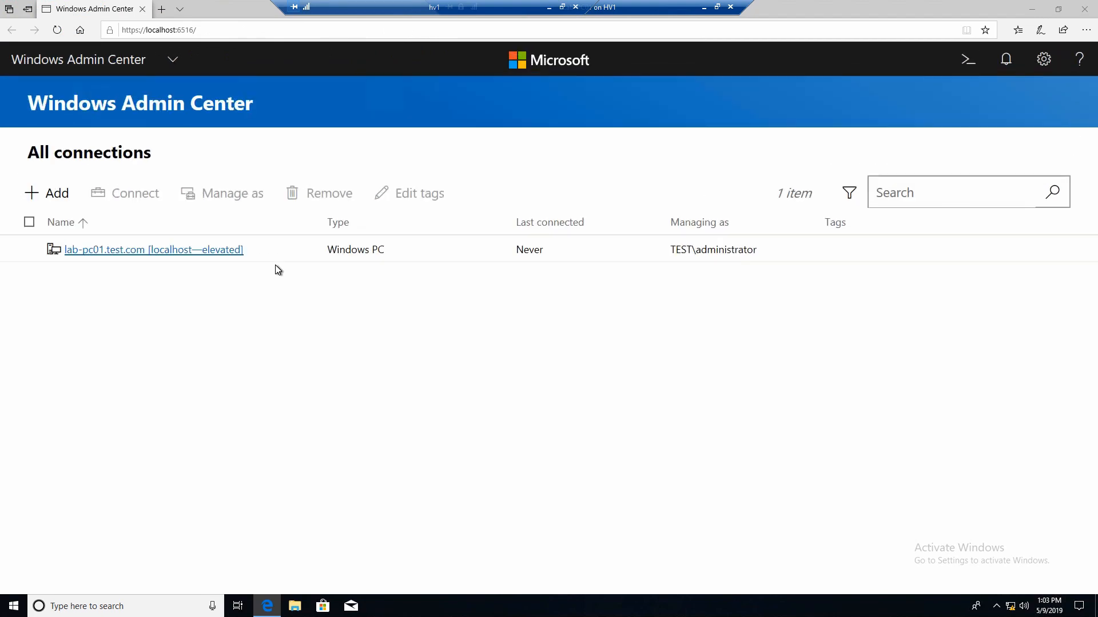
{"action": "mouse_move", "coordinate": [210, 279]}
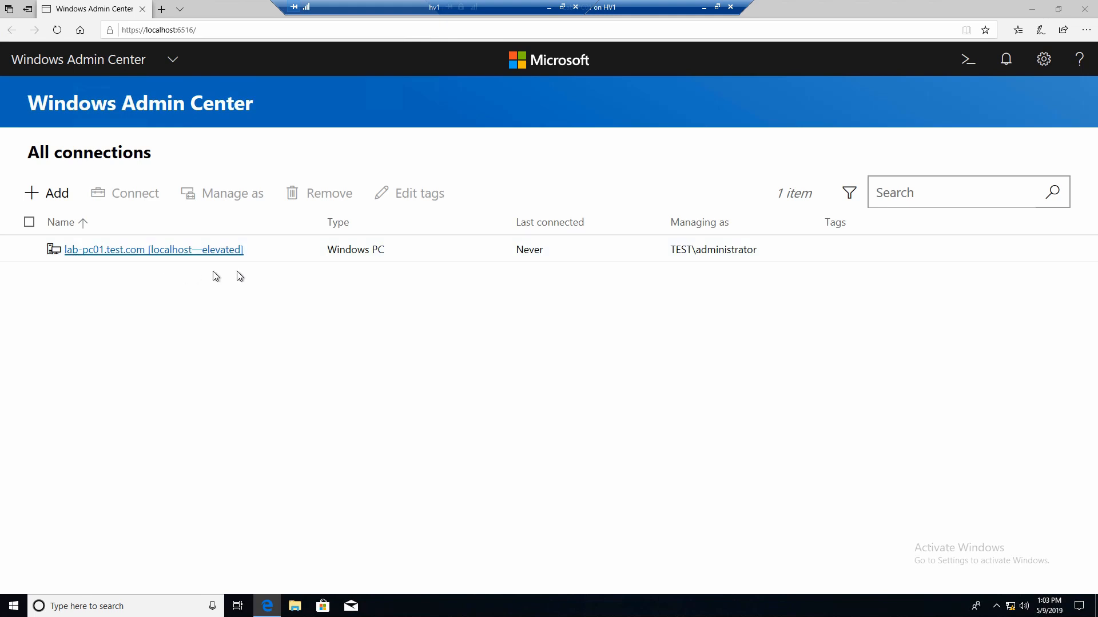
{"action": "mouse_move", "coordinate": [284, 281]}
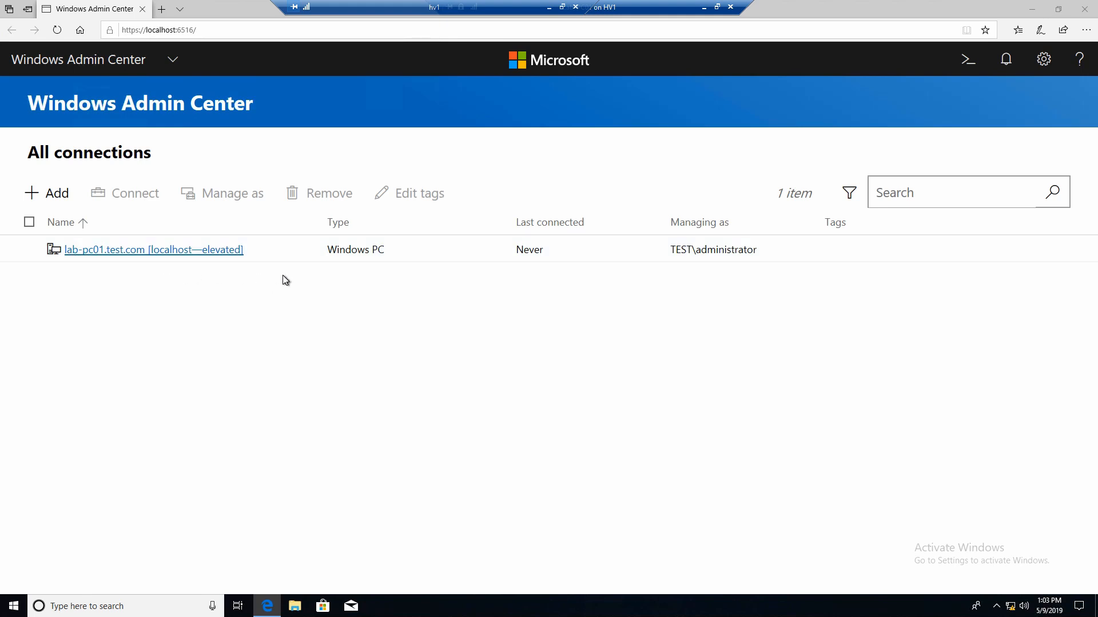
{"action": "mouse_move", "coordinate": [204, 242]}
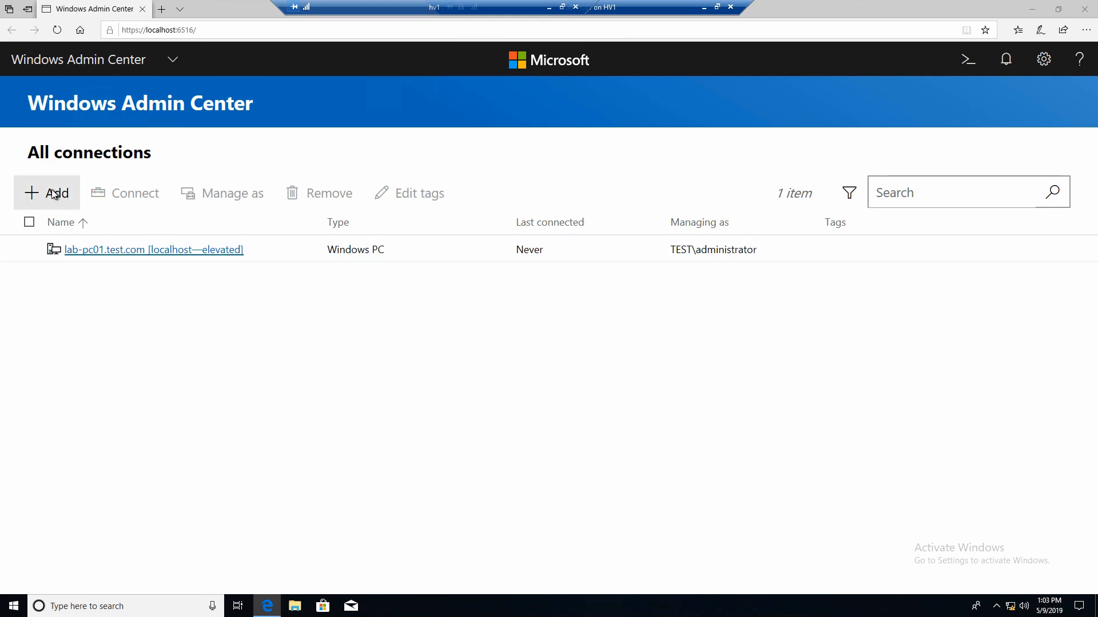
Start adding a new connection to reach the connection type choice.
{"action": "left_click", "coordinate": [46, 192]}
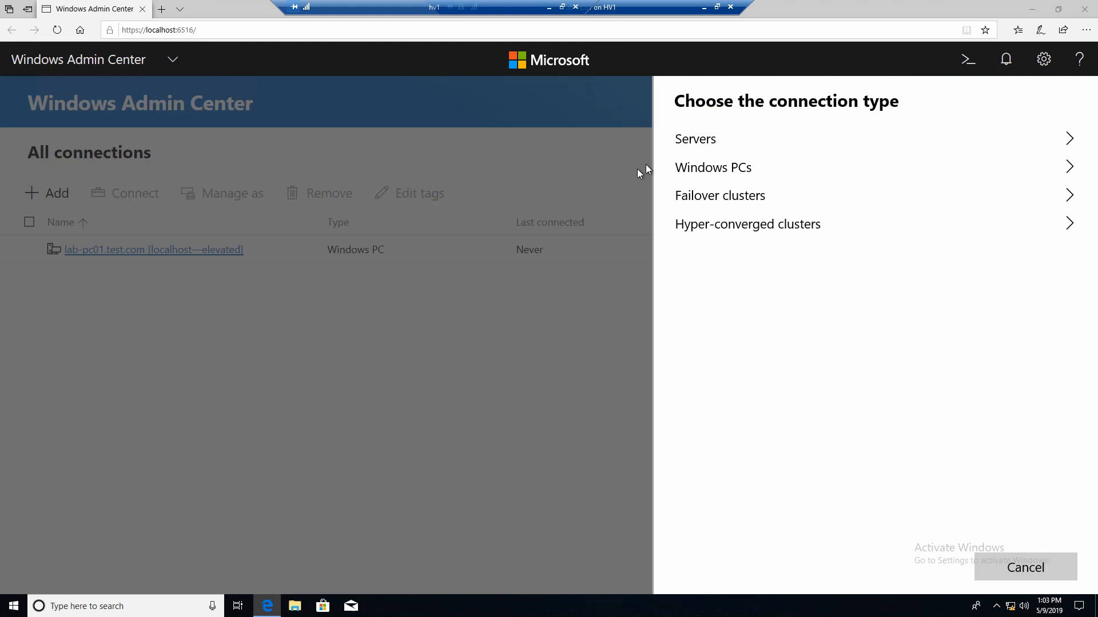
{"action": "mouse_move", "coordinate": [717, 154]}
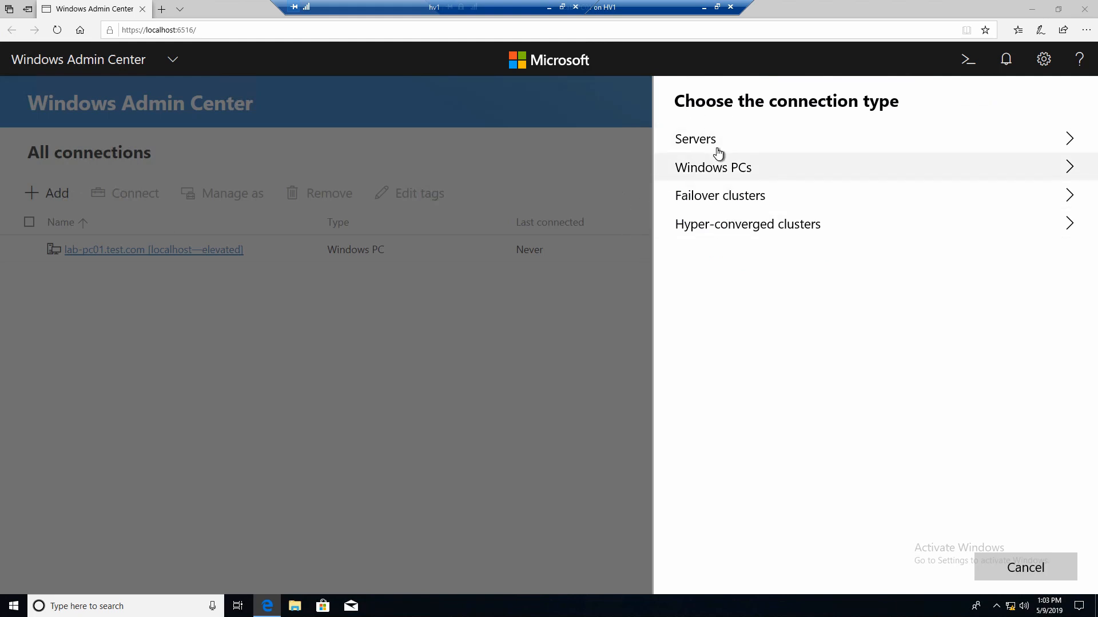
{"action": "mouse_move", "coordinate": [759, 150]}
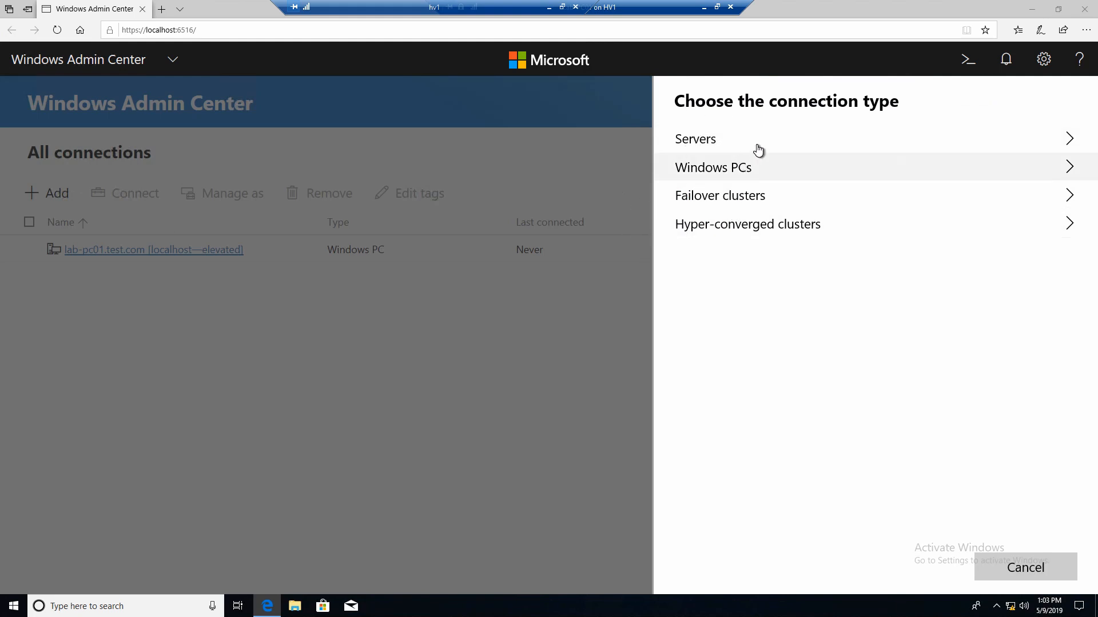
{"action": "mouse_move", "coordinate": [696, 138]}
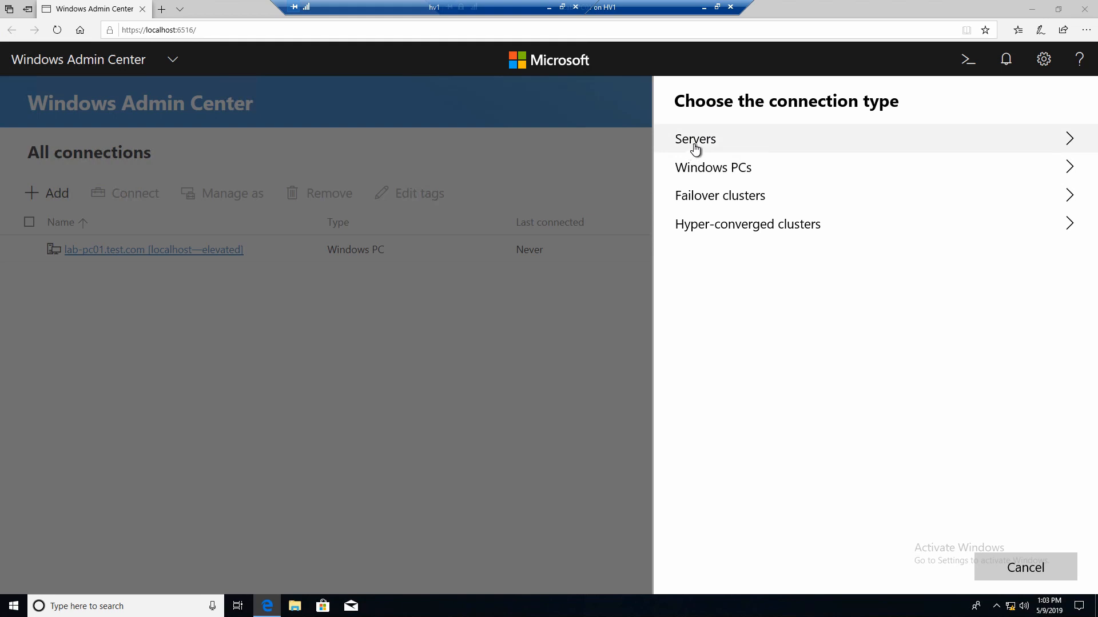
Search Active Directory for lab-DC* servers and add both found domain controllers as connections.
{"action": "left_click", "coordinate": [695, 138]}
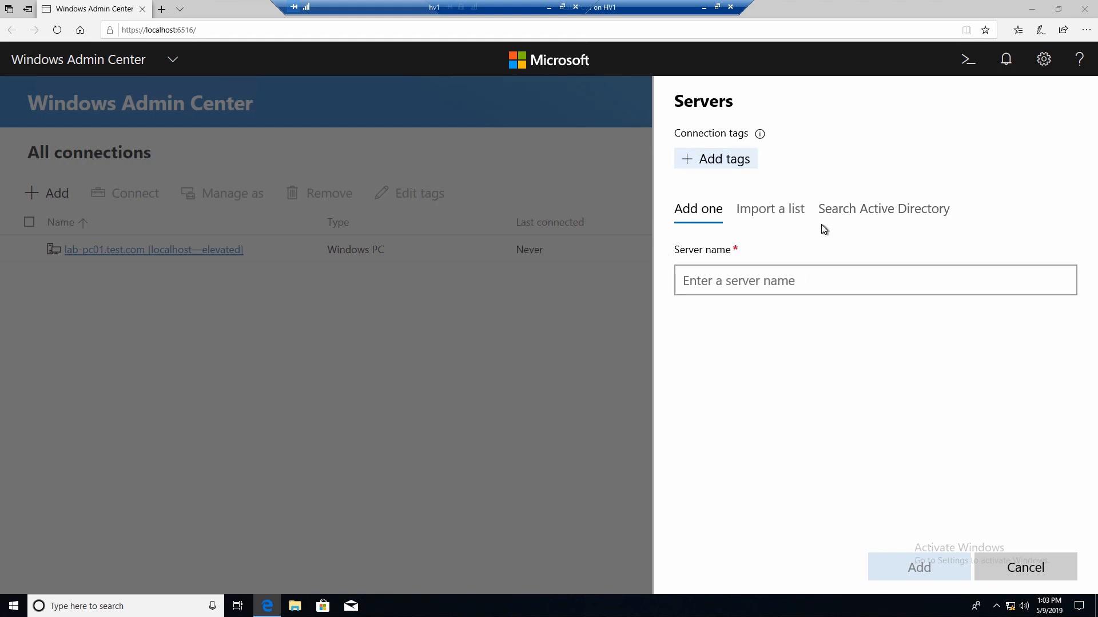
{"action": "mouse_move", "coordinate": [843, 227]}
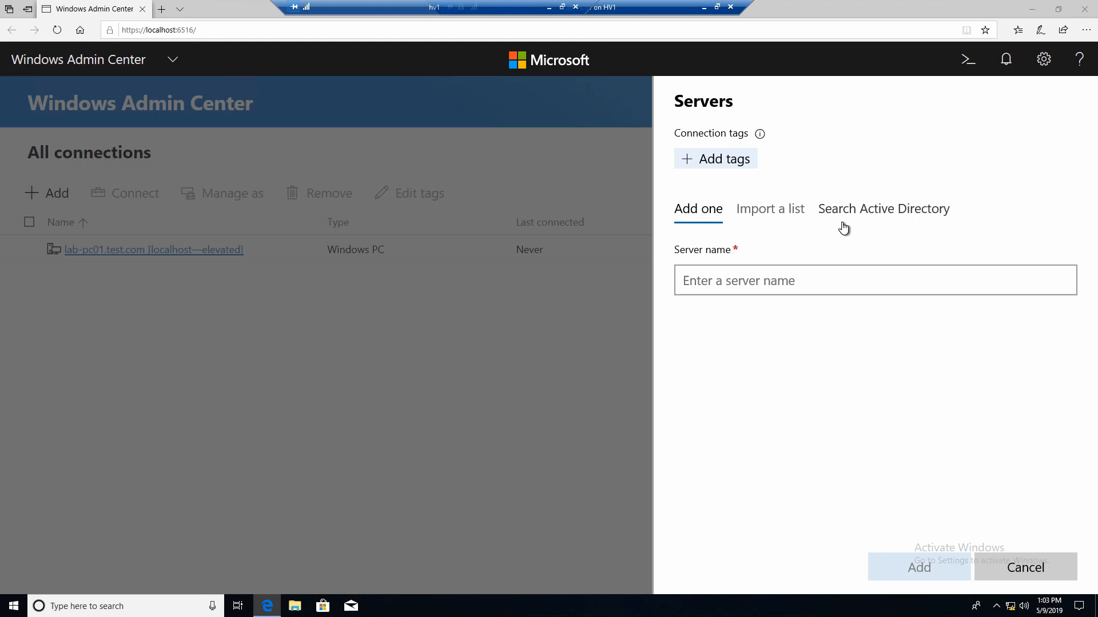
{"action": "mouse_move", "coordinate": [858, 212]}
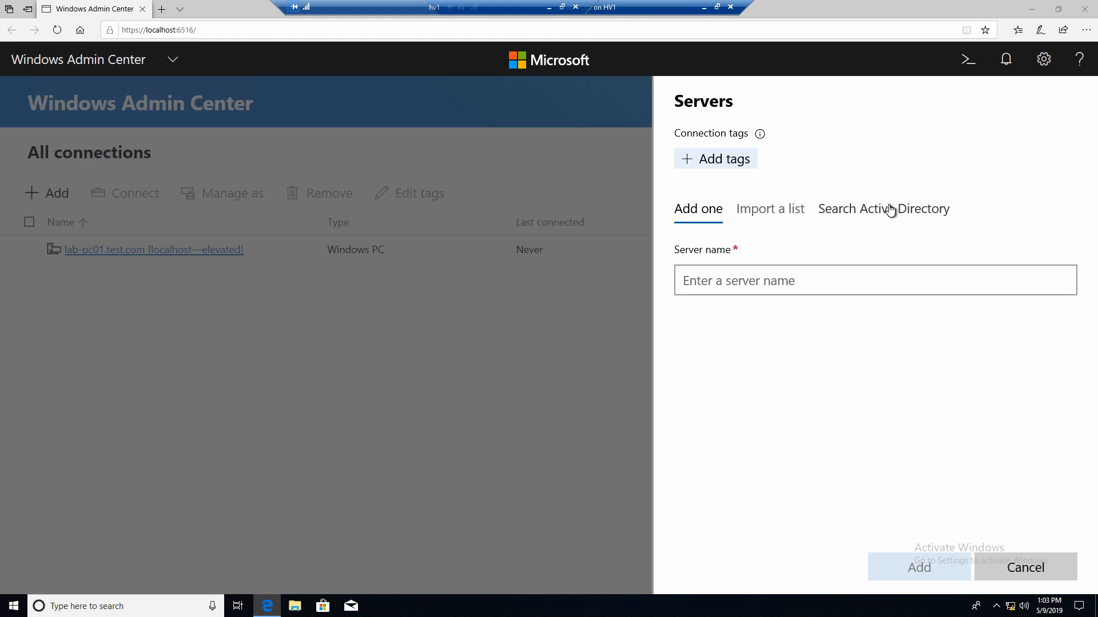
{"action": "left_click", "coordinate": [884, 209]}
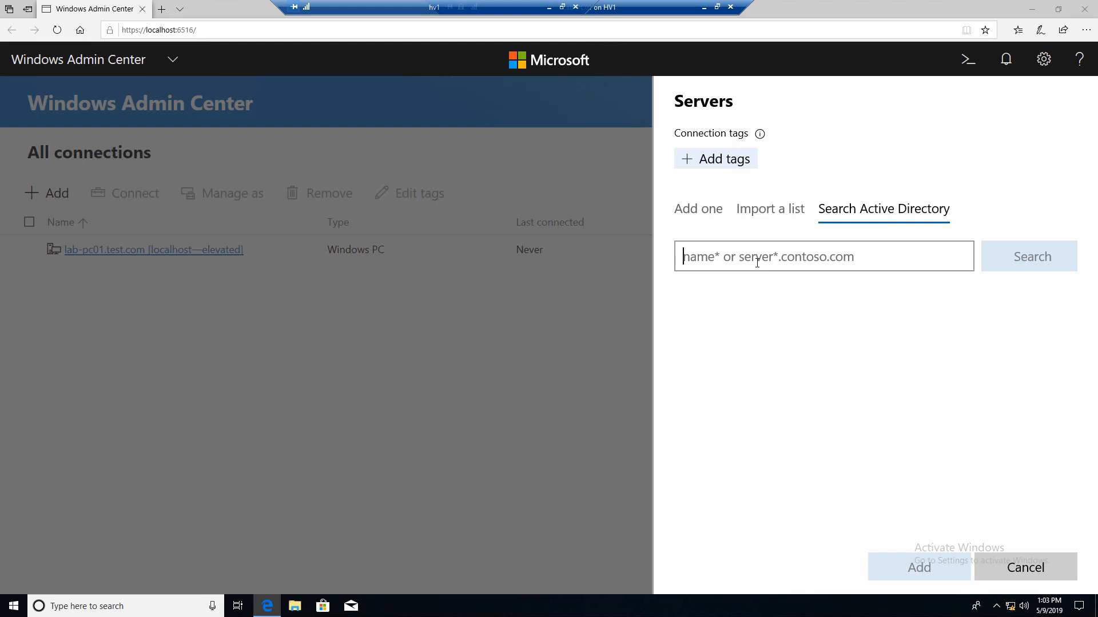
{"action": "type", "text": "lab-DC"}
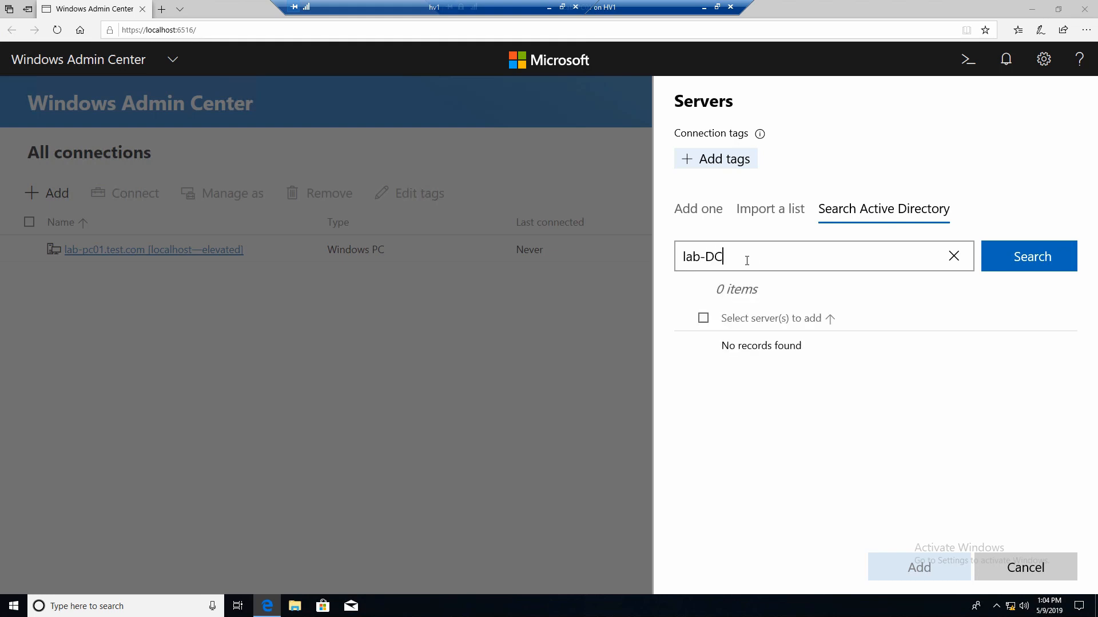
{"action": "left_click", "coordinate": [1028, 256]}
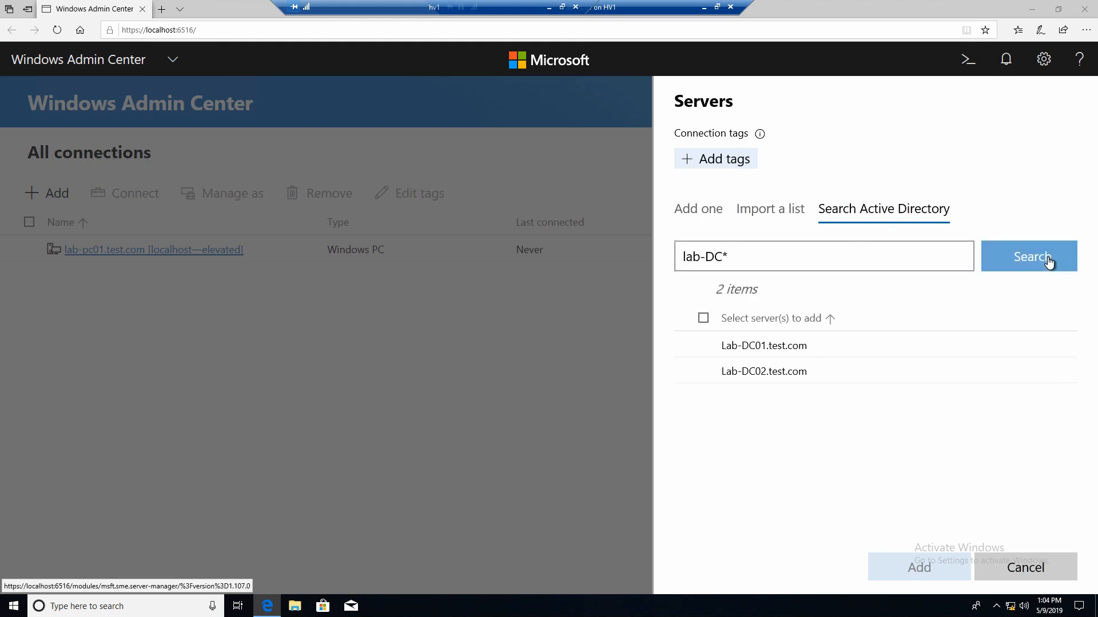
{"action": "mouse_move", "coordinate": [766, 260]}
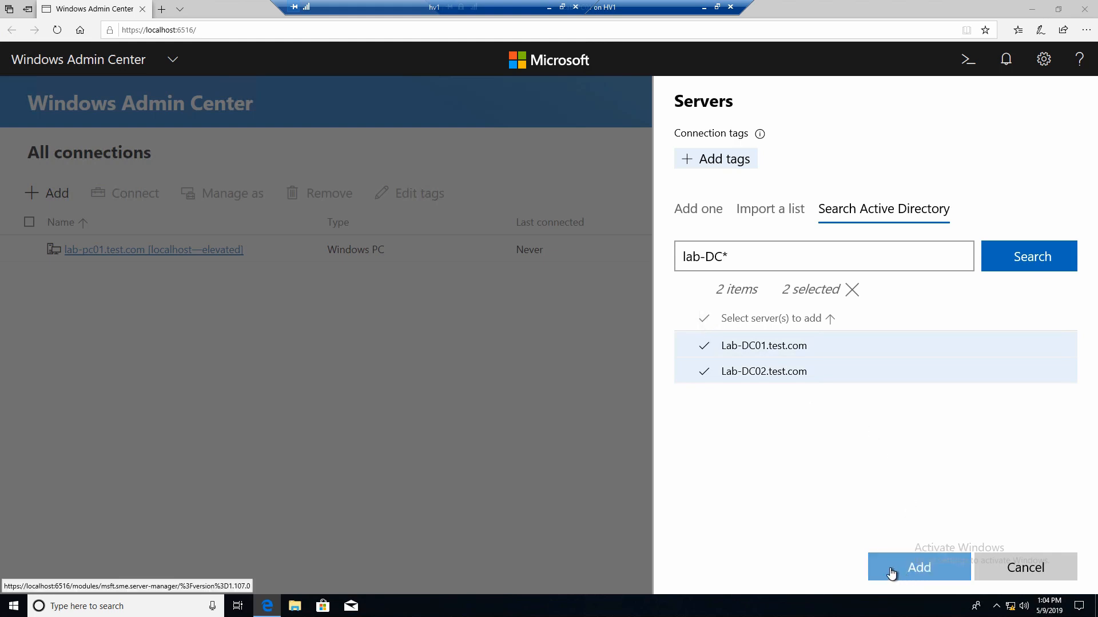
{"action": "left_click", "coordinate": [918, 567]}
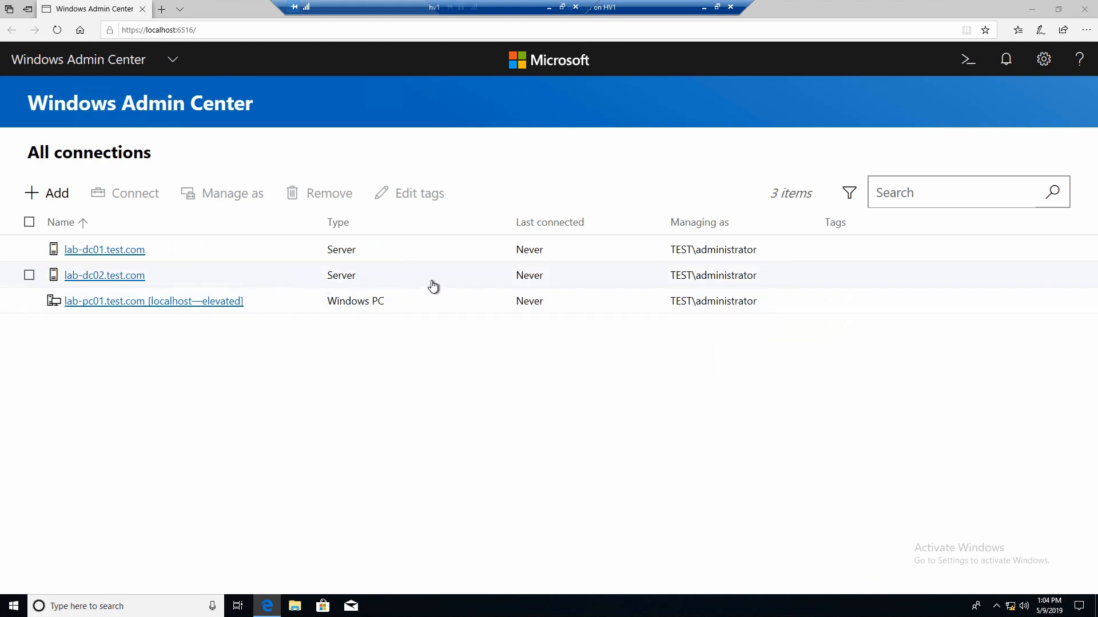
{"action": "mouse_move", "coordinate": [216, 279]}
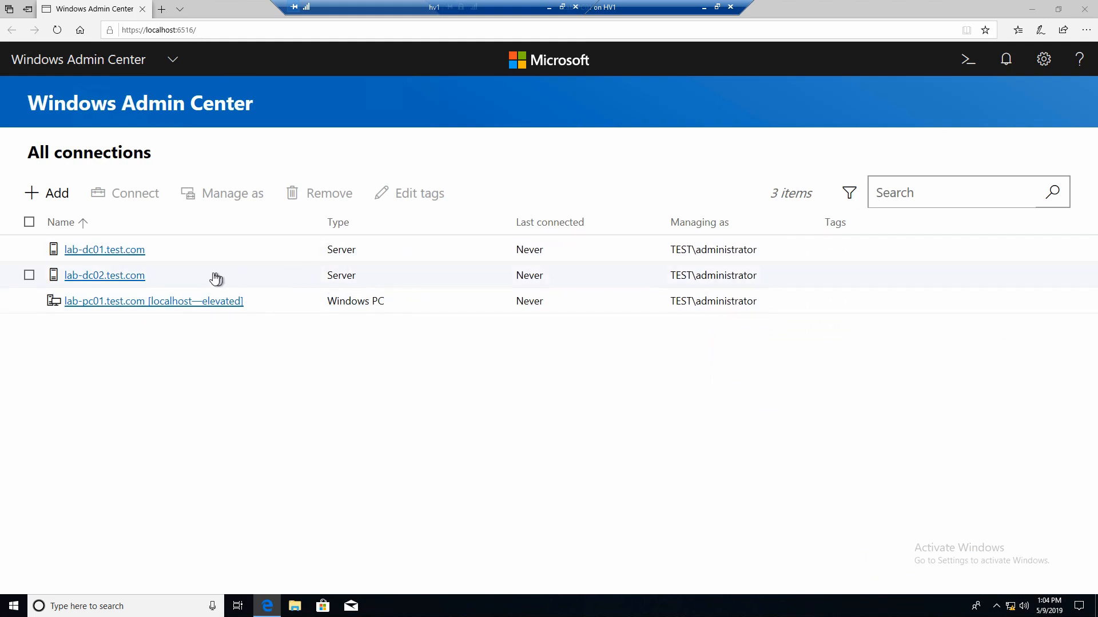
{"action": "mouse_move", "coordinate": [223, 260]}
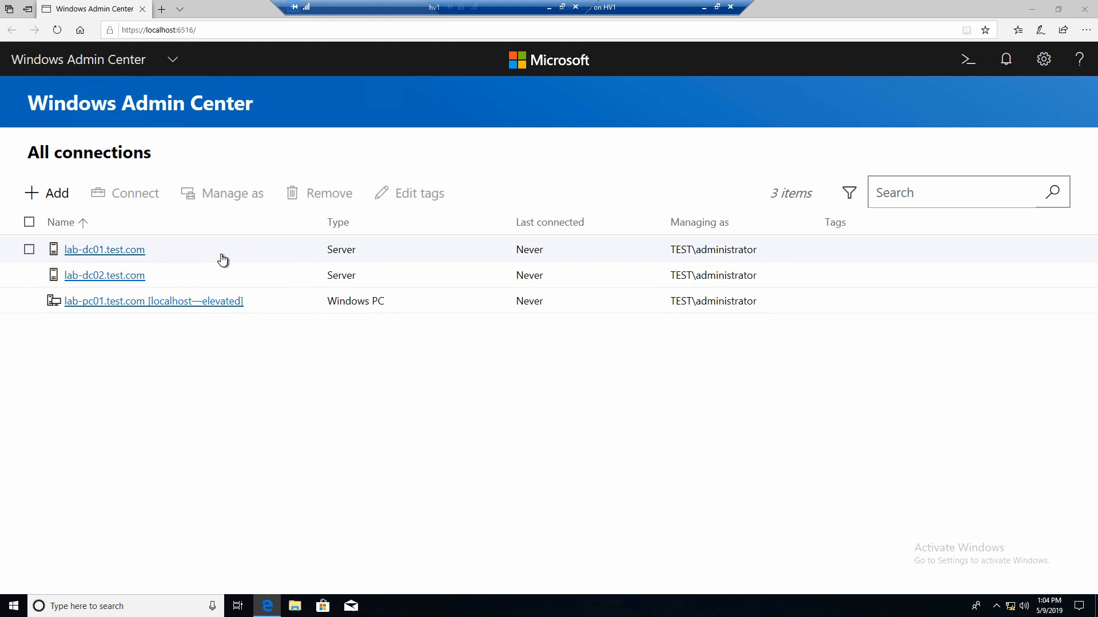
{"action": "mouse_move", "coordinate": [114, 254]}
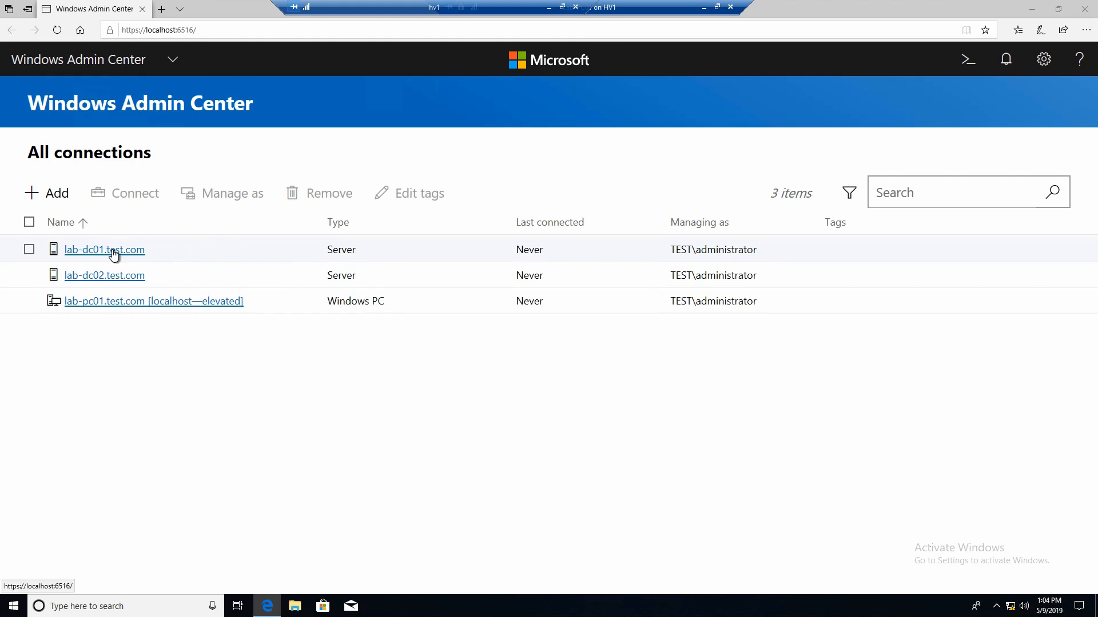
{"action": "left_click", "coordinate": [104, 250]}
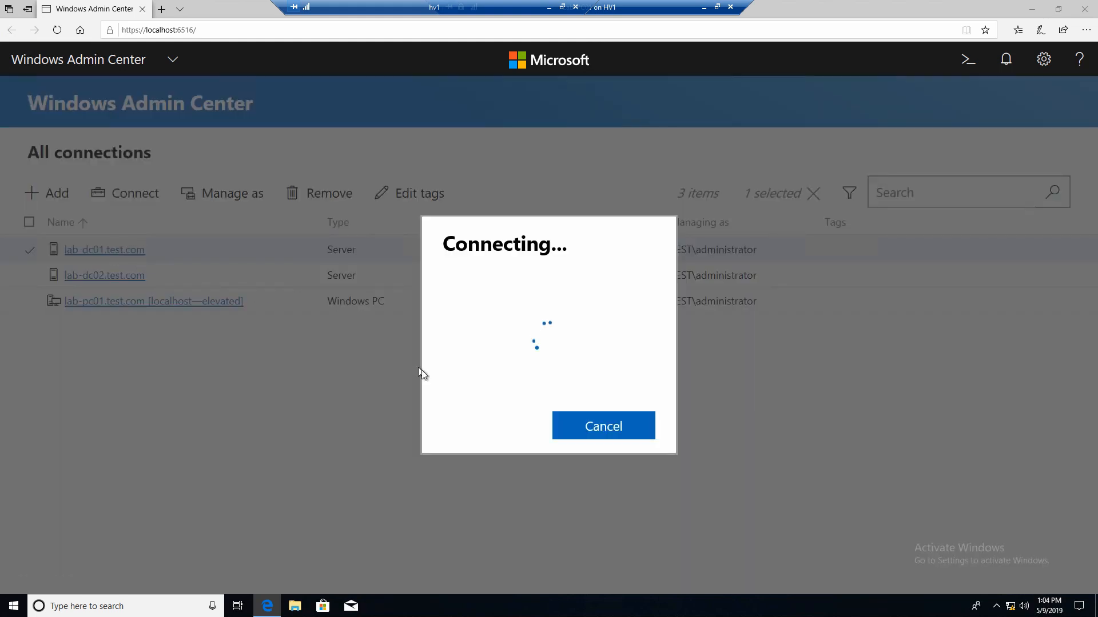
{"action": "mouse_move", "coordinate": [475, 413]}
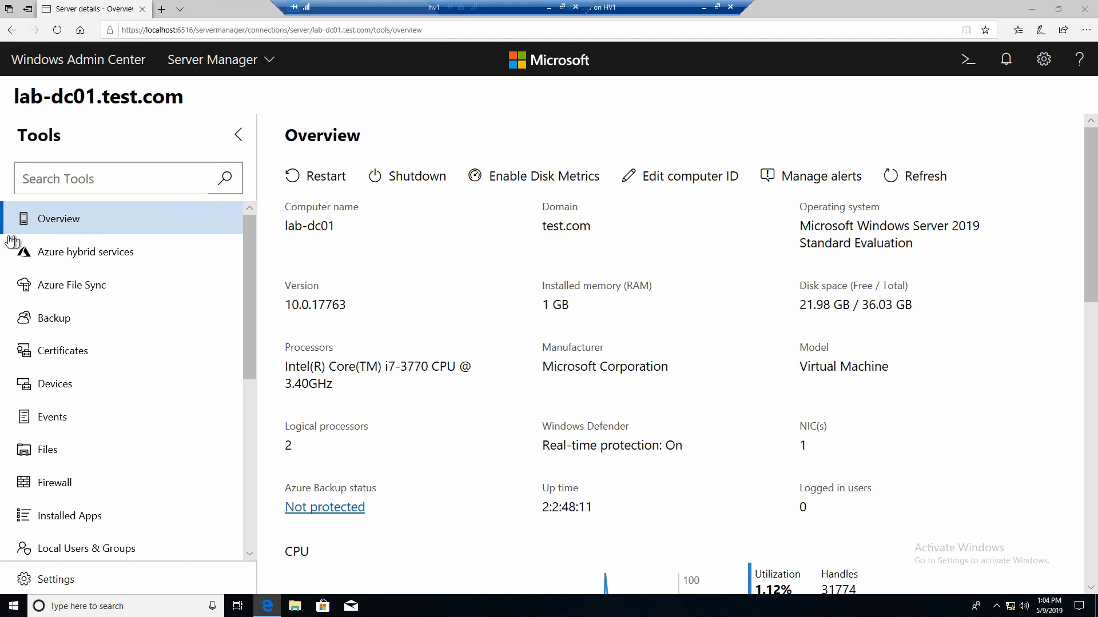
{"action": "mouse_move", "coordinate": [366, 258]}
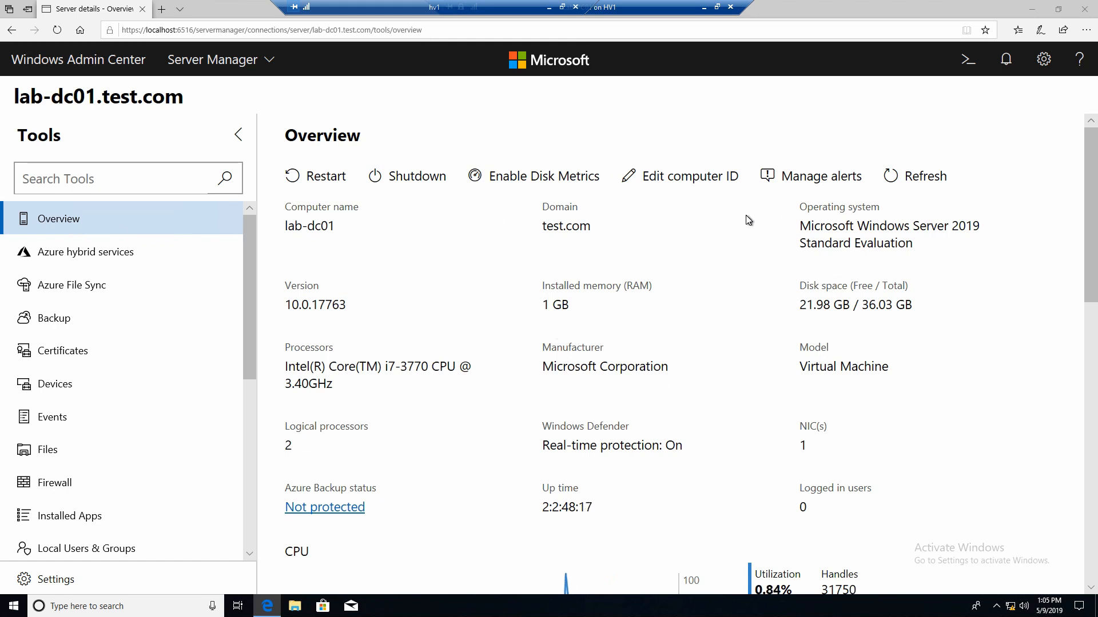
{"action": "mouse_move", "coordinate": [447, 279]}
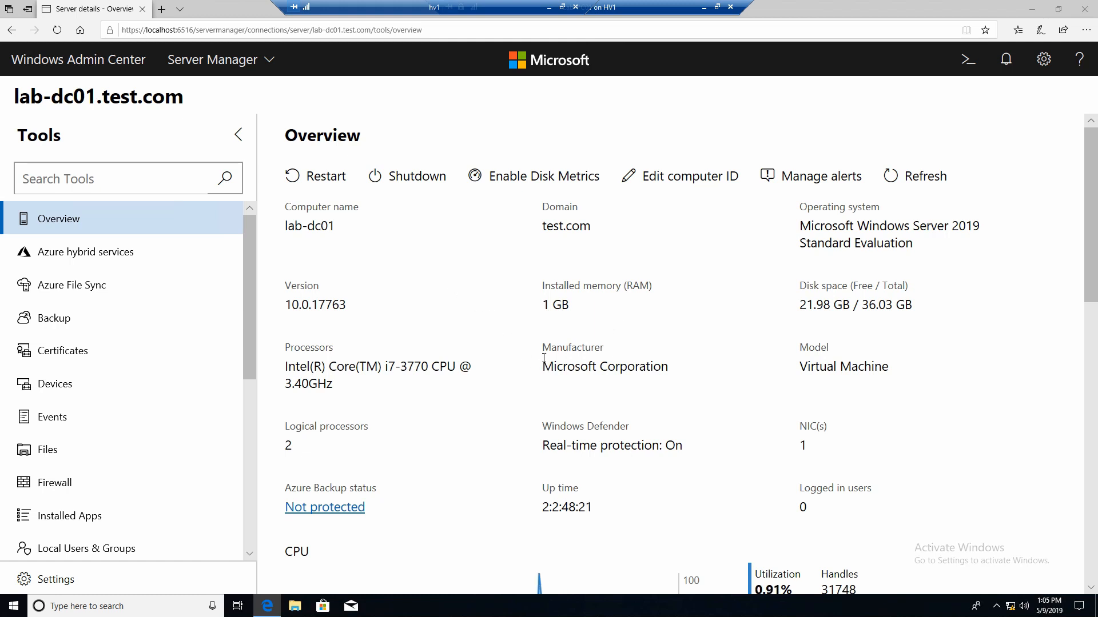
{"action": "scroll", "scroll_direction": "down", "scroll_amount": 3}
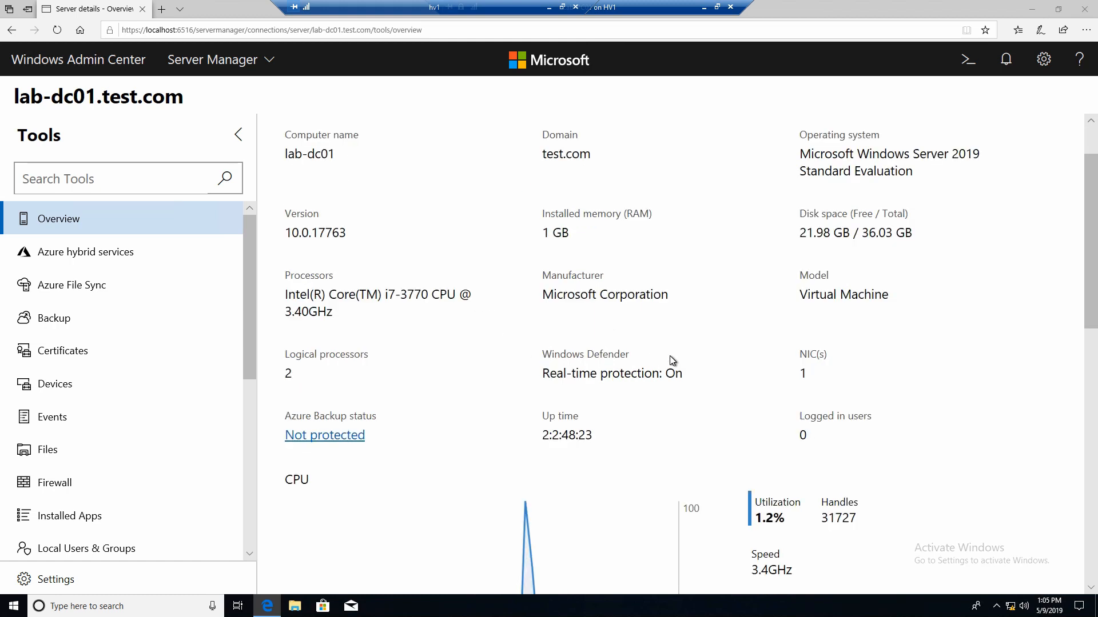
{"action": "scroll", "scroll_direction": "down", "scroll_amount": 3}
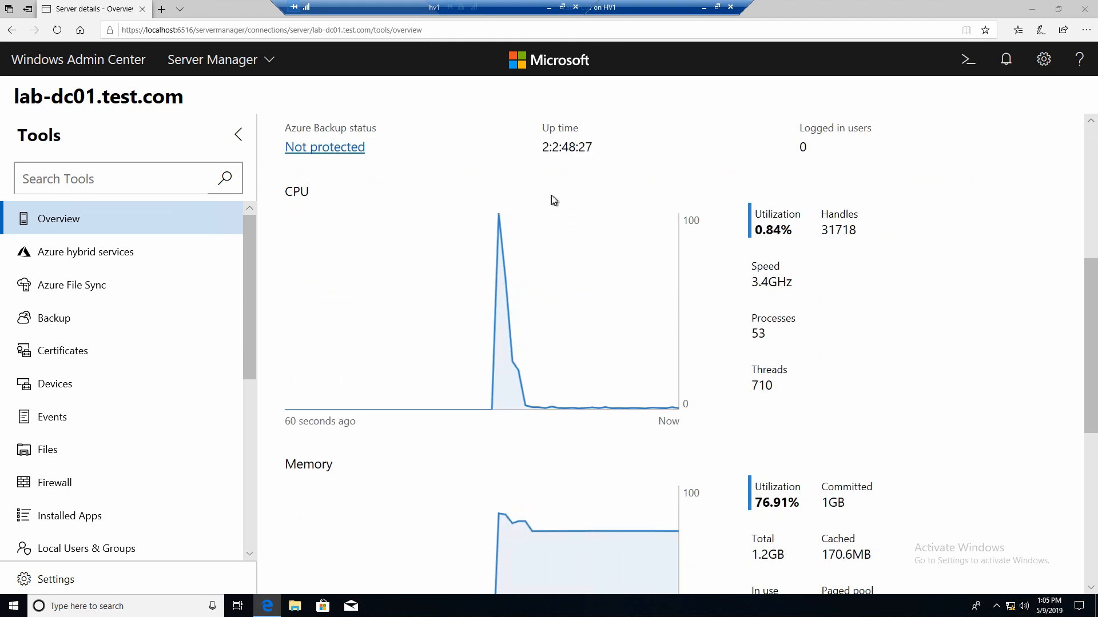
{"action": "scroll", "scroll_direction": "down", "scroll_amount": 3}
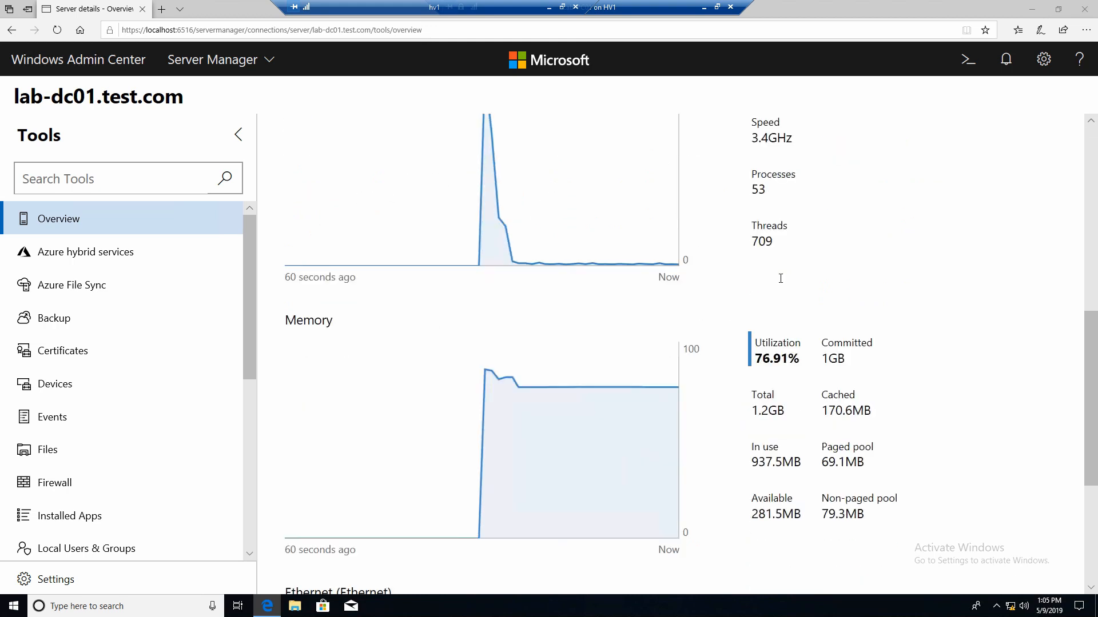
{"action": "mouse_move", "coordinate": [735, 363]}
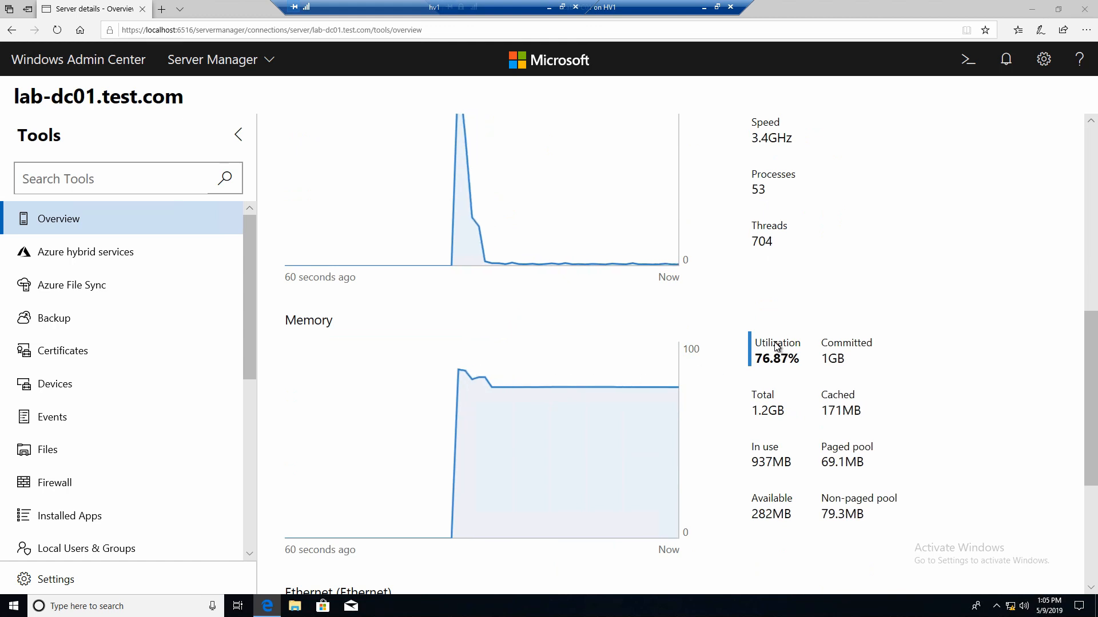
{"action": "scroll", "scroll_direction": "down", "scroll_amount": 3}
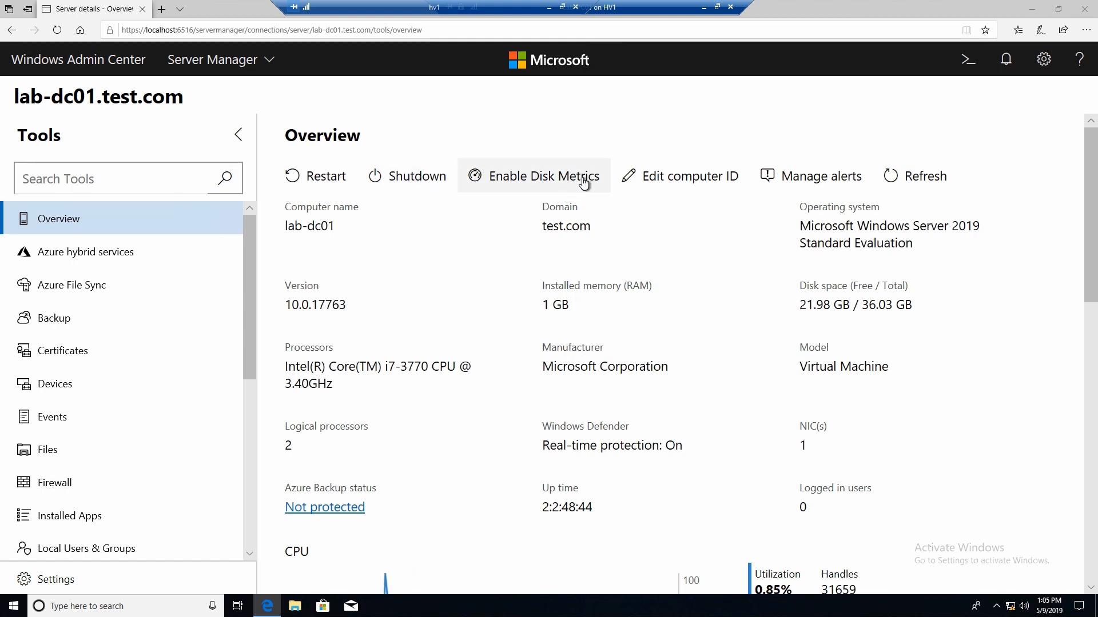
{"action": "mouse_move", "coordinate": [688, 201]}
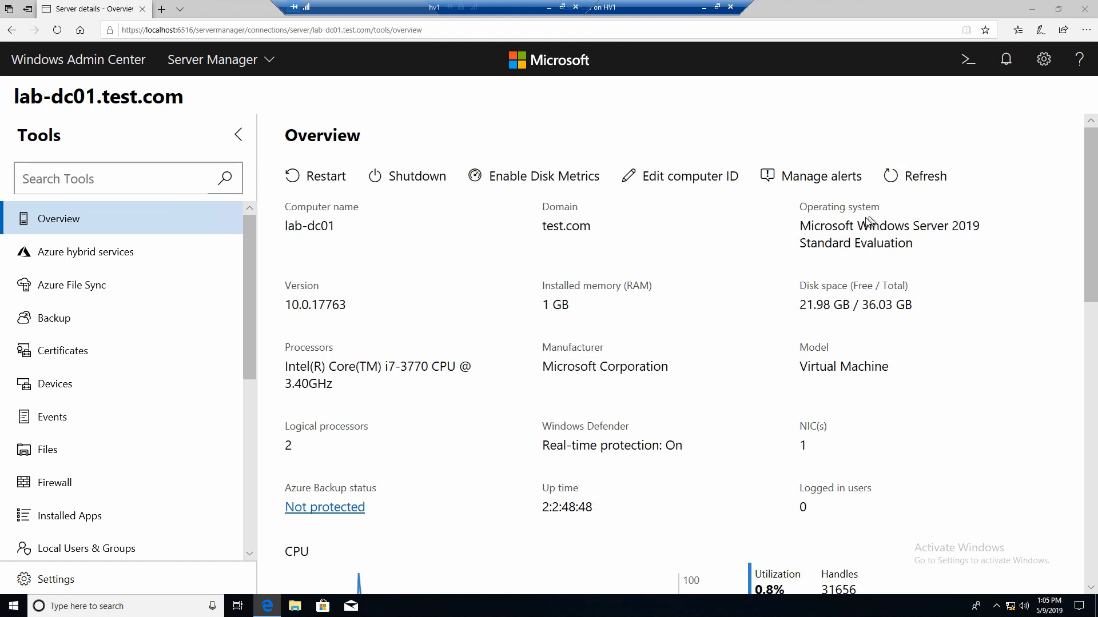
{"action": "mouse_move", "coordinate": [557, 244]}
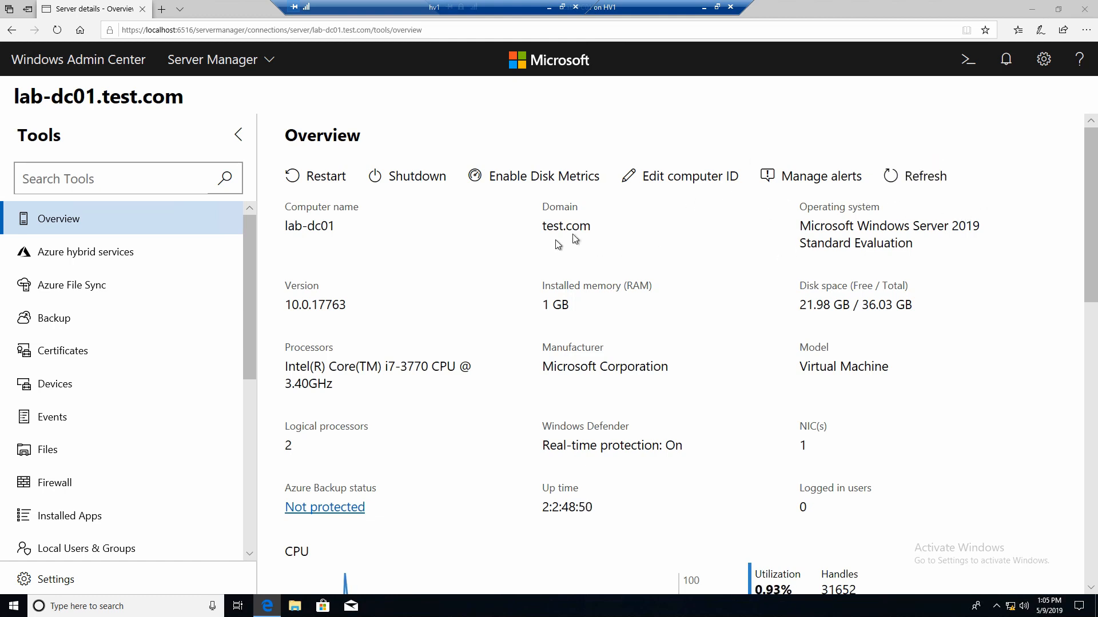
{"action": "mouse_move", "coordinate": [672, 328]}
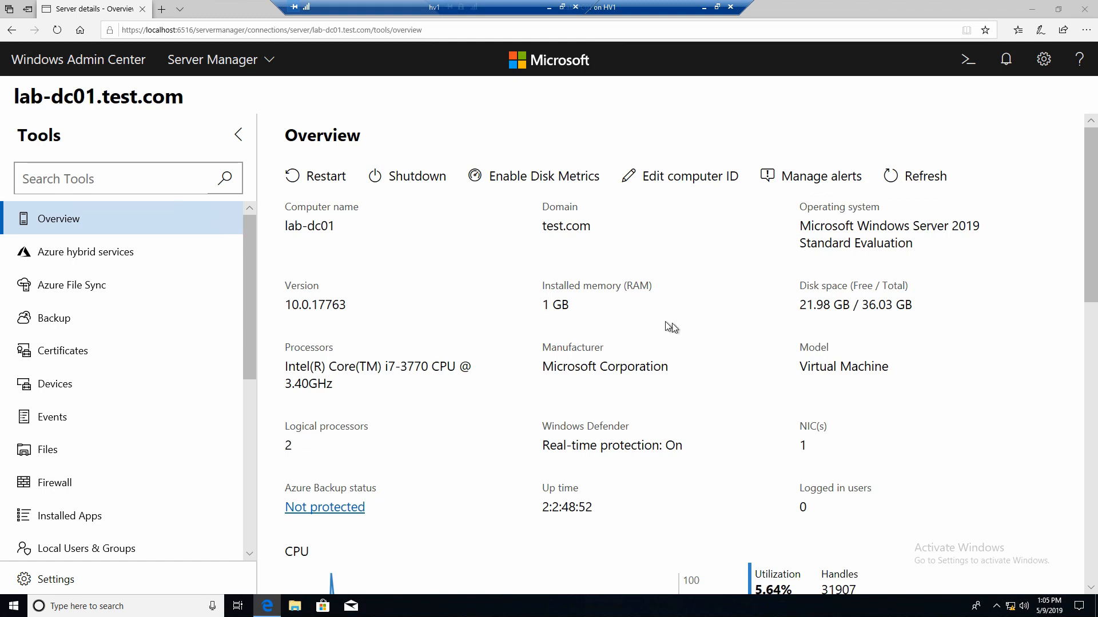
{"action": "mouse_move", "coordinate": [687, 336]}
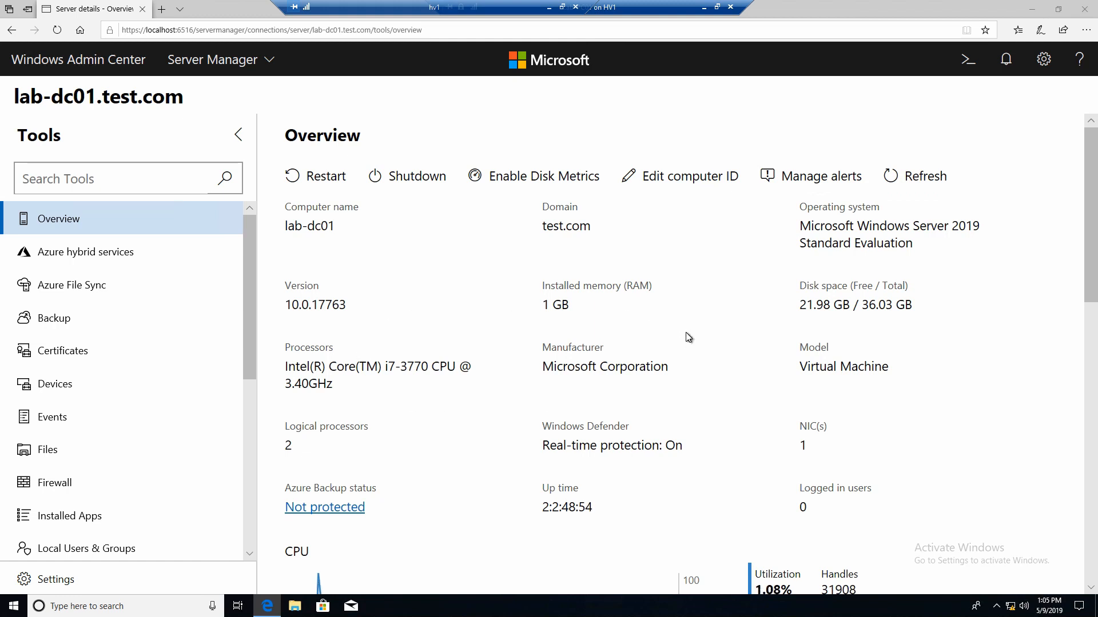
{"action": "mouse_move", "coordinate": [89, 285]}
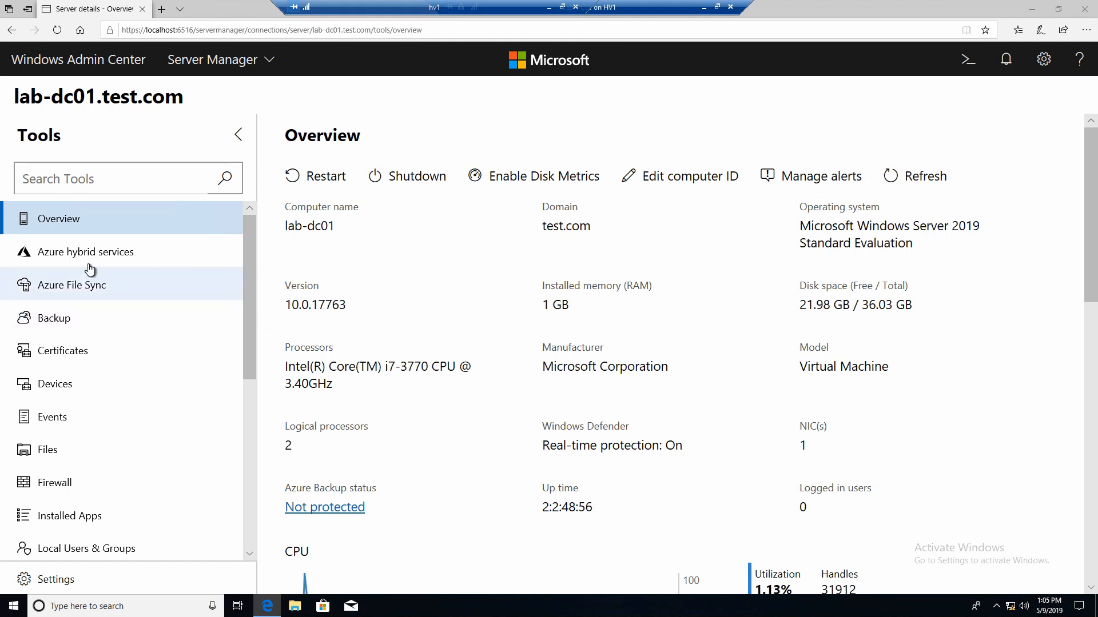
{"action": "mouse_move", "coordinate": [86, 224]}
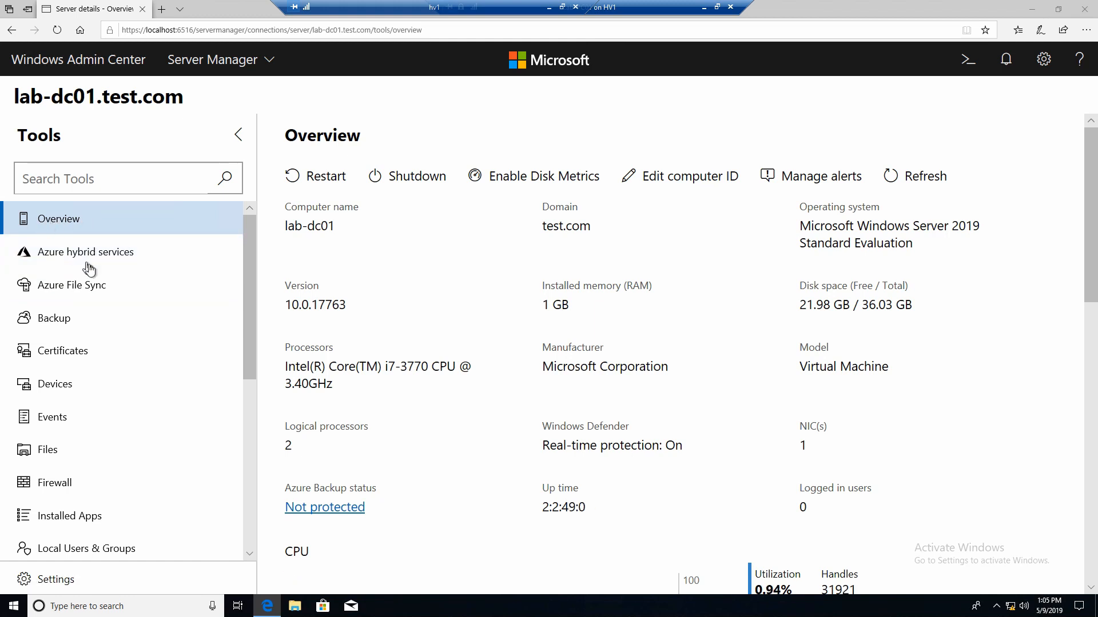
{"action": "scroll", "scroll_direction": "down", "scroll_amount": 3}
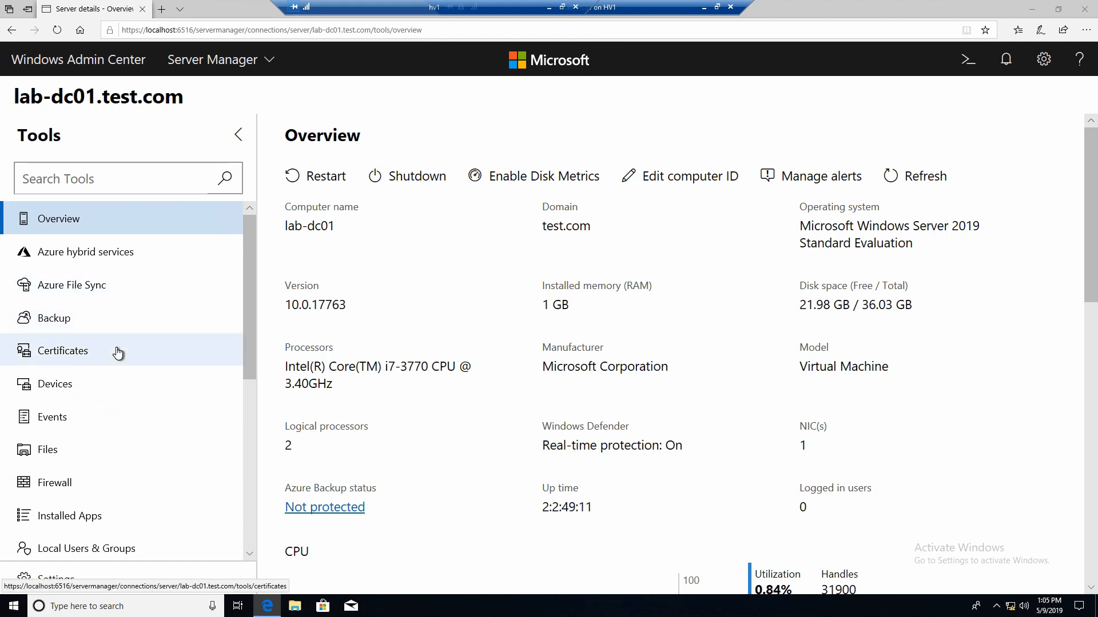
Expand Computer and Disk drives in the device list to the Microsoft Virtual Disk's properties.
{"action": "left_click", "coordinate": [55, 385]}
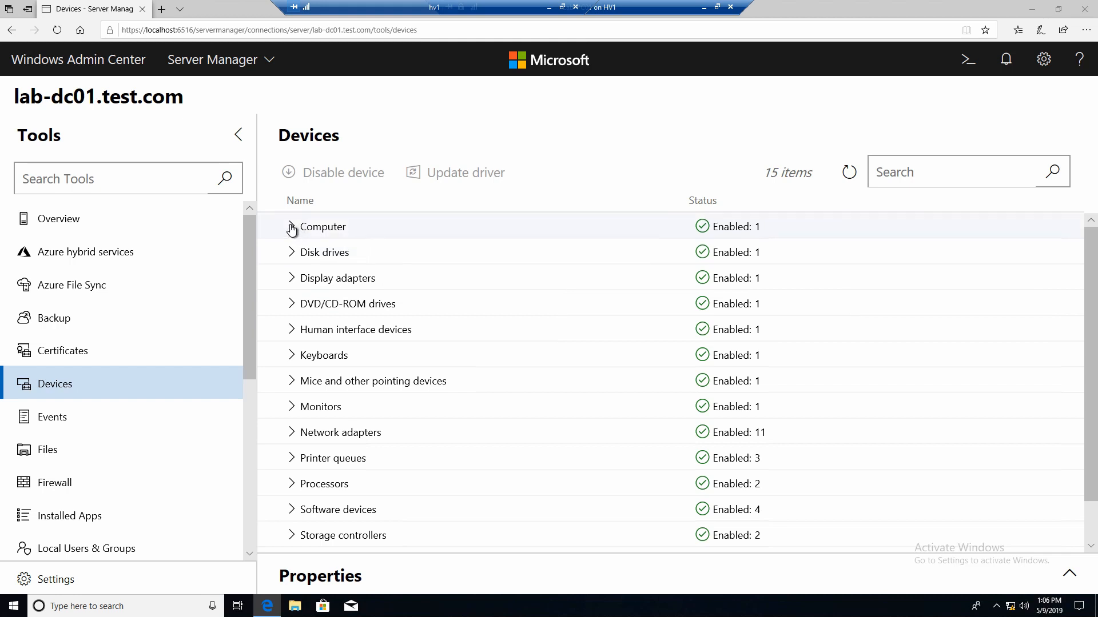
{"action": "left_click", "coordinate": [290, 227]}
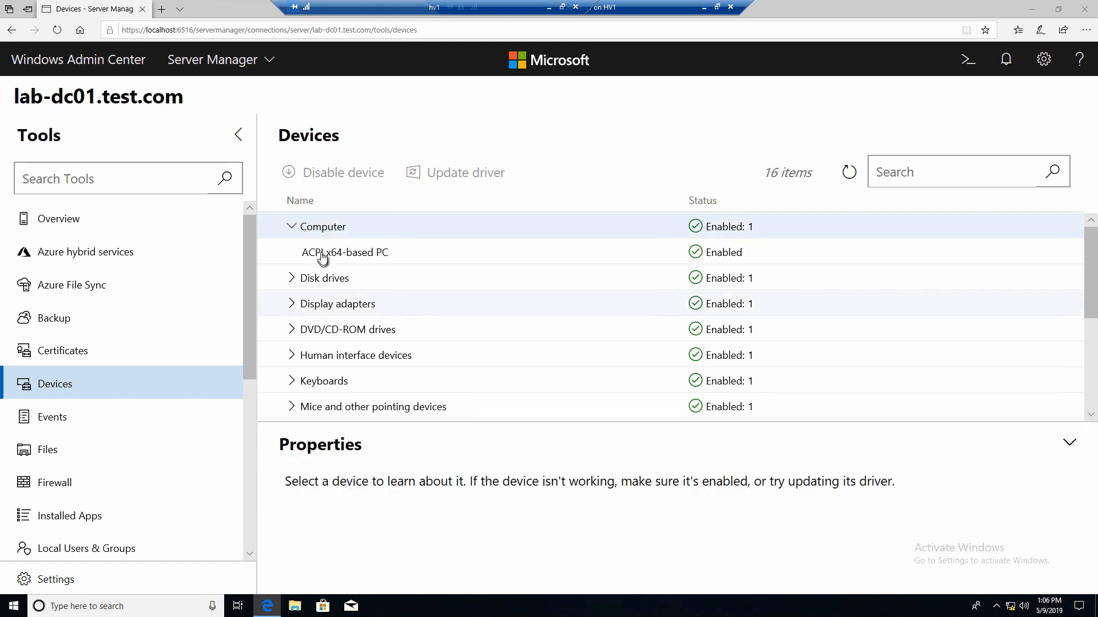
{"action": "left_click", "coordinate": [323, 278]}
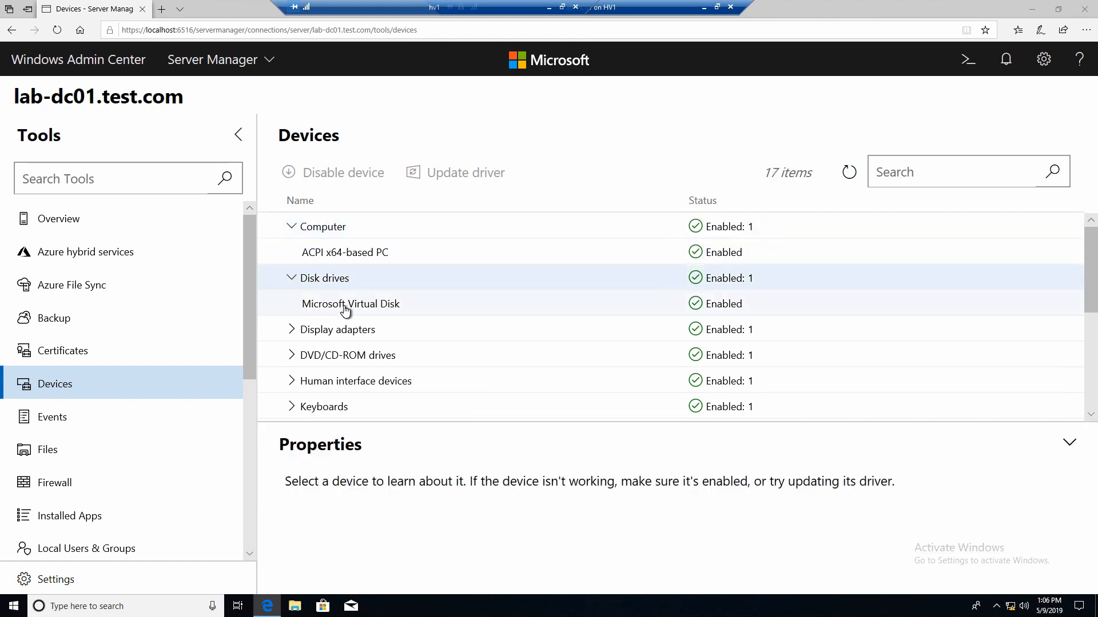
{"action": "left_click", "coordinate": [351, 303]}
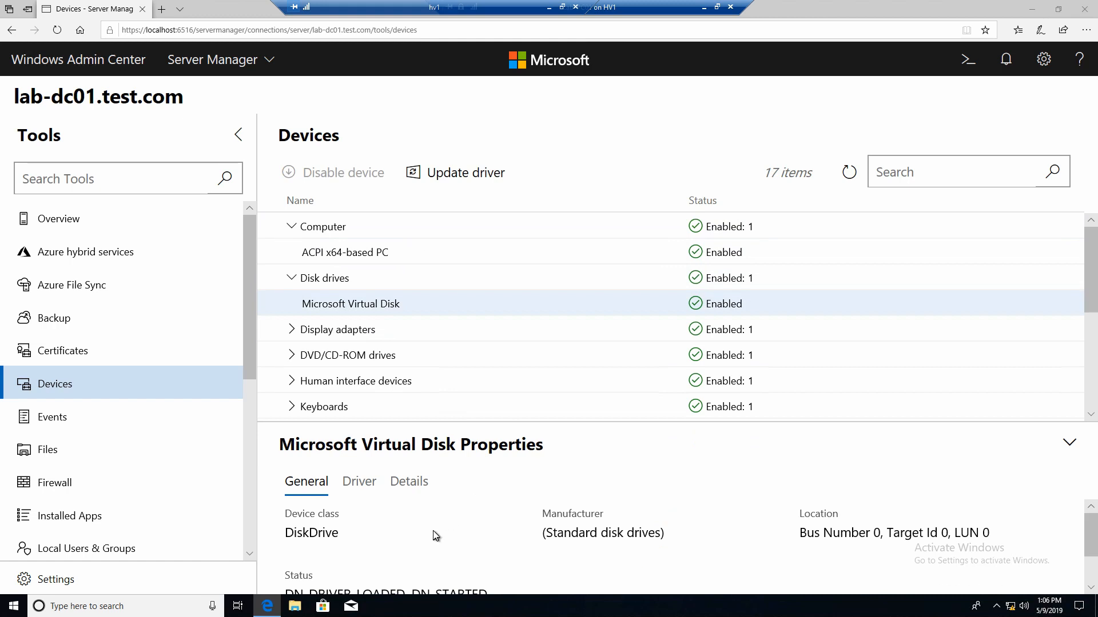
View the Microsoft Virtual Disk's driver information and detailed identifiers.
{"action": "left_click", "coordinate": [357, 481]}
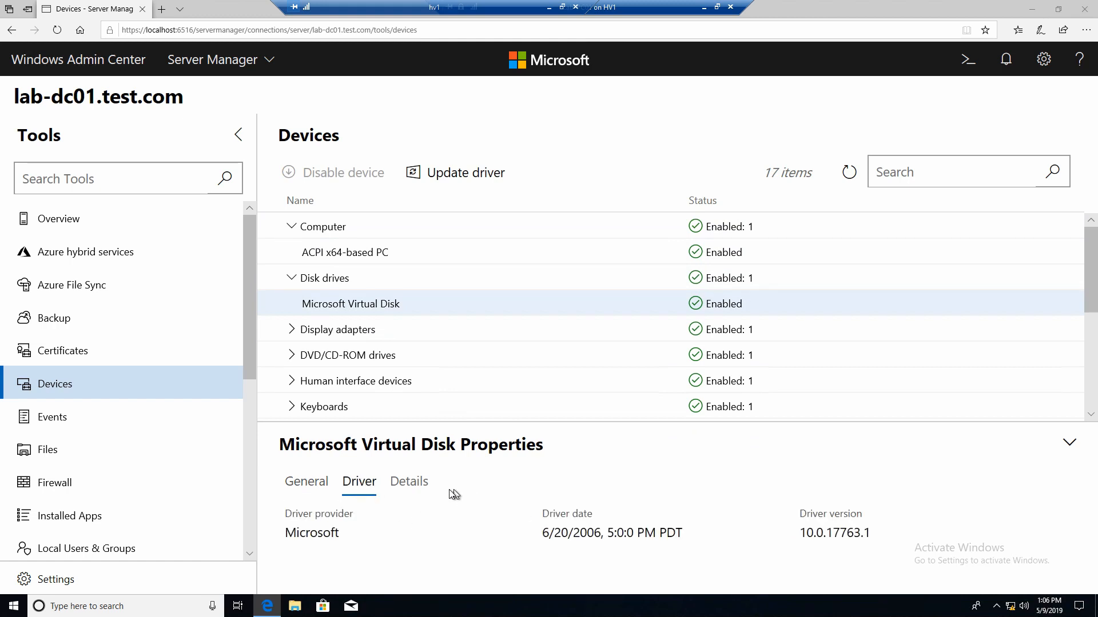
{"action": "left_click", "coordinate": [408, 481]}
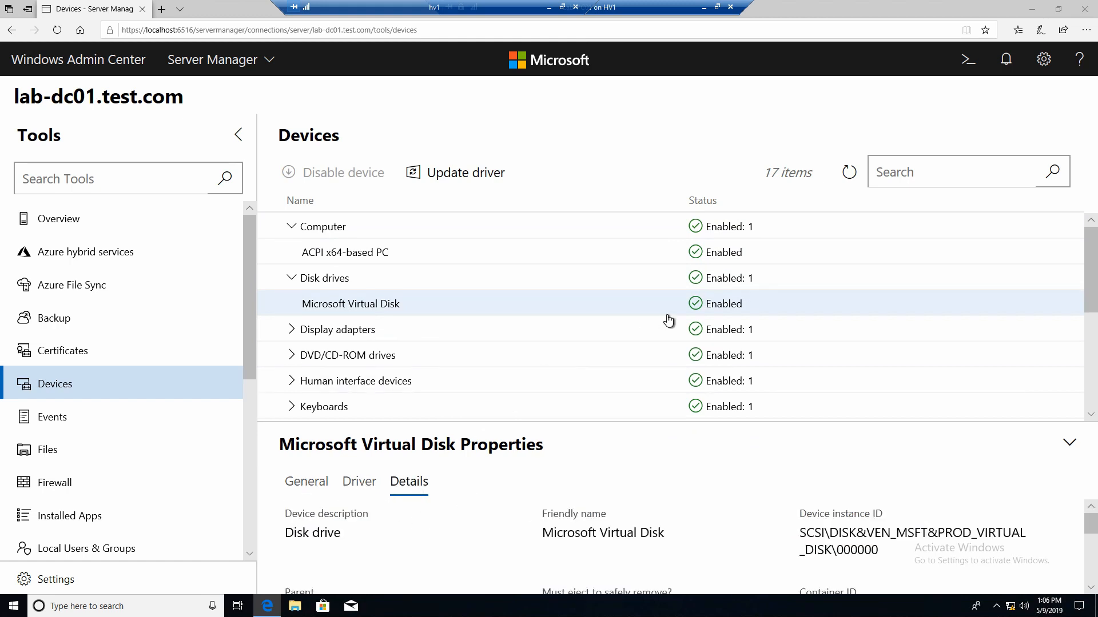
{"action": "scroll", "scroll_direction": "down", "scroll_amount": 3}
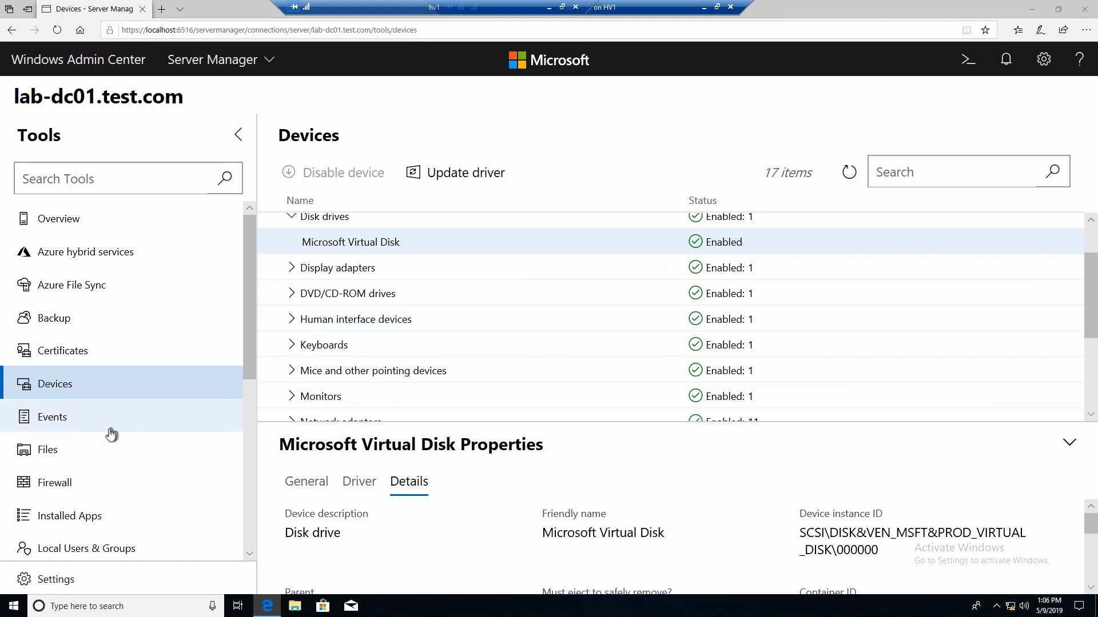
Show lab-dc01's System event log entries in the Events tool.
{"action": "left_click", "coordinate": [52, 416]}
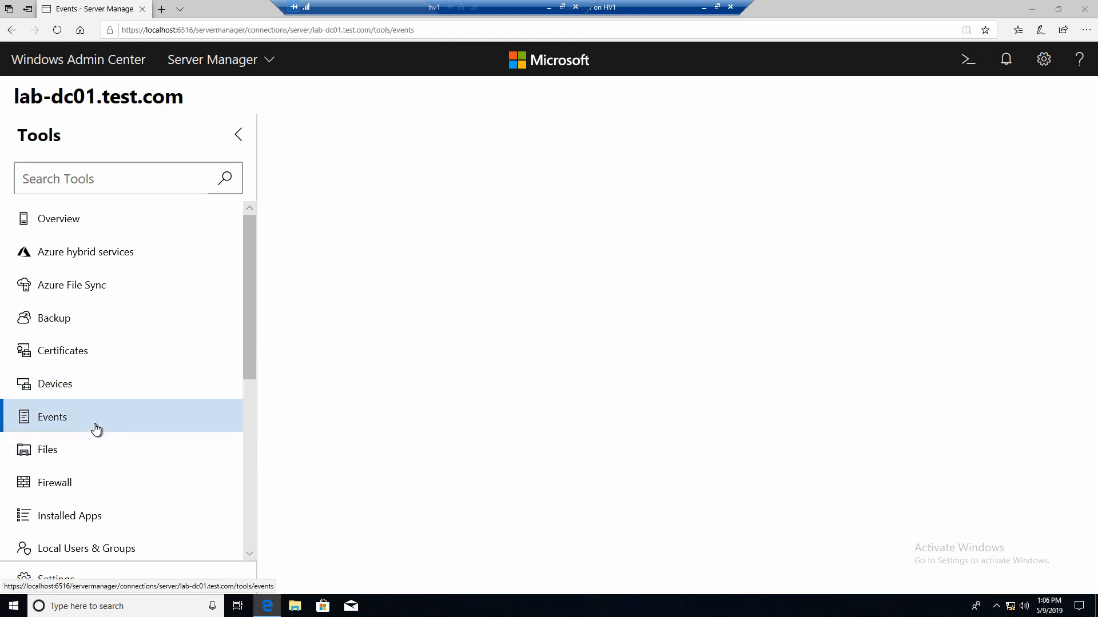
{"action": "left_click", "coordinate": [52, 416]}
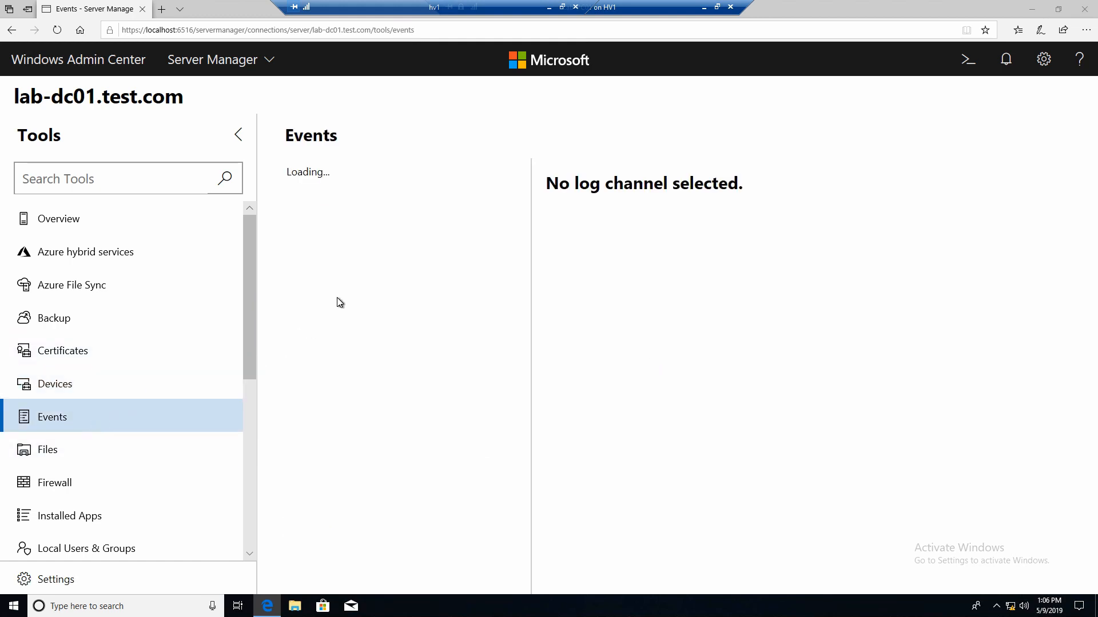
{"action": "mouse_move", "coordinate": [391, 289]}
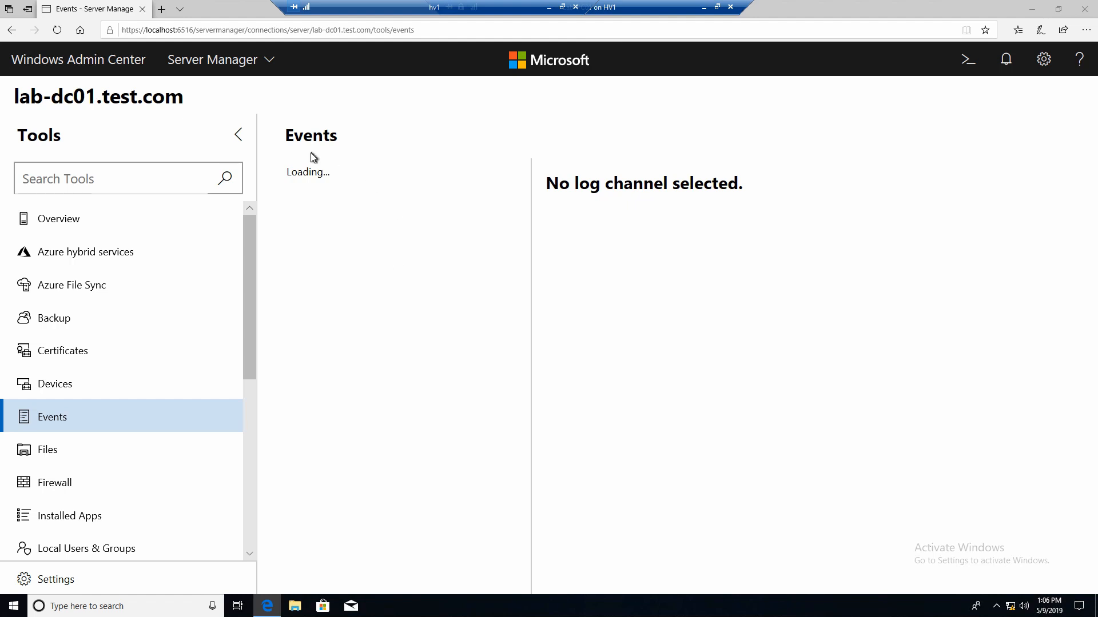
{"action": "mouse_move", "coordinate": [431, 231]}
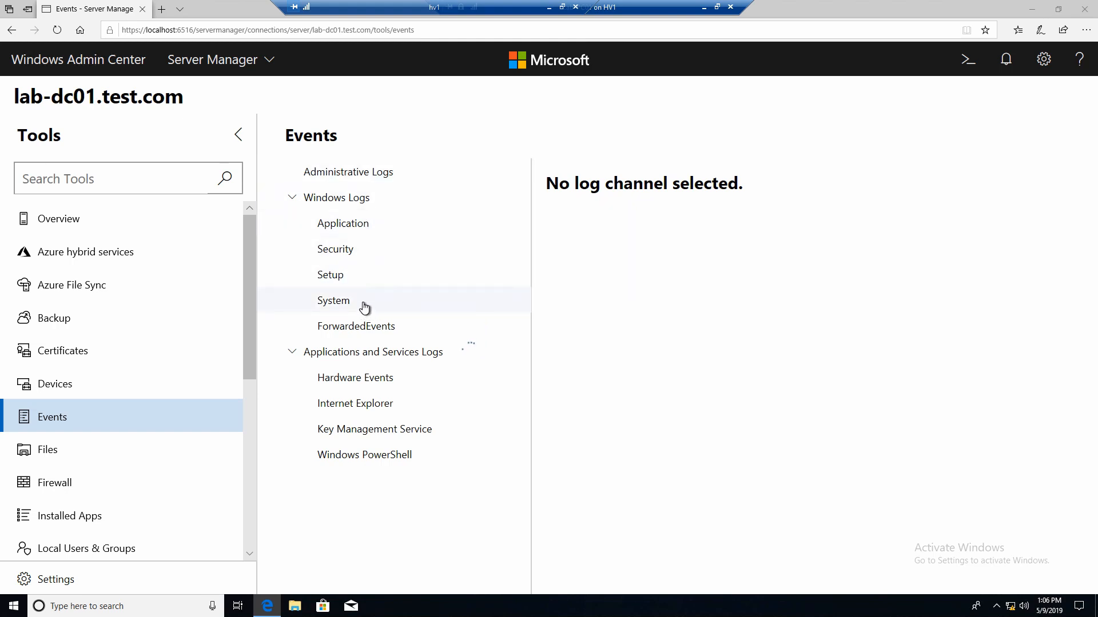
{"action": "left_click", "coordinate": [333, 301]}
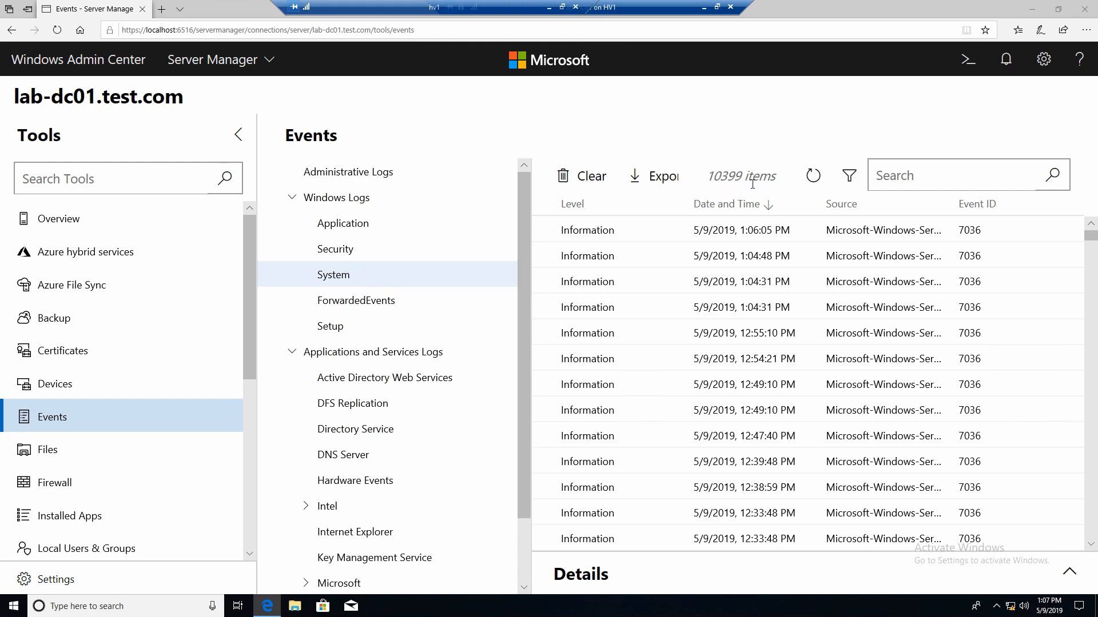
Filter events to critical, error and warning from the last day, then list the Application log.
{"action": "left_click", "coordinate": [847, 175]}
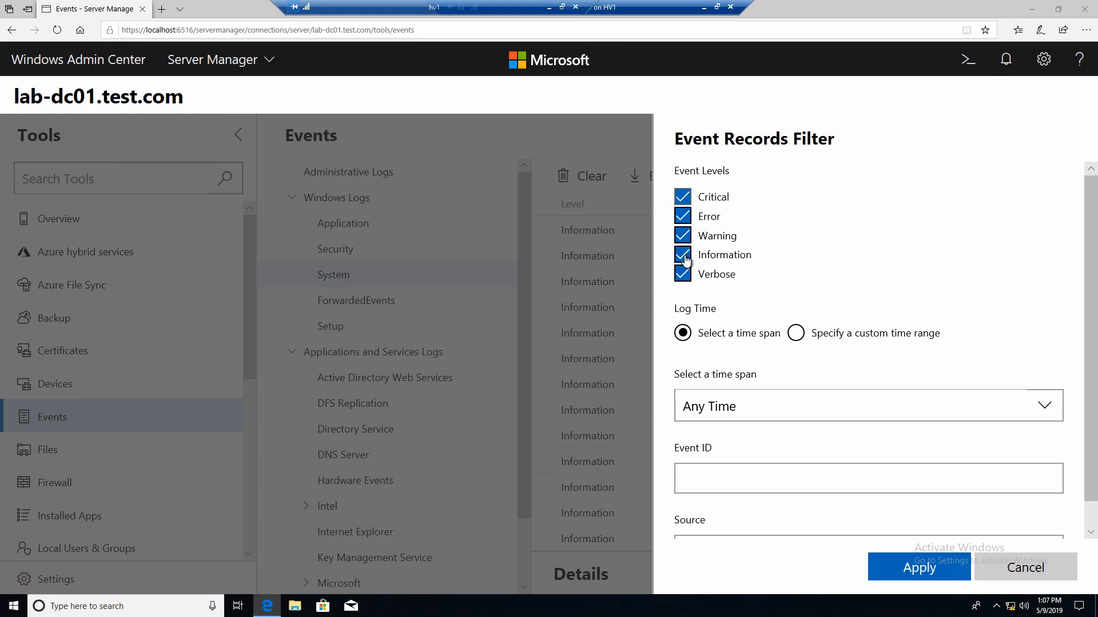
{"action": "left_click", "coordinate": [683, 254]}
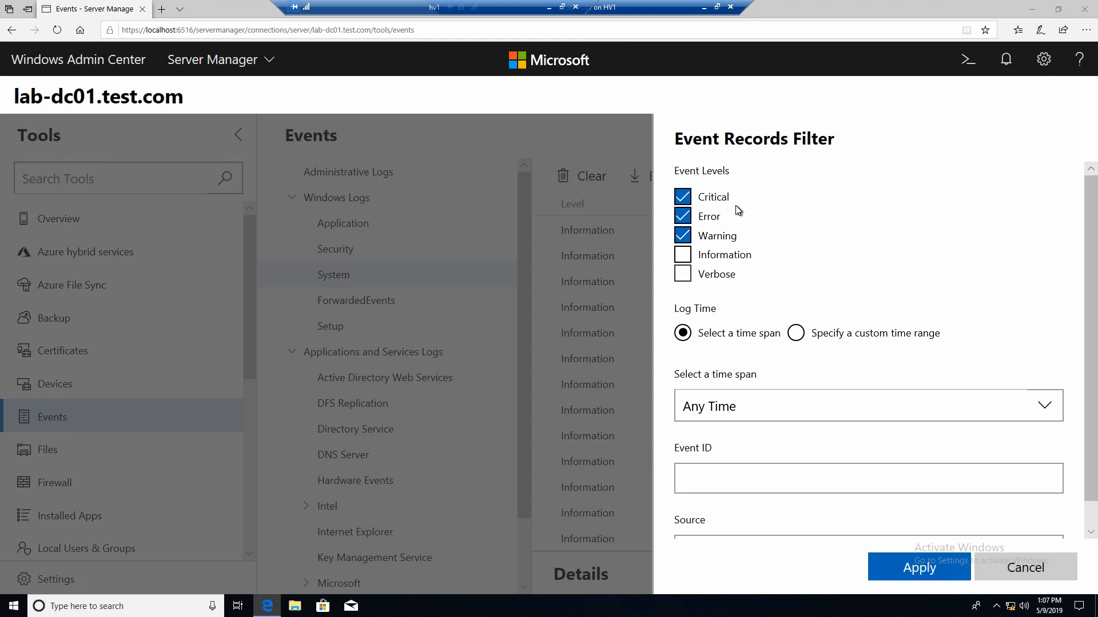
{"action": "mouse_move", "coordinate": [875, 414]}
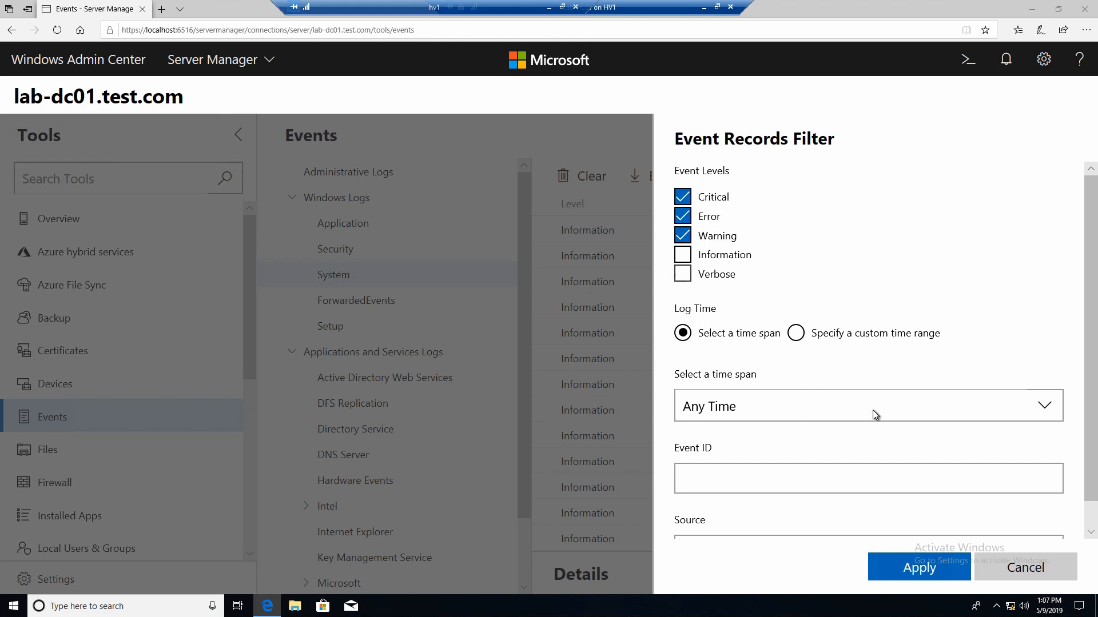
{"action": "left_click", "coordinate": [868, 406]}
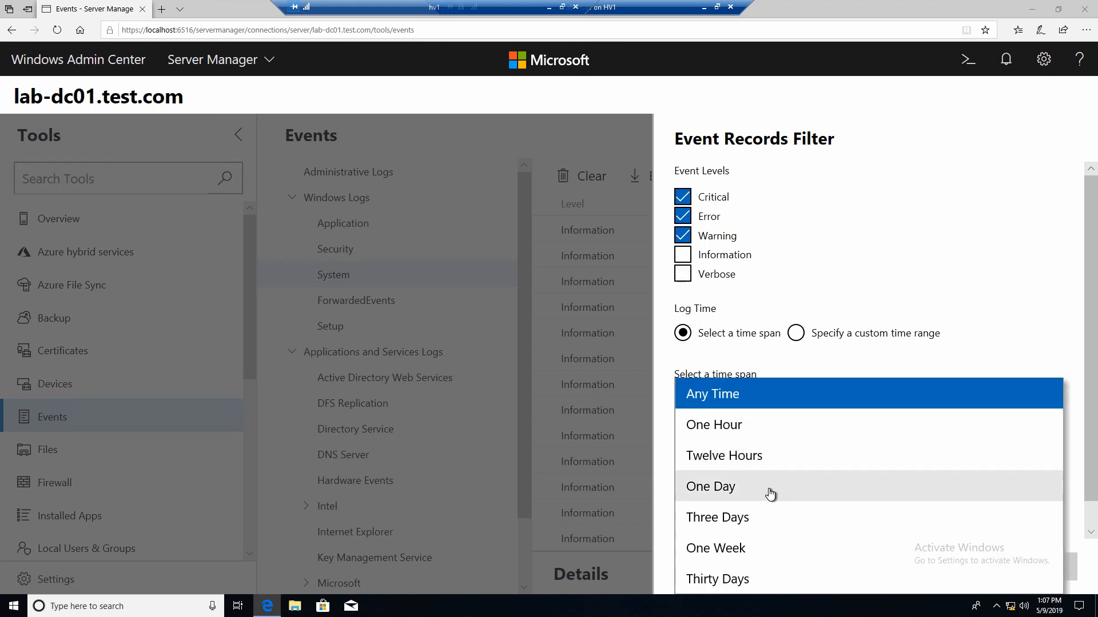
{"action": "mouse_move", "coordinate": [756, 501]}
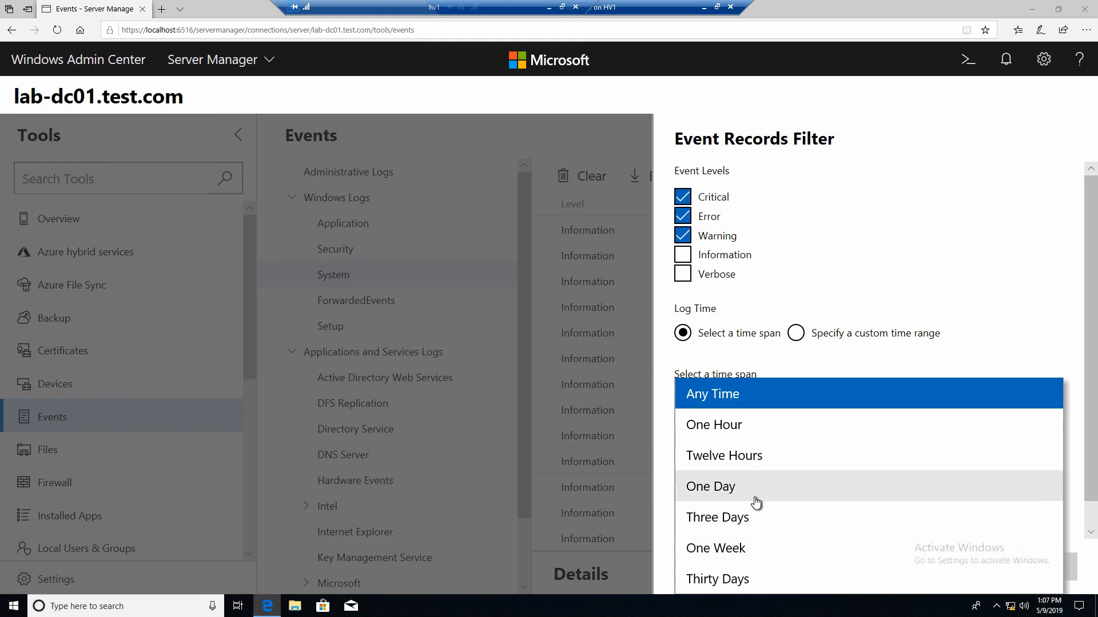
{"action": "left_click", "coordinate": [710, 486]}
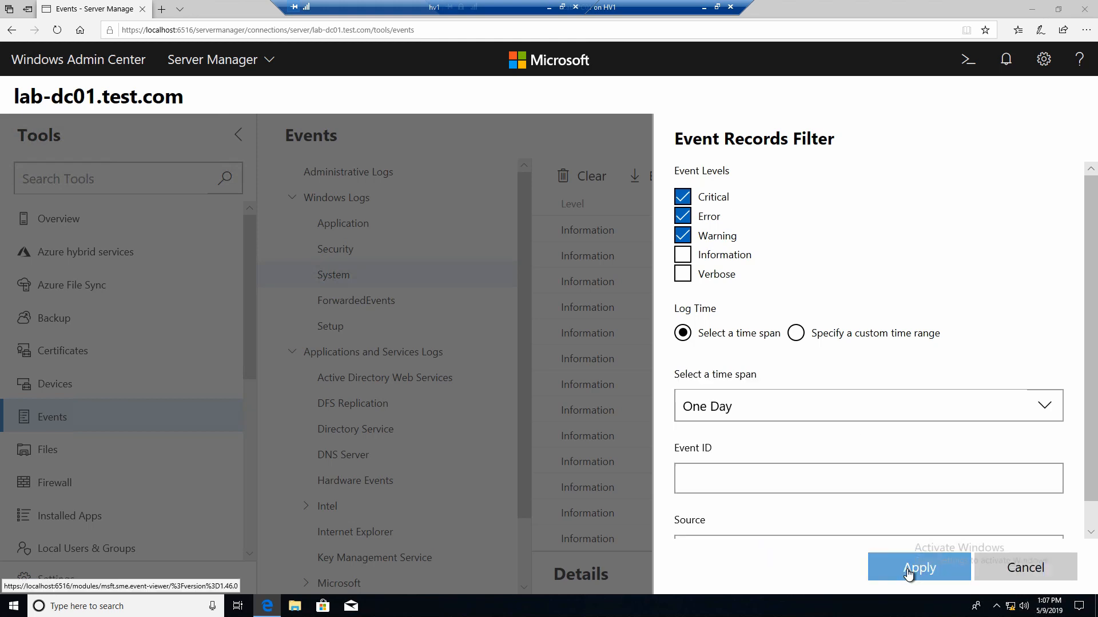
{"action": "left_click", "coordinate": [918, 569]}
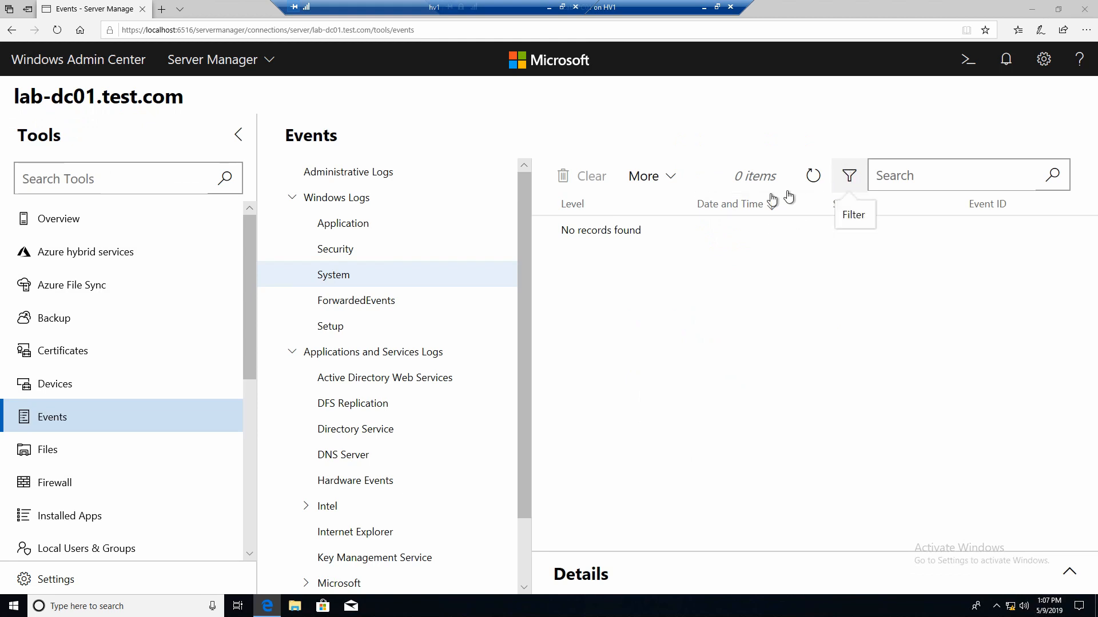
{"action": "left_click", "coordinate": [343, 223]}
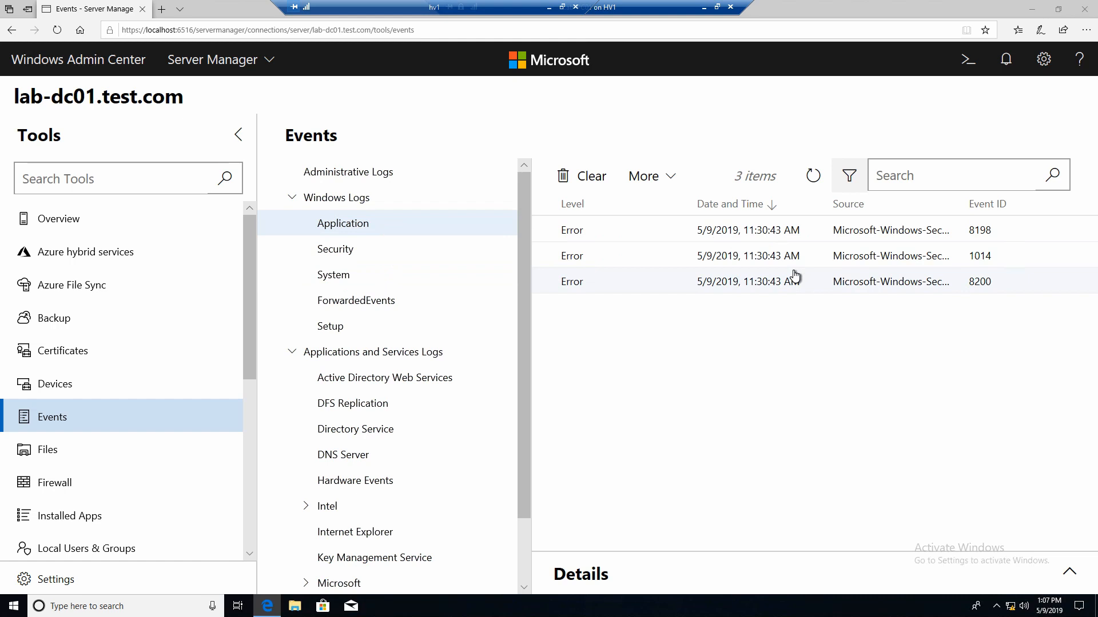
{"action": "mouse_move", "coordinate": [676, 255]}
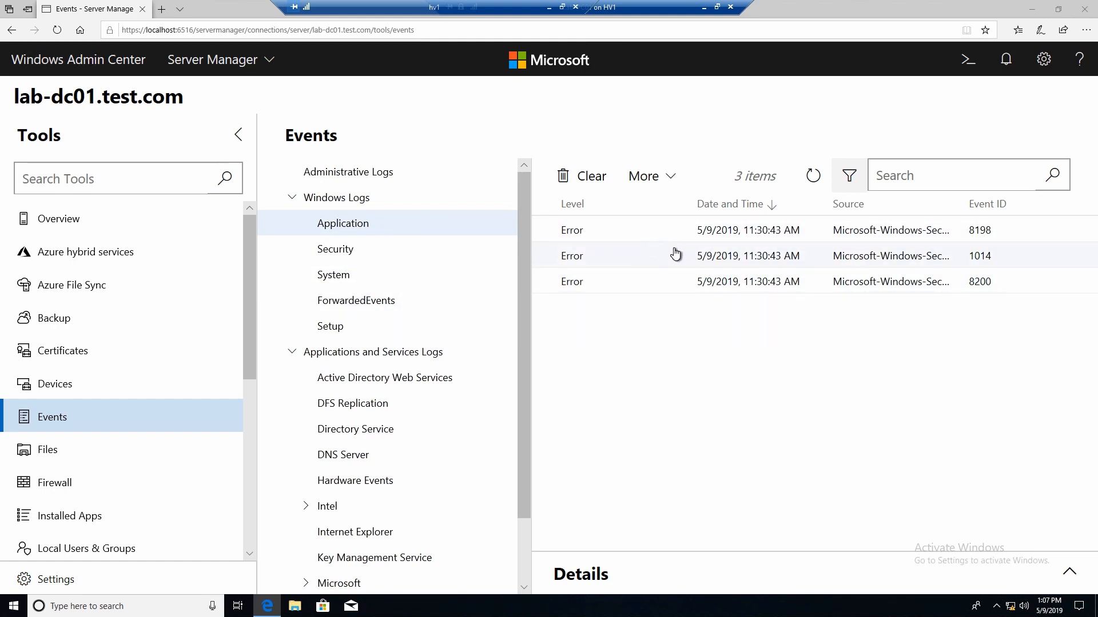
{"action": "mouse_move", "coordinate": [490, 300]}
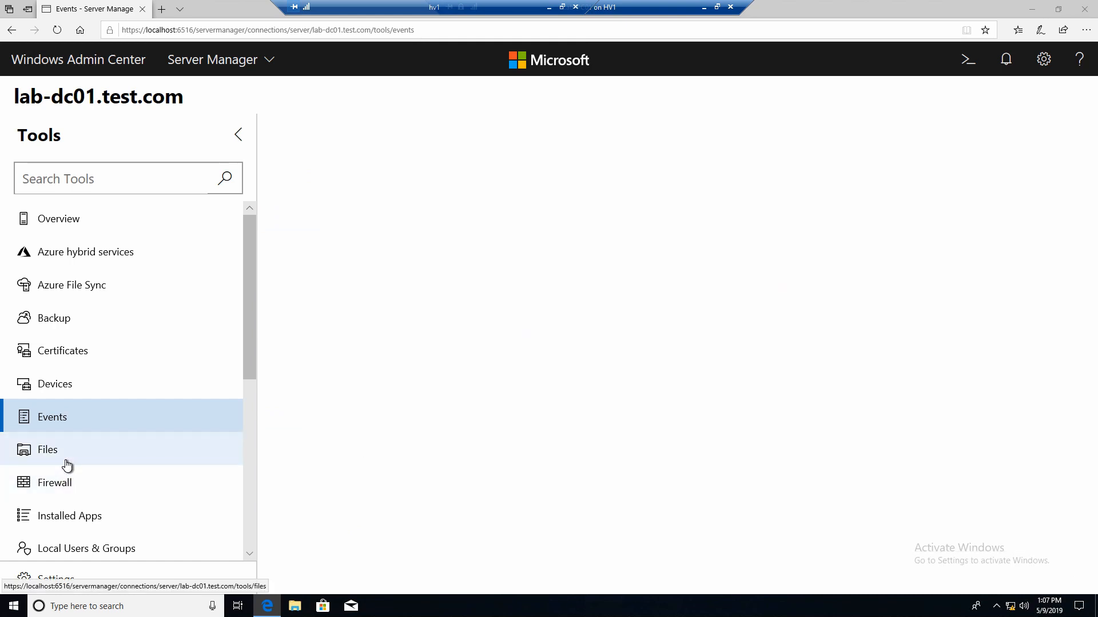
Browse the server's C: drive into the ProgramData folder in the Files tool.
{"action": "left_click", "coordinate": [48, 450]}
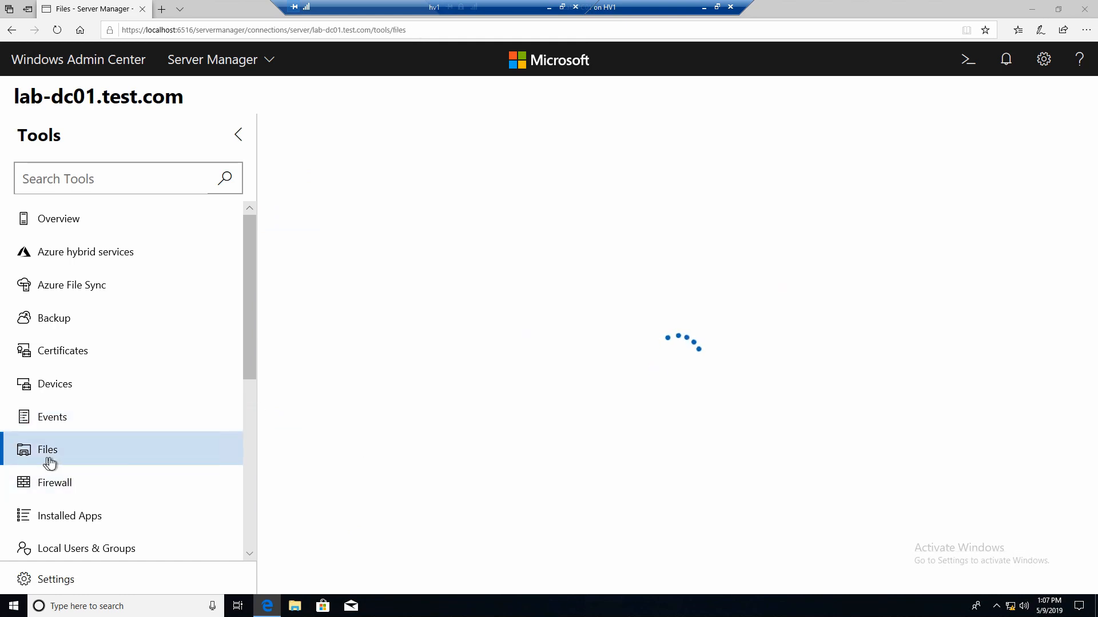
{"action": "left_click", "coordinate": [47, 449]}
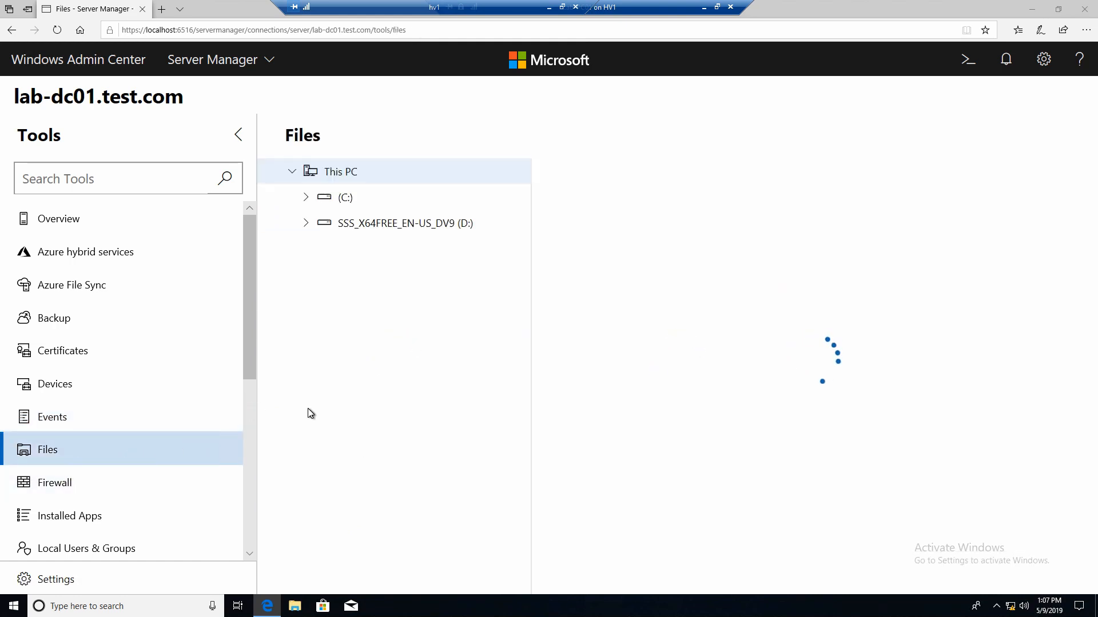
{"action": "left_click", "coordinate": [340, 171]}
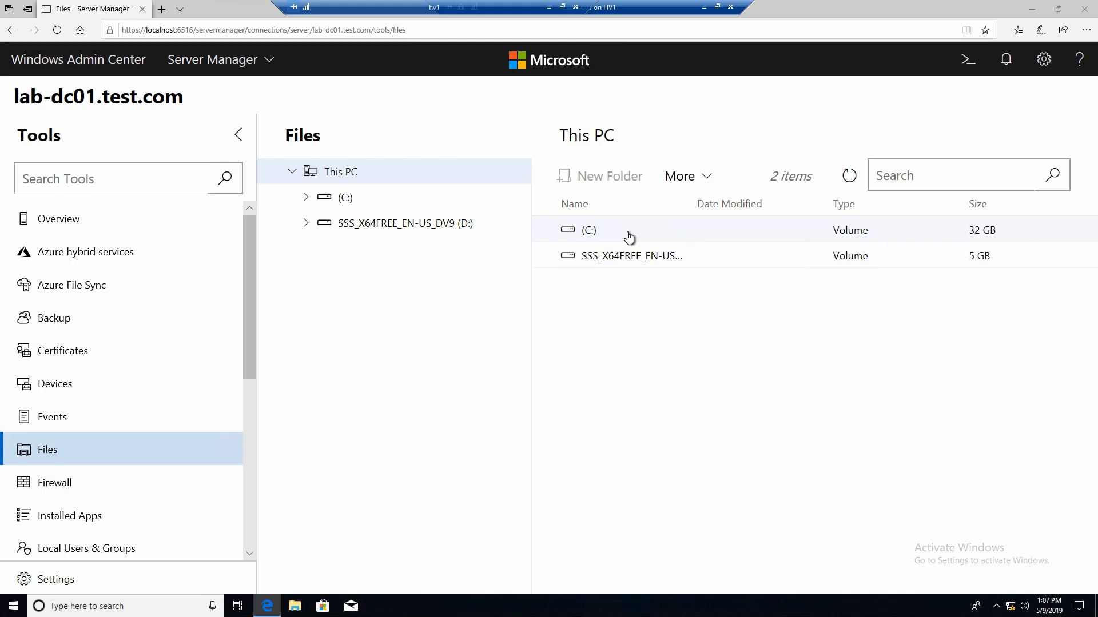
{"action": "double_click", "coordinate": [589, 230]}
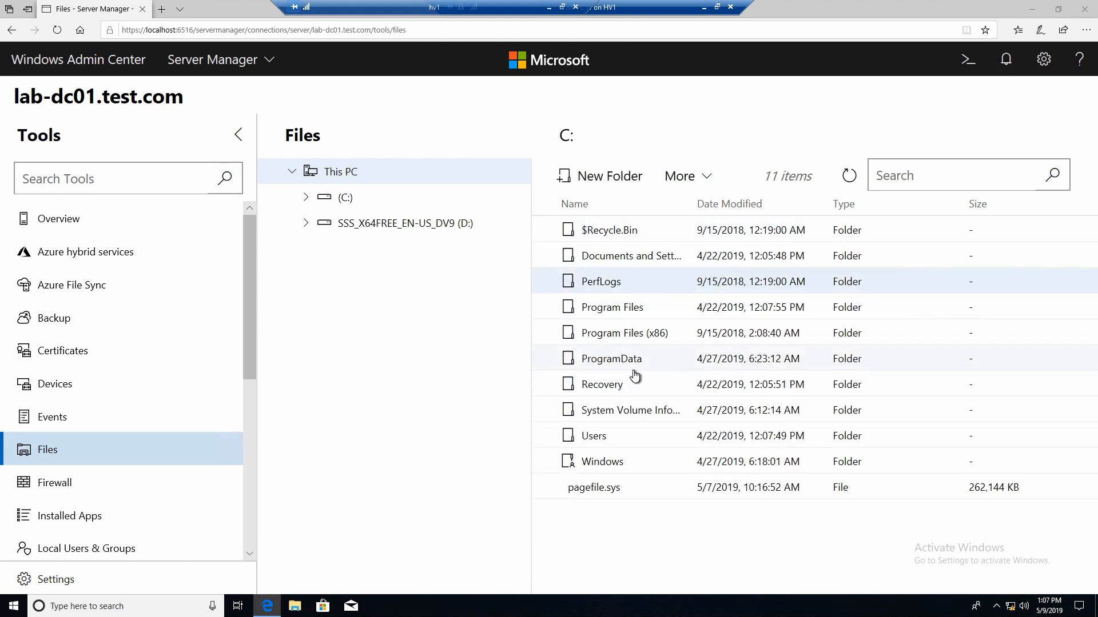
{"action": "double_click", "coordinate": [611, 358]}
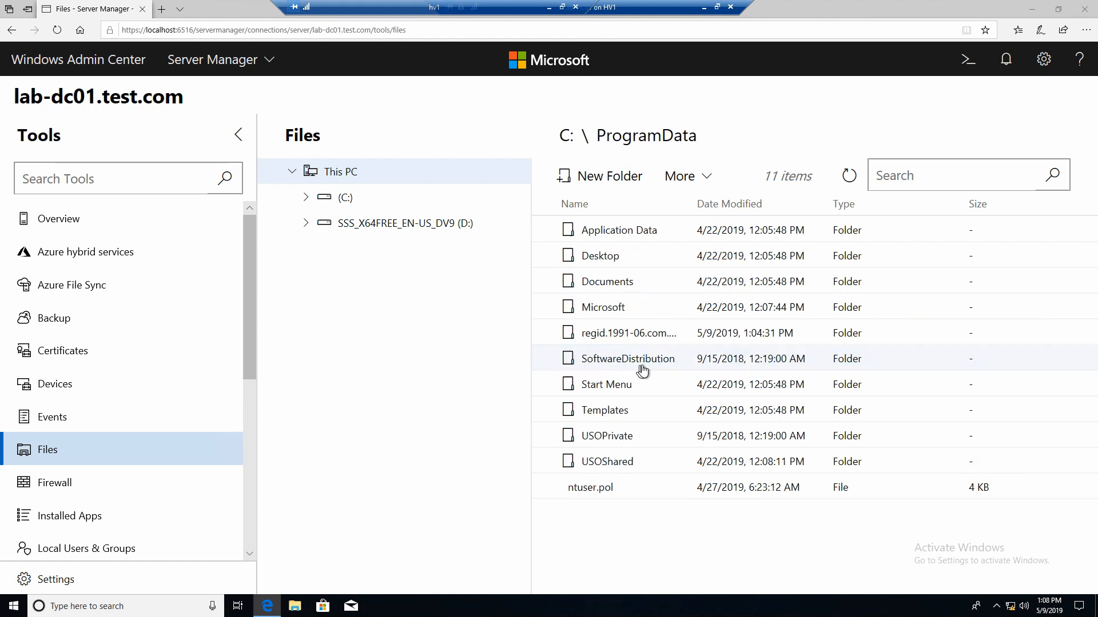
View the Documents folder's properties, then return to the ProgramData listing.
{"action": "left_click", "coordinate": [685, 176]}
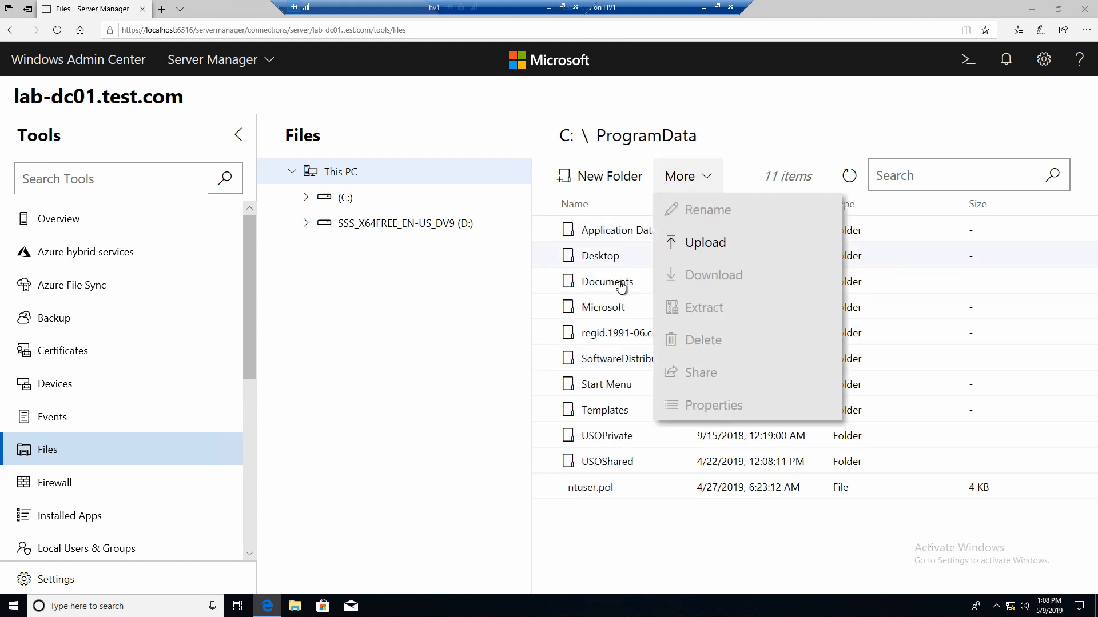
{"action": "left_click", "coordinate": [604, 281]}
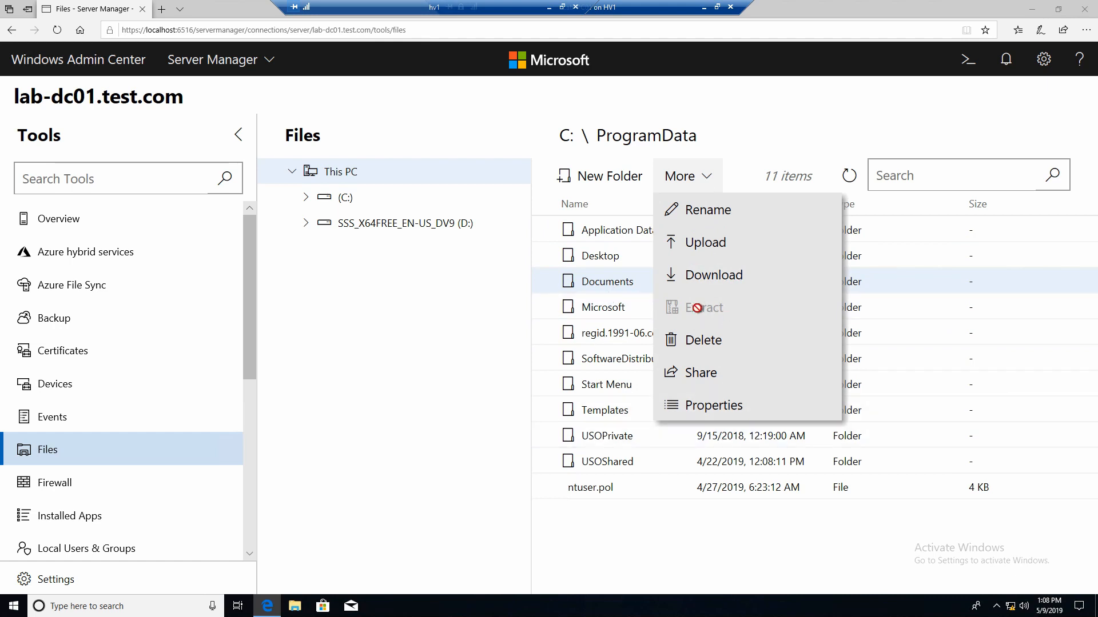
{"action": "mouse_move", "coordinate": [678, 333]}
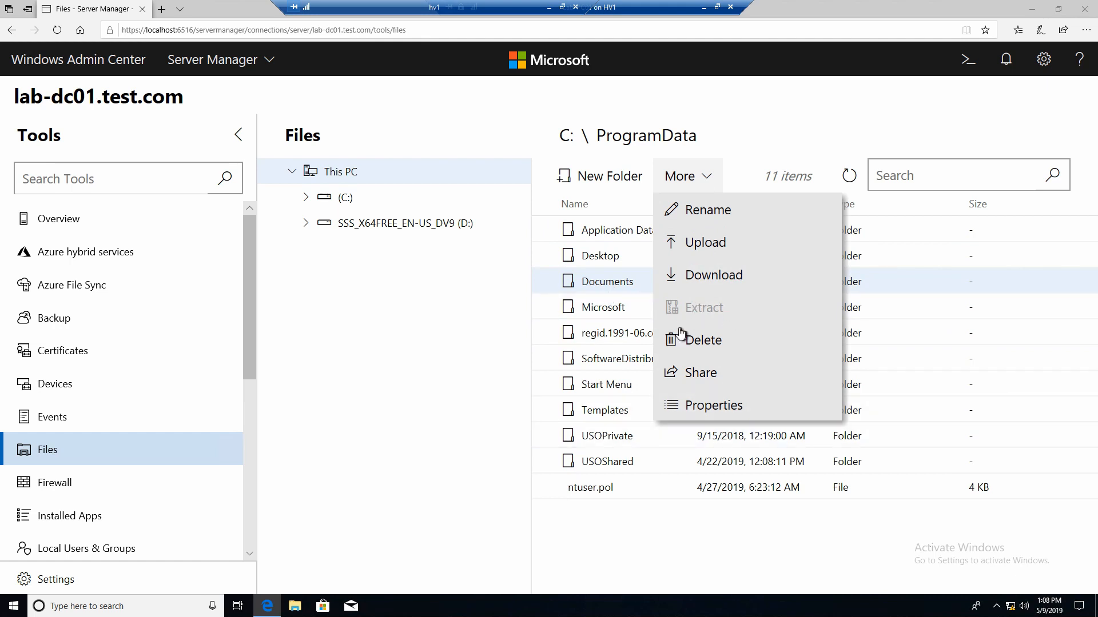
{"action": "left_click", "coordinate": [713, 404]}
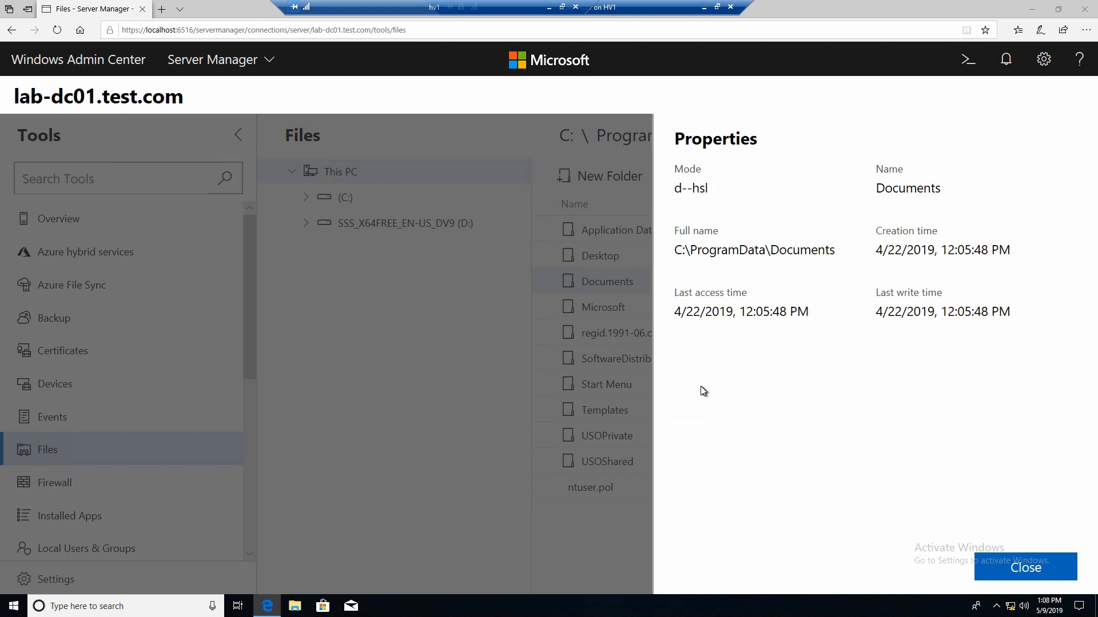
{"action": "mouse_move", "coordinate": [1067, 578]}
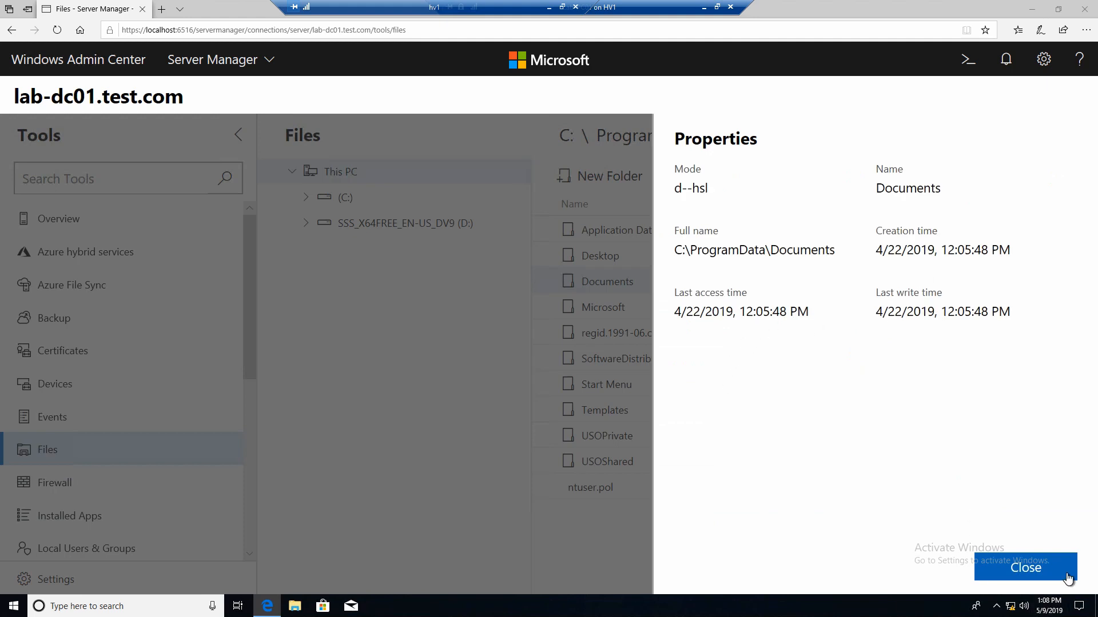
{"action": "left_click", "coordinate": [1024, 568]}
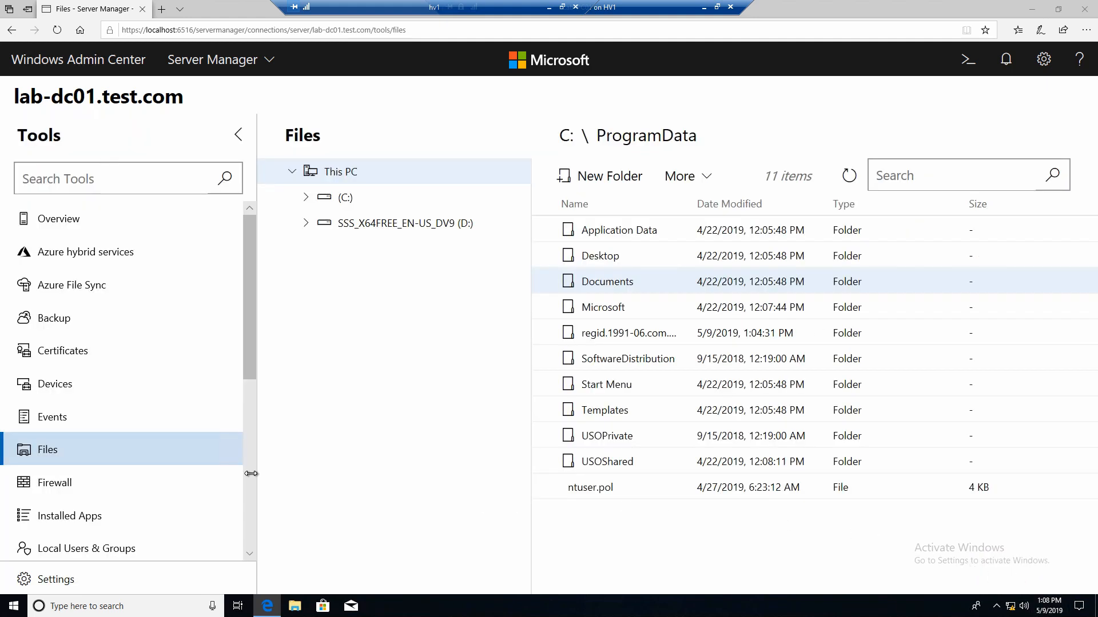
{"action": "scroll", "scroll_direction": "down", "scroll_amount": 3}
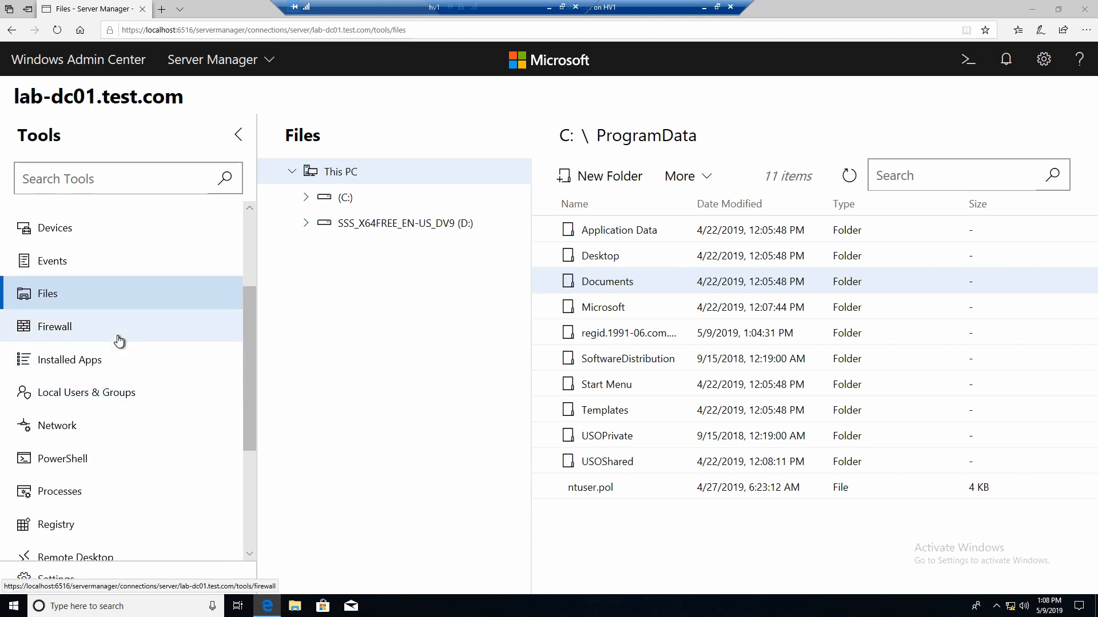
{"action": "mouse_move", "coordinate": [136, 392]}
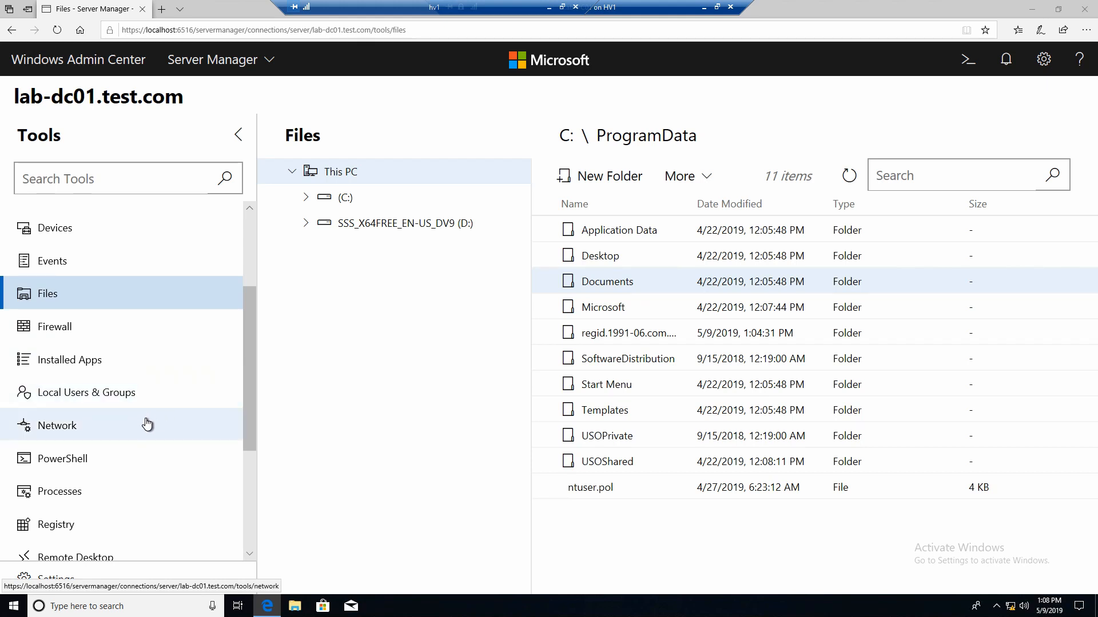
{"action": "mouse_move", "coordinate": [112, 458]}
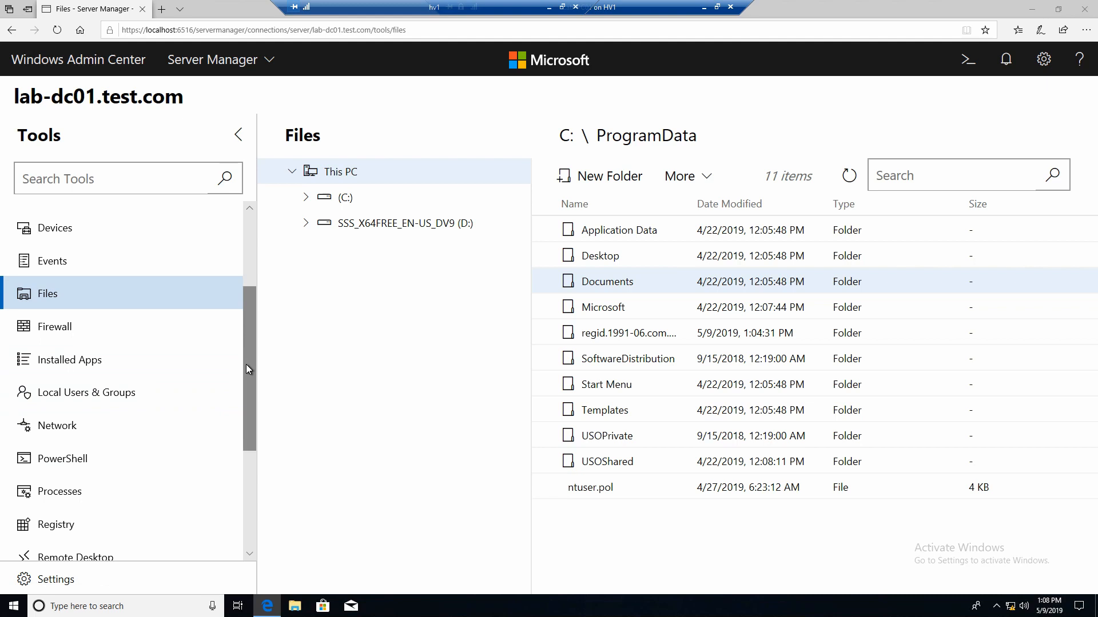
{"action": "scroll", "scroll_direction": "down", "scroll_amount": 3}
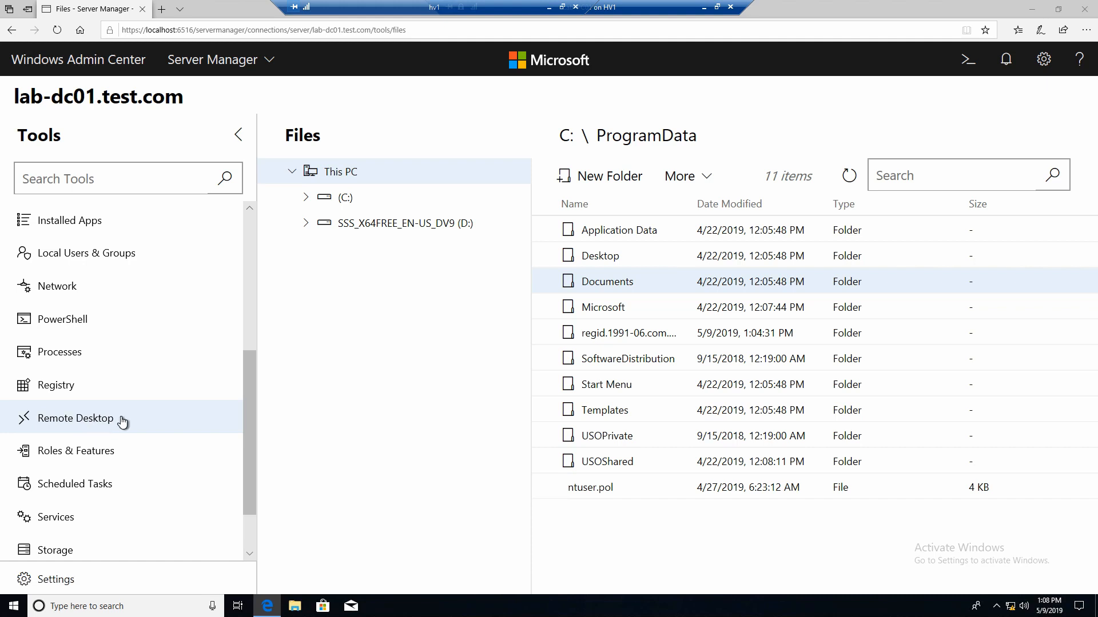
{"action": "mouse_move", "coordinate": [172, 421]}
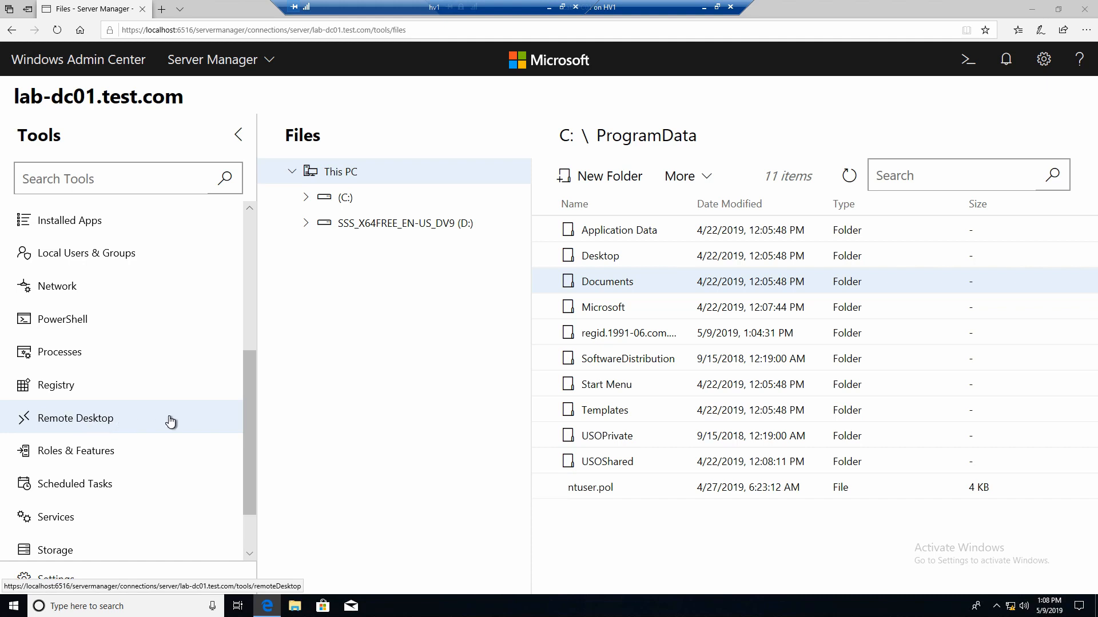
{"action": "mouse_move", "coordinate": [180, 426]}
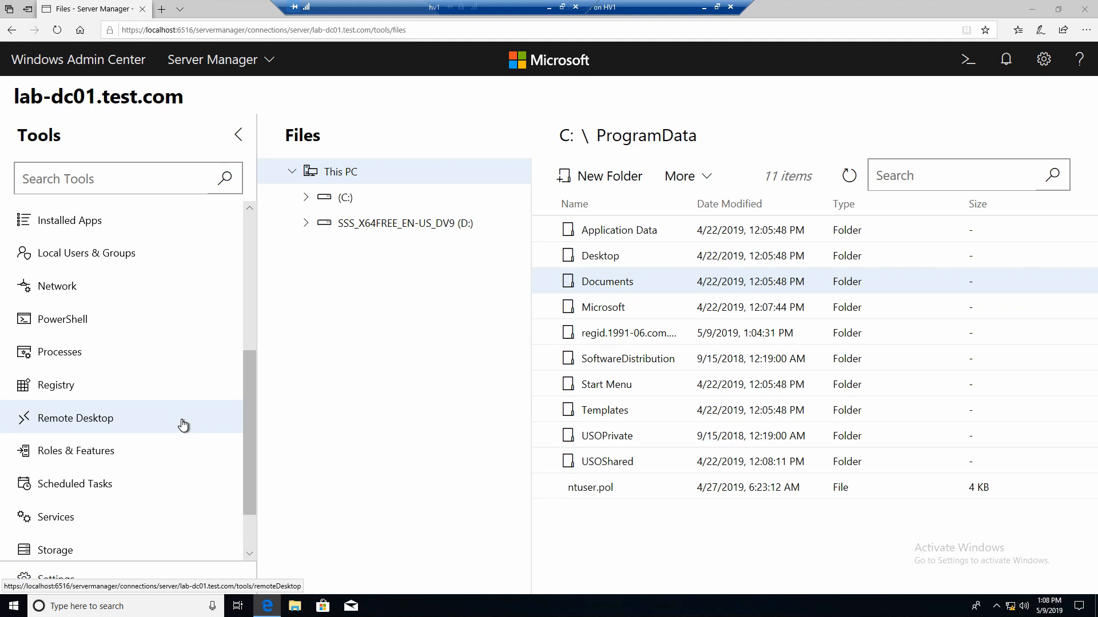
Start a remote desktop connection to lab-dc01, accepting its certificate permanently.
{"action": "left_click", "coordinate": [75, 419]}
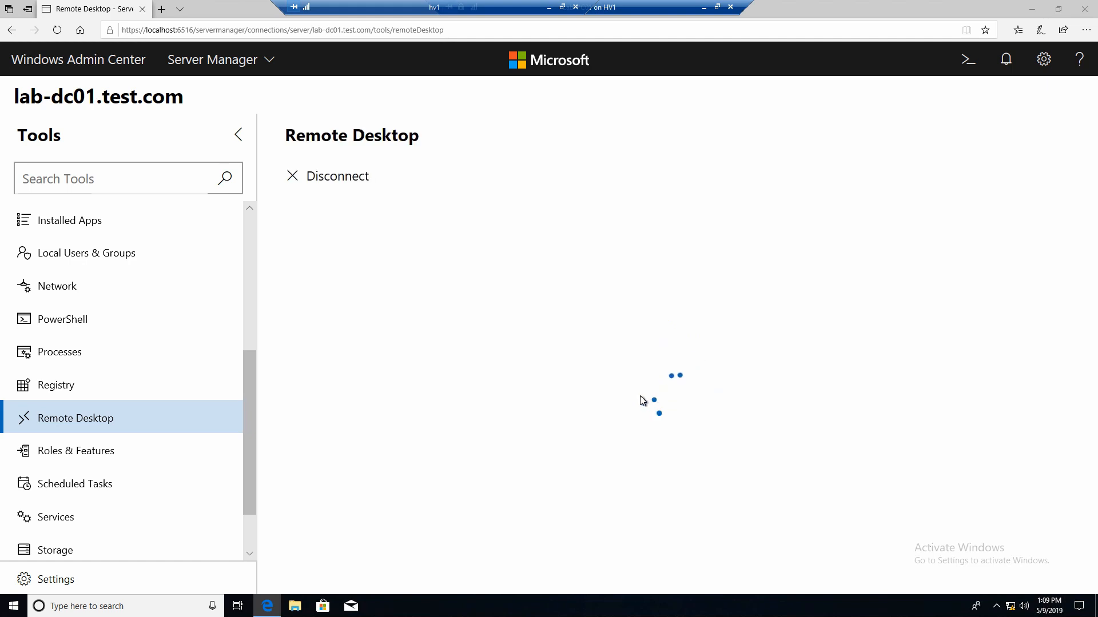
{"action": "mouse_move", "coordinate": [650, 397]}
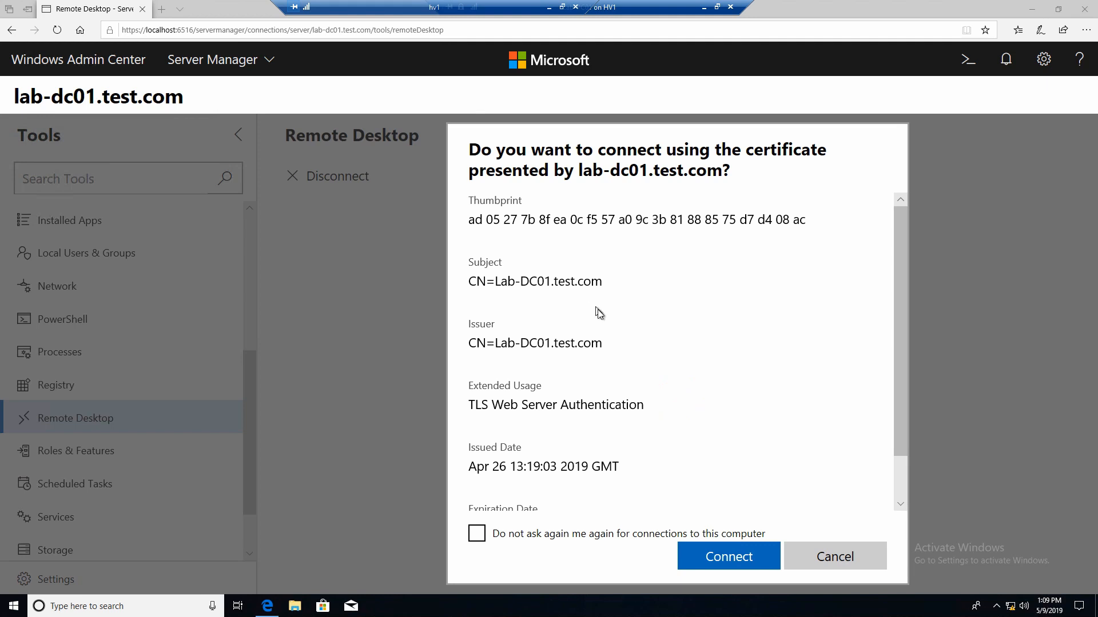
{"action": "scroll", "scroll_direction": "down", "scroll_amount": 3}
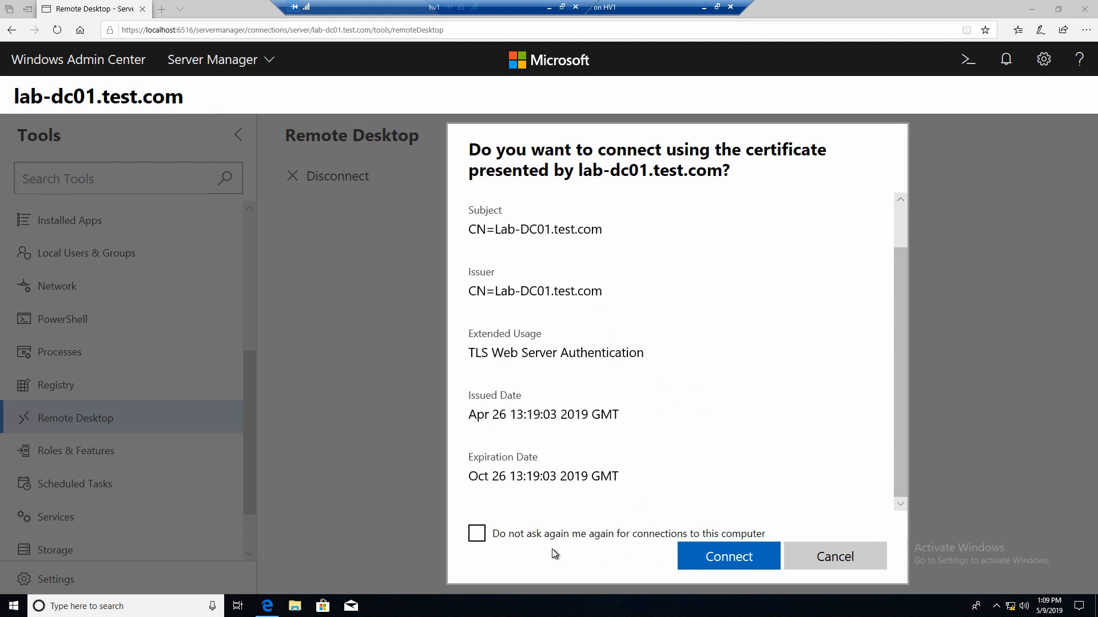
{"action": "left_click", "coordinate": [477, 534]}
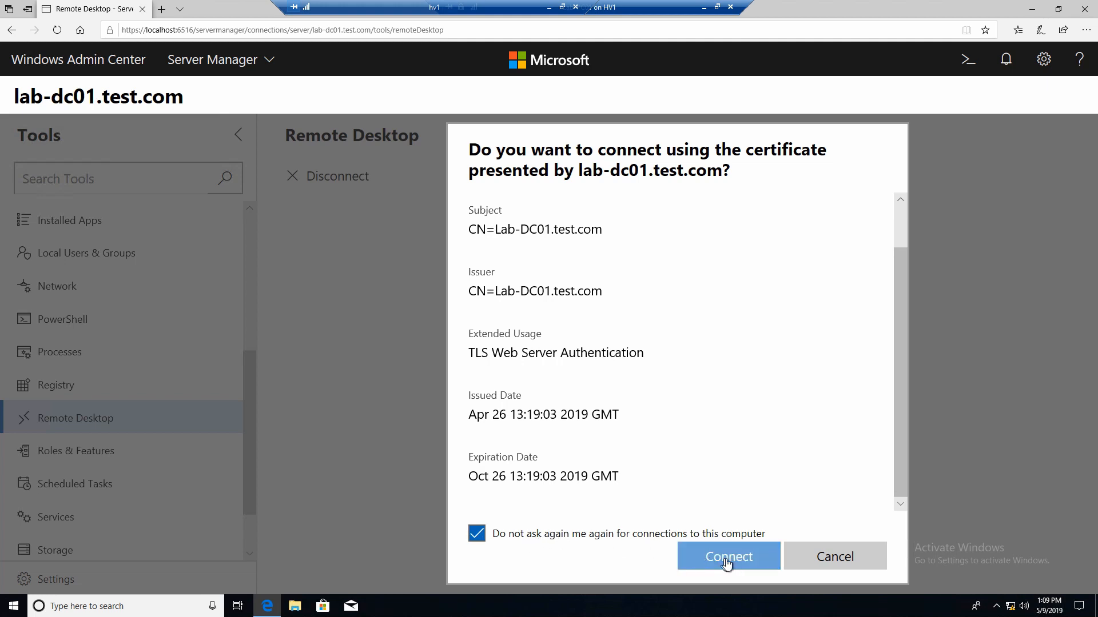
{"action": "left_click", "coordinate": [729, 556]}
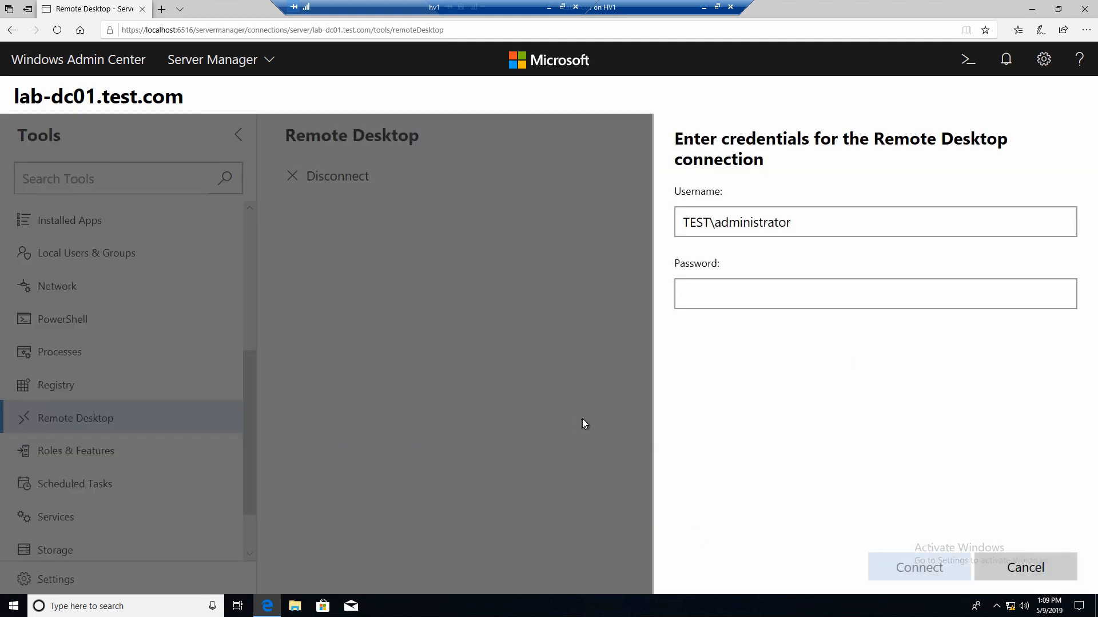
Connect with the administrator password and bring up the server's Server Manager dashboard.
{"action": "left_click", "coordinate": [874, 294]}
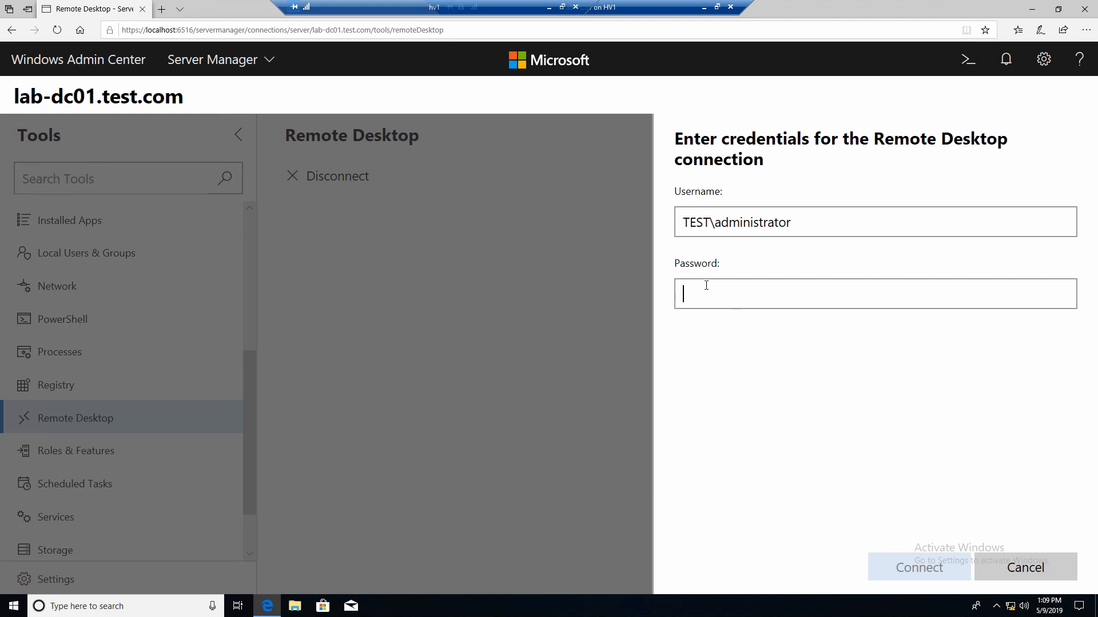
{"action": "type", "text": "•"}
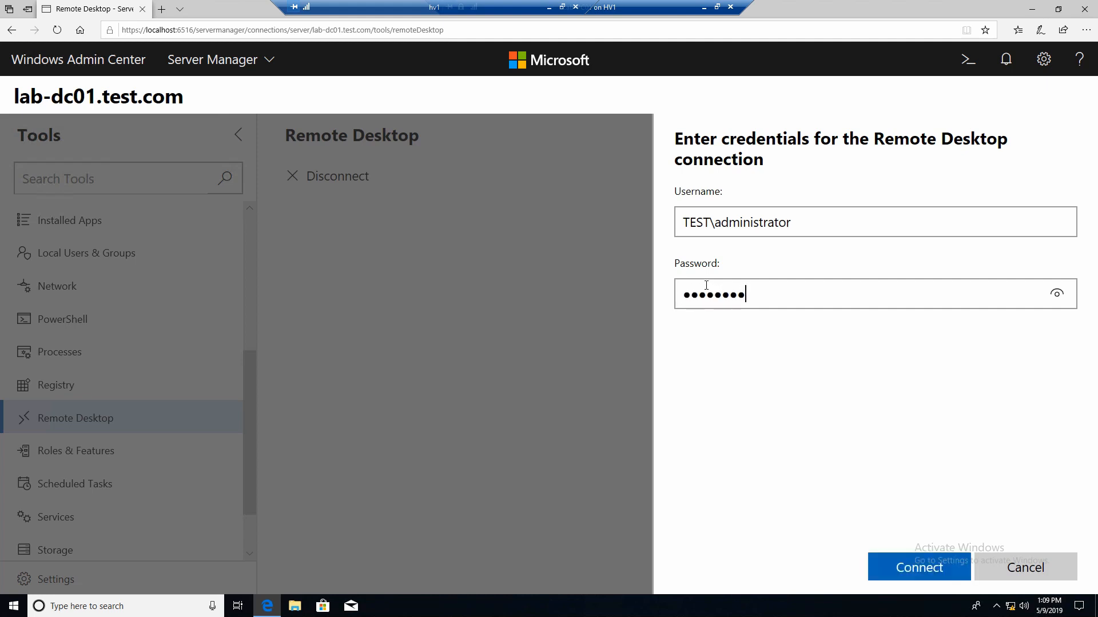
{"action": "left_click", "coordinate": [918, 568]}
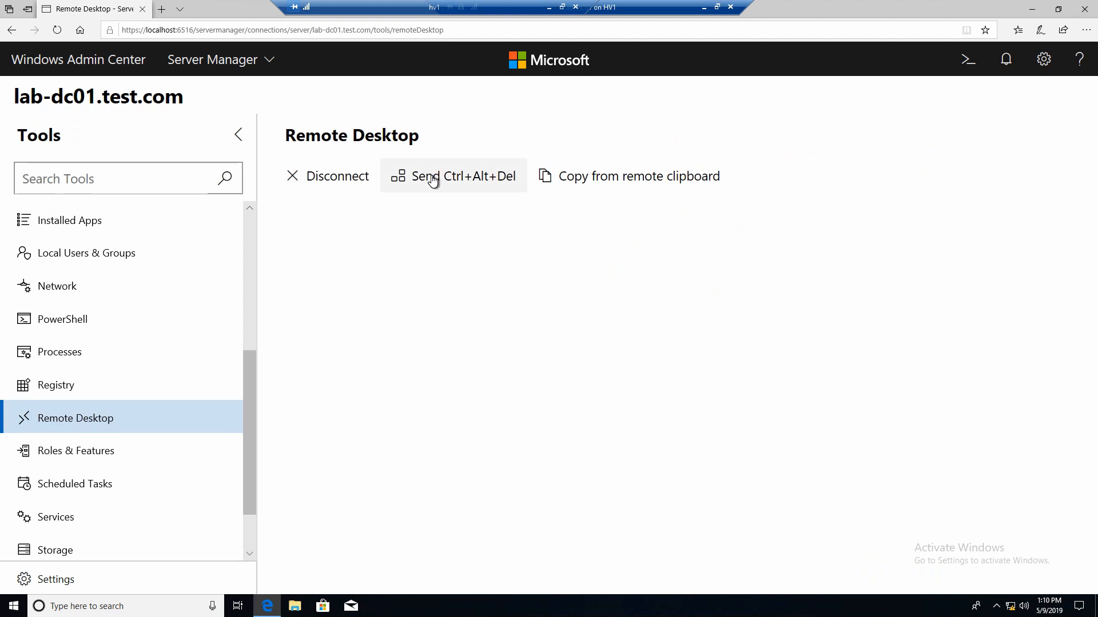
{"action": "left_click", "coordinate": [453, 176]}
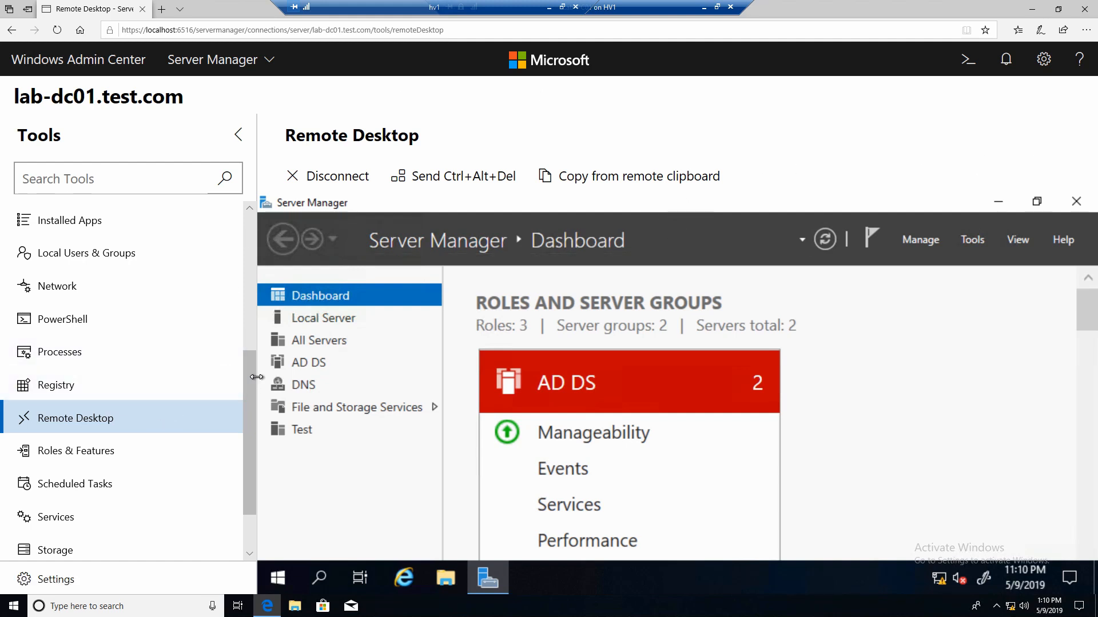
{"action": "scroll", "scroll_direction": "down", "scroll_amount": 3}
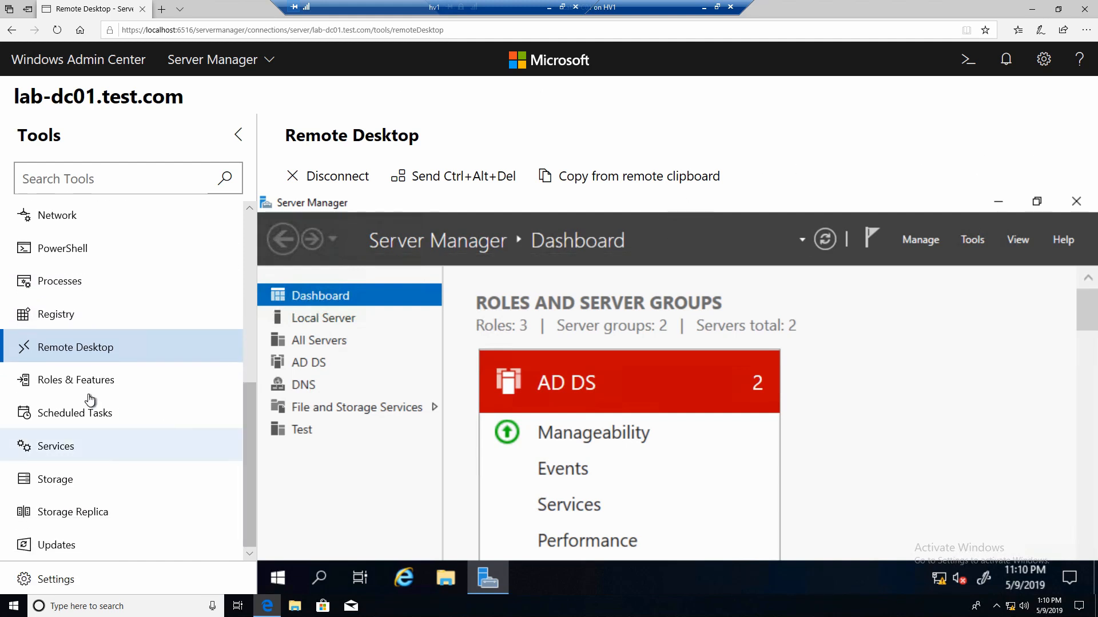
List lab-dc01's 261 roles and features and scroll down to the Telnet Client row.
{"action": "left_click", "coordinate": [75, 379]}
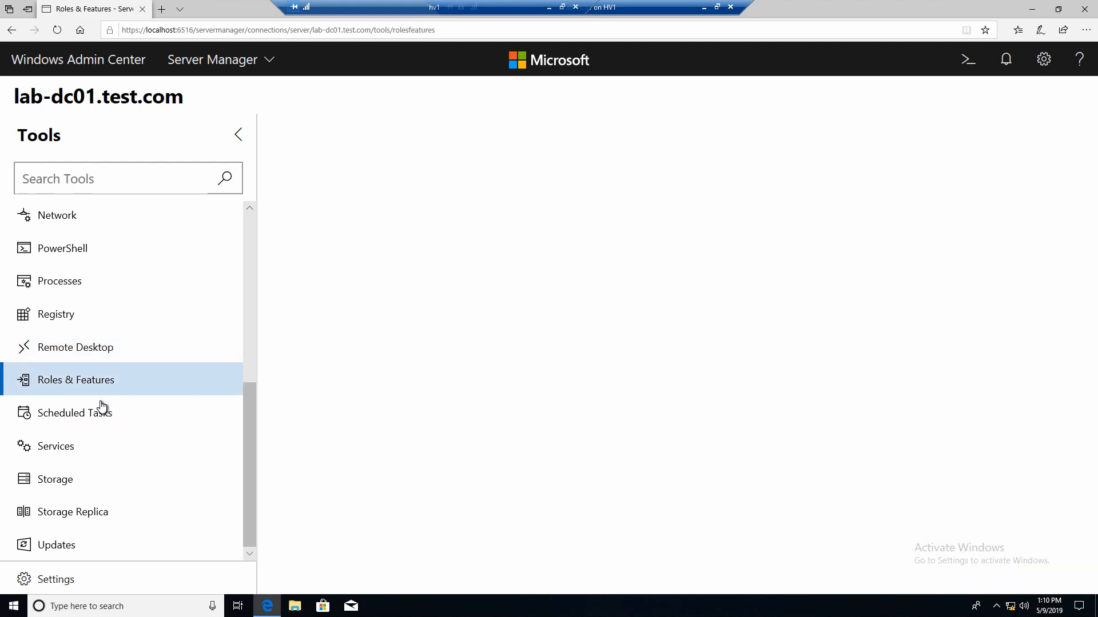
{"action": "left_click", "coordinate": [75, 380]}
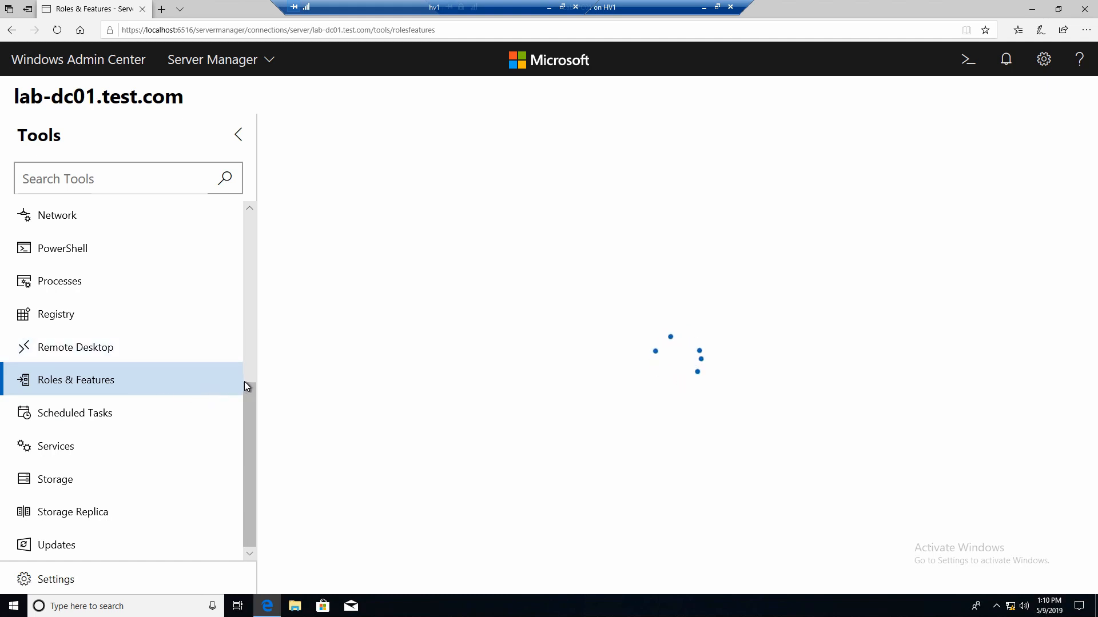
{"action": "left_click", "coordinate": [76, 380]}
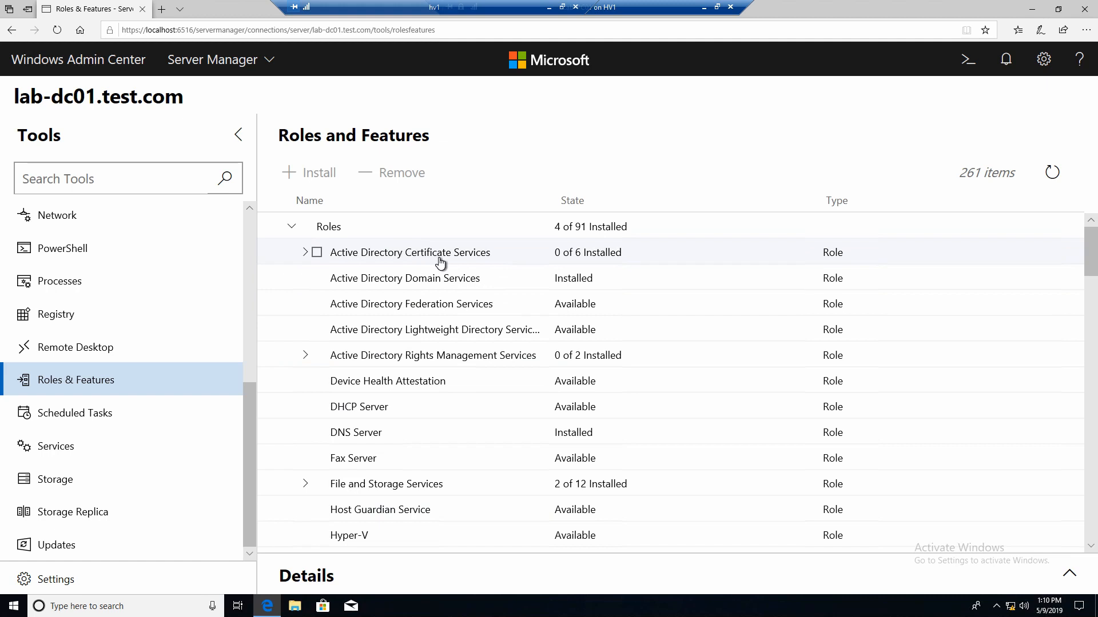
{"action": "mouse_move", "coordinate": [442, 278]}
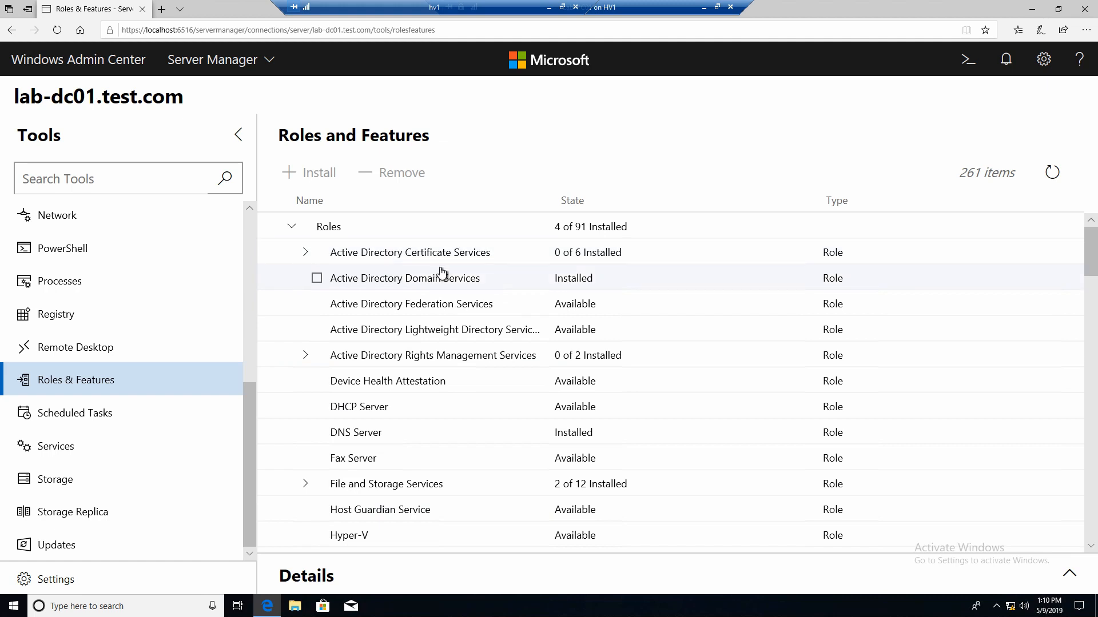
{"action": "mouse_move", "coordinate": [603, 278]}
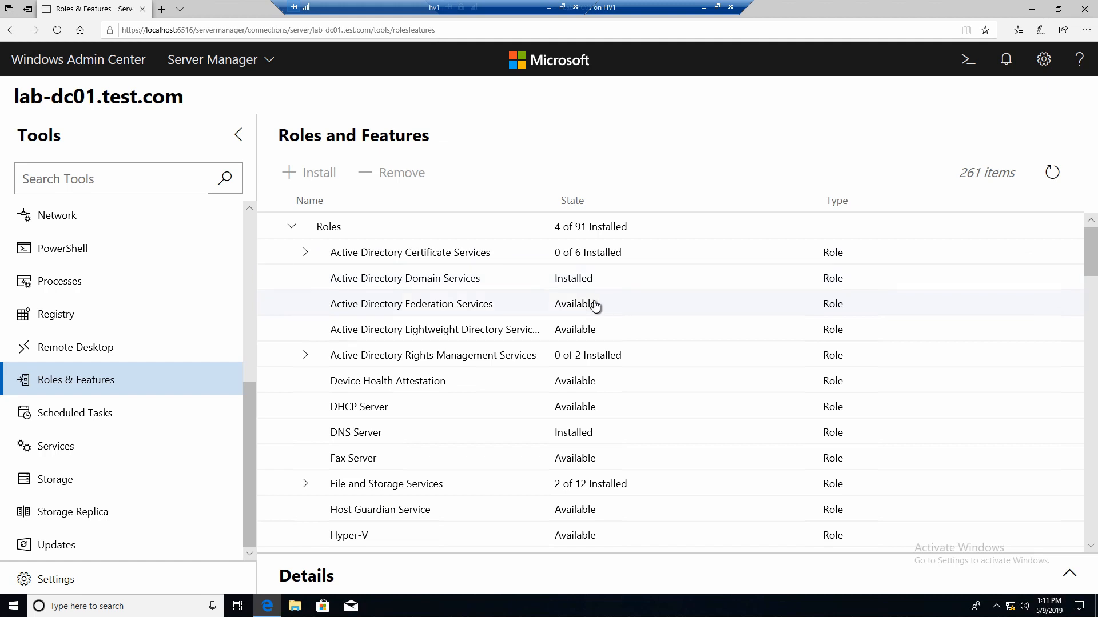
{"action": "scroll", "scroll_direction": "down", "scroll_amount": 3}
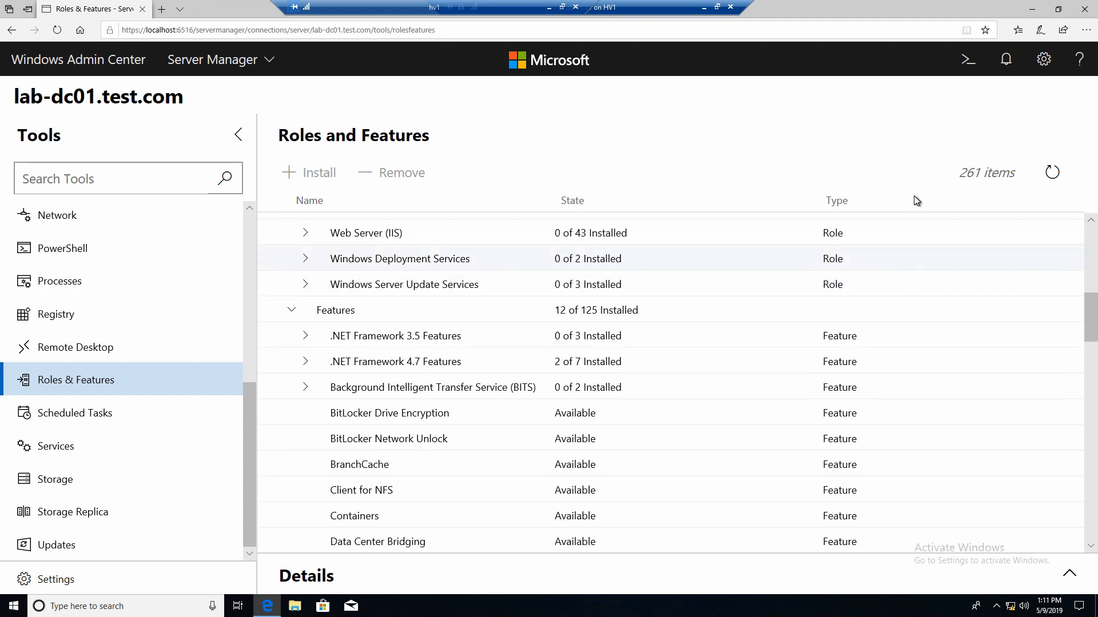
{"action": "scroll", "scroll_direction": "down", "scroll_amount": 3}
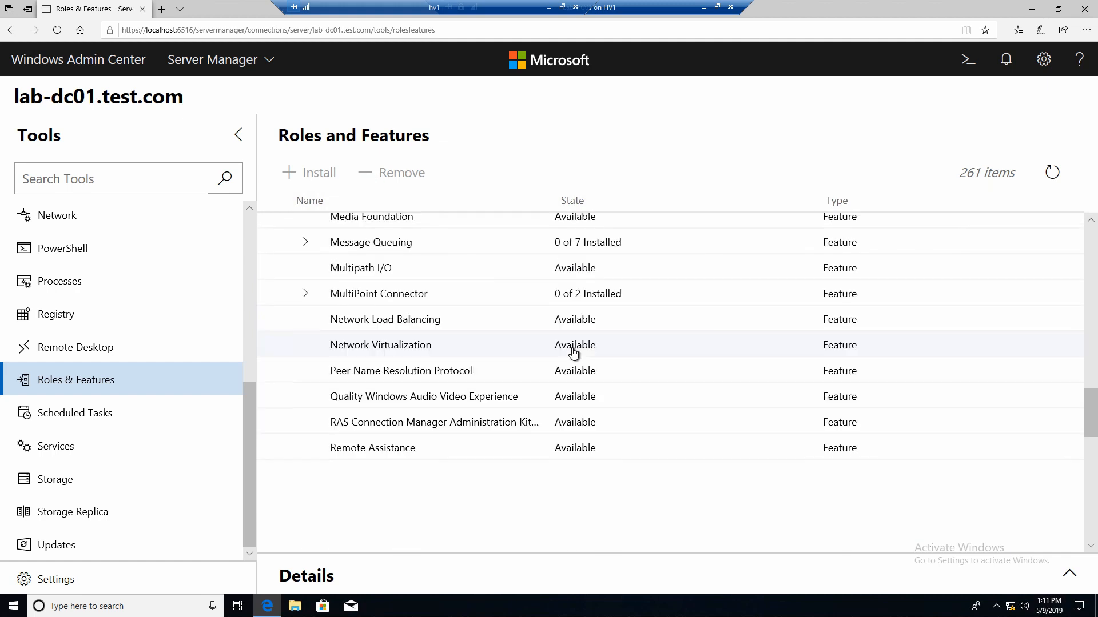
{"action": "scroll", "scroll_direction": "down", "scroll_amount": 3}
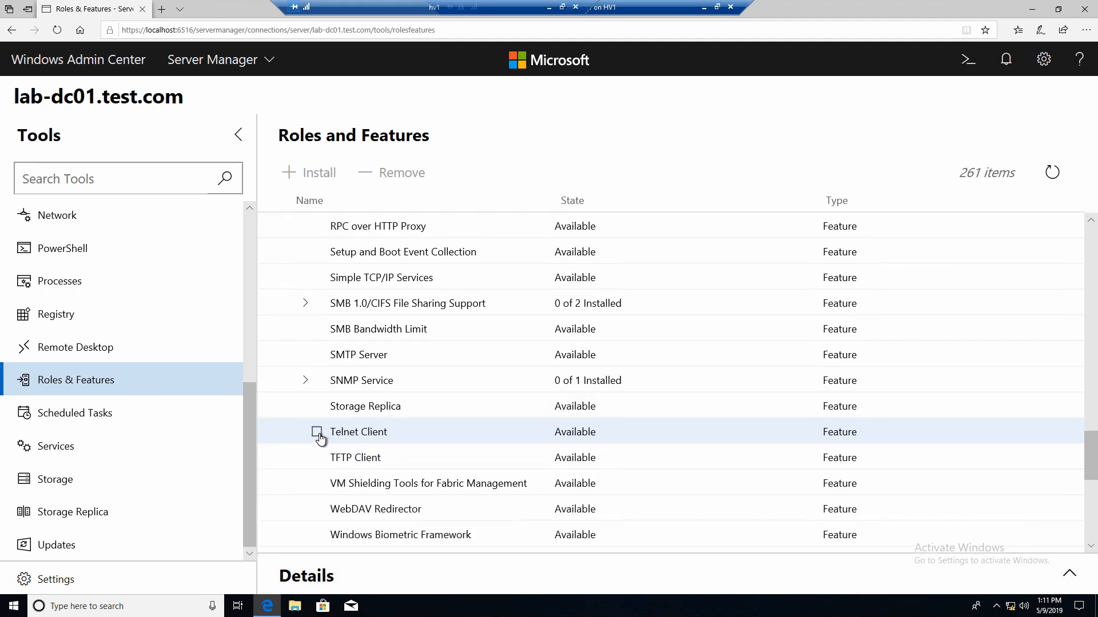
Install the Telnet Client feature on lab-dc01, confirm it, and check Notifications for the start message.
{"action": "left_click", "coordinate": [316, 432]}
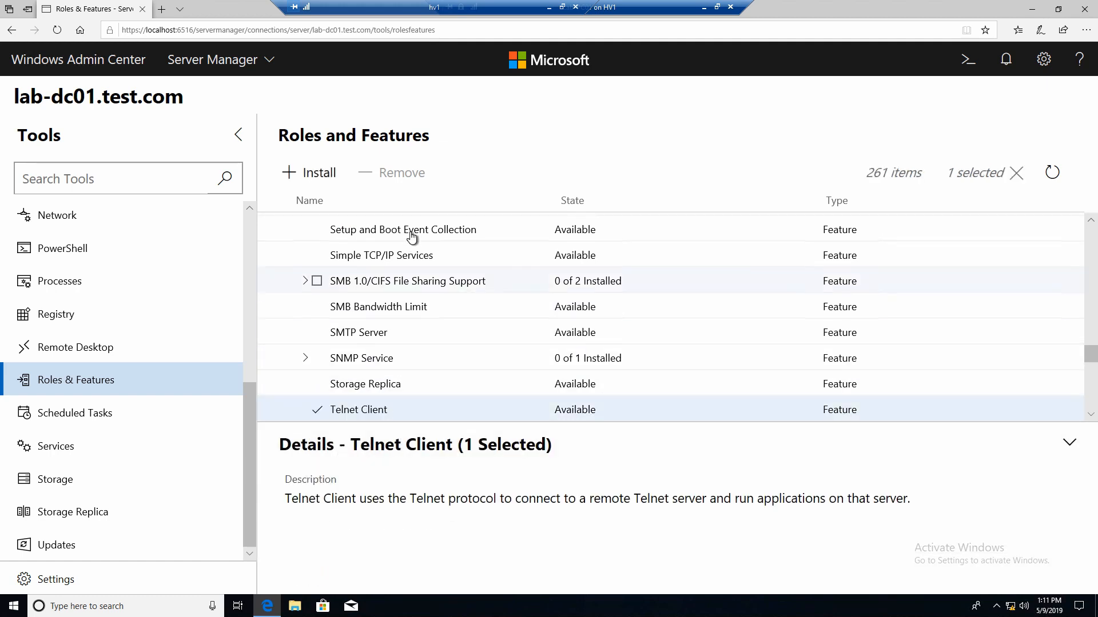
{"action": "left_click", "coordinate": [307, 172]}
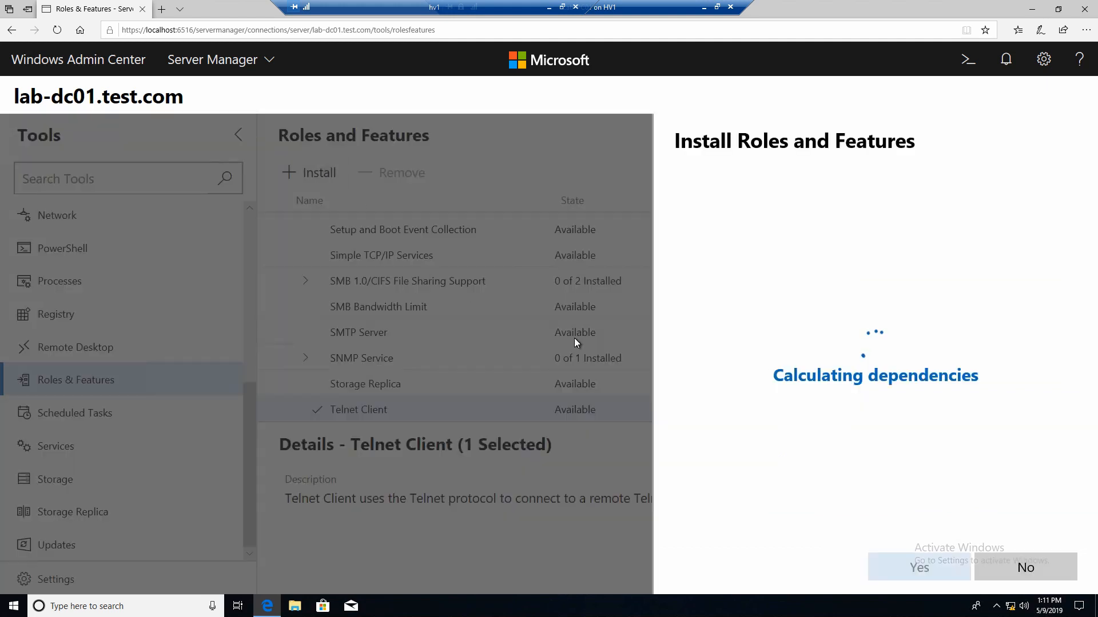
{"action": "mouse_move", "coordinate": [745, 341]}
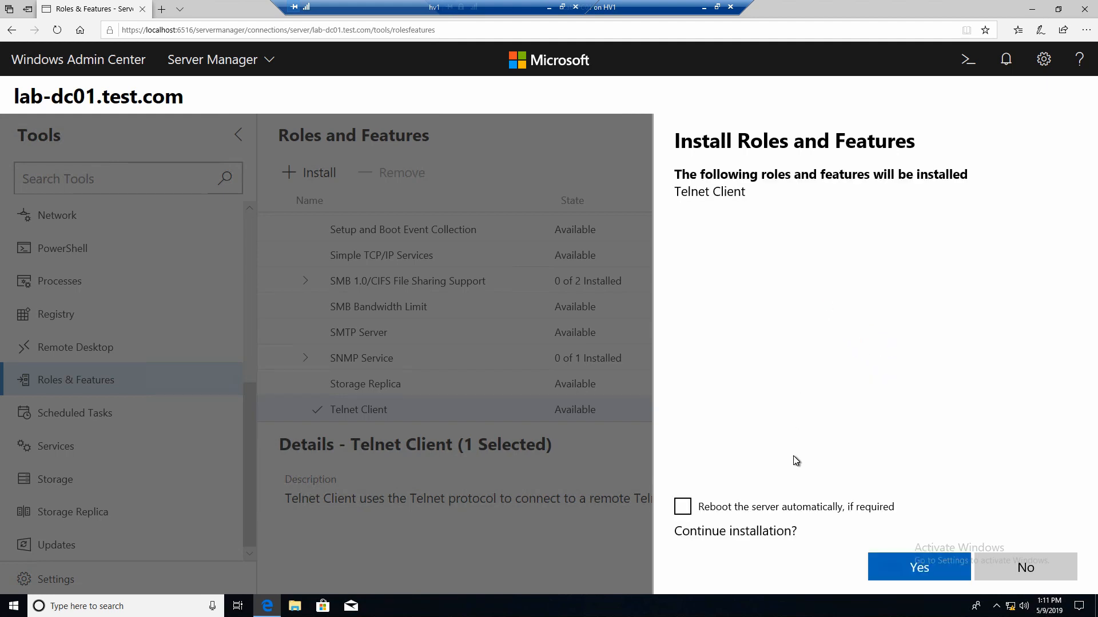
{"action": "left_click", "coordinate": [918, 567]}
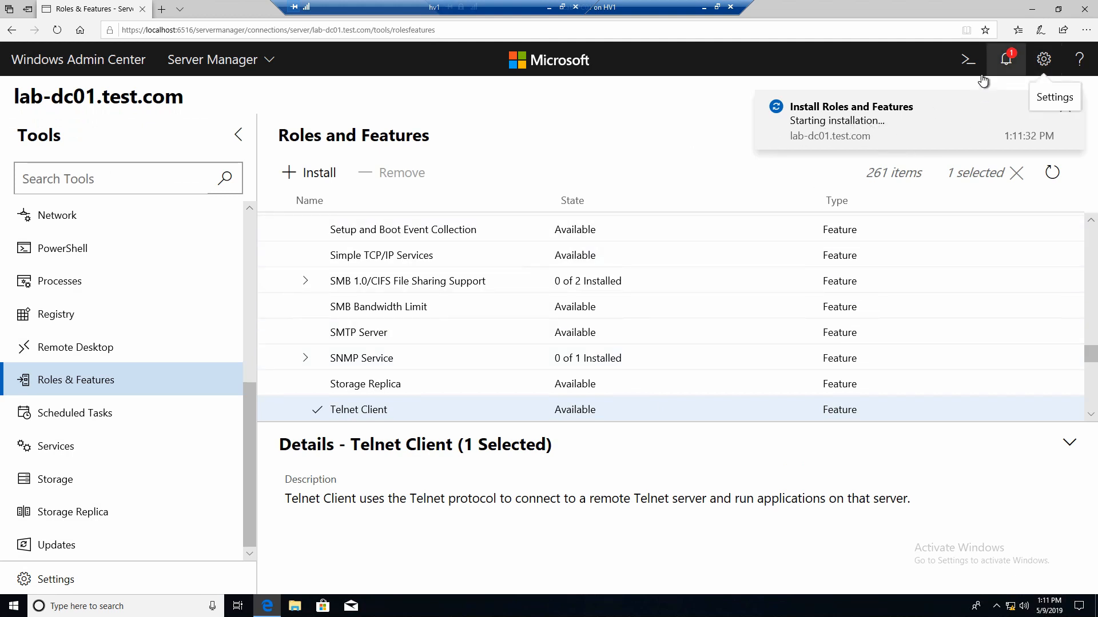
{"action": "mouse_move", "coordinate": [1006, 60]}
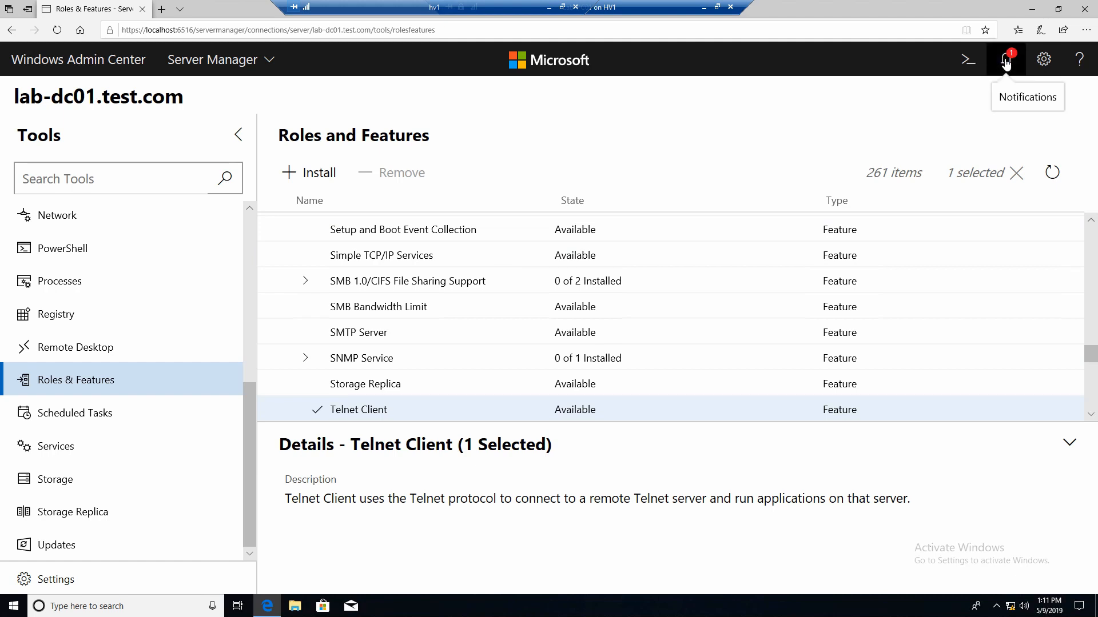
{"action": "left_click", "coordinate": [1005, 60]}
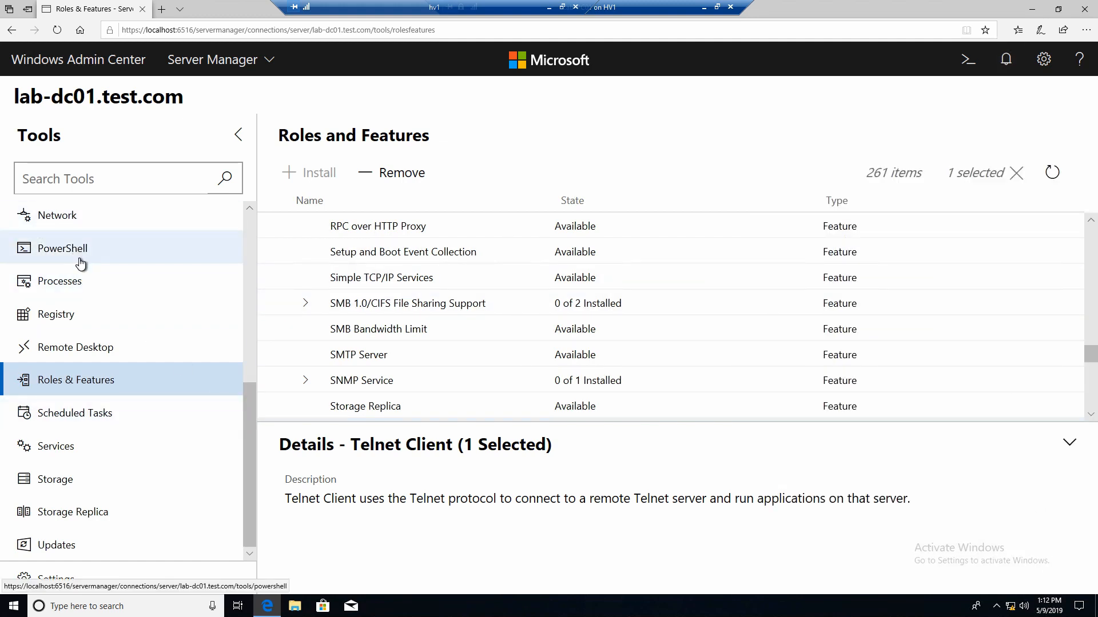
{"action": "mouse_move", "coordinate": [143, 253]}
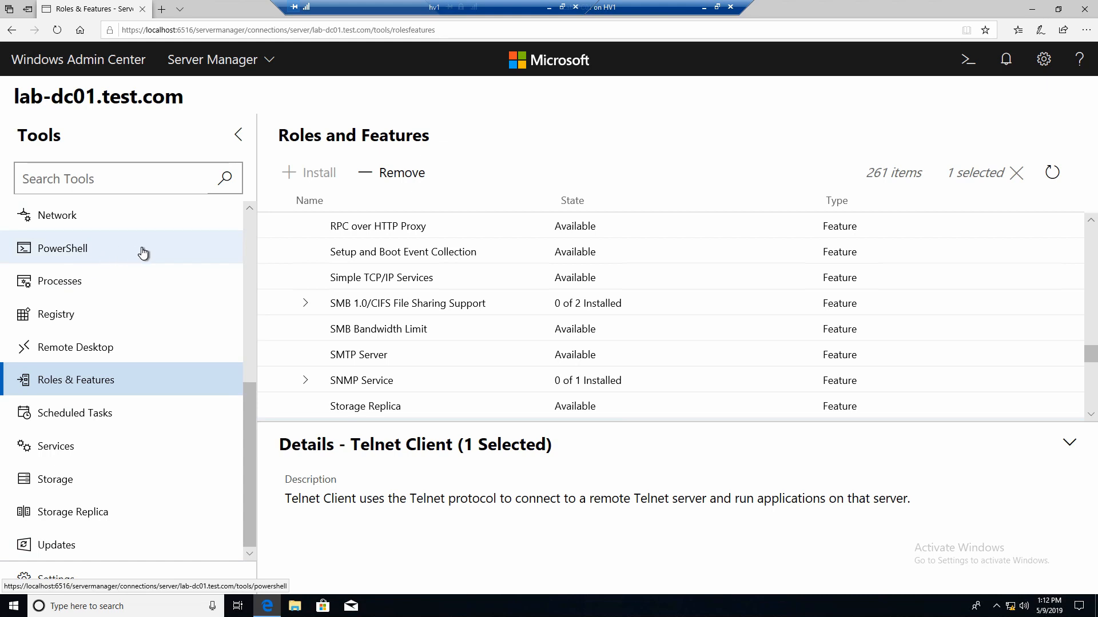
Run hostname in a remote PowerShell console, confirm Lab-DC01, then exit the session.
{"action": "left_click", "coordinate": [61, 248]}
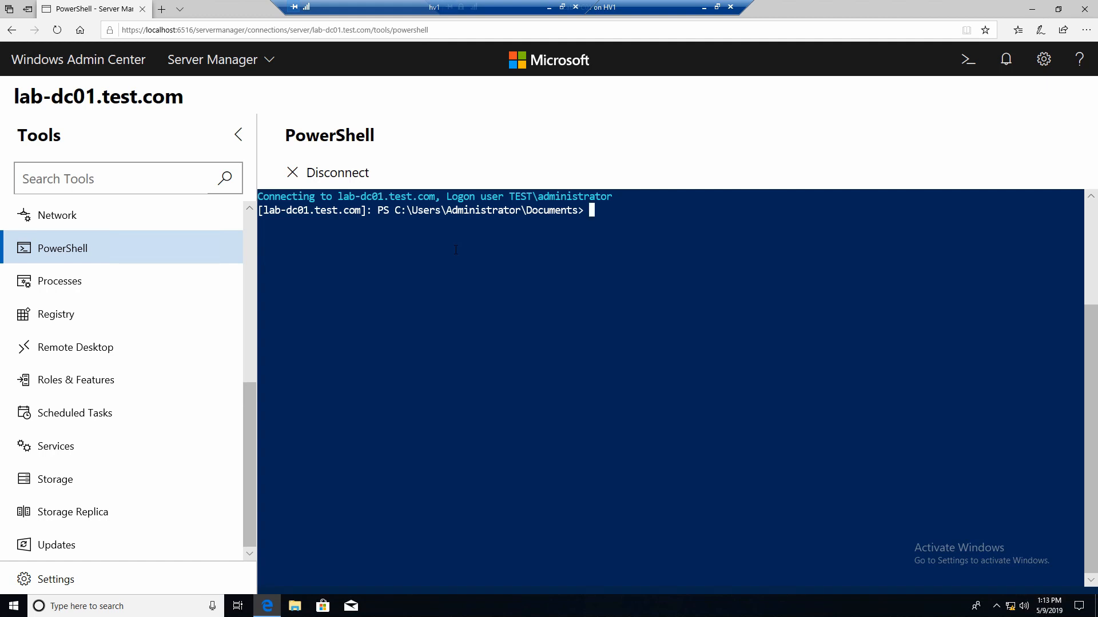
{"action": "type", "text": "hostnam"}
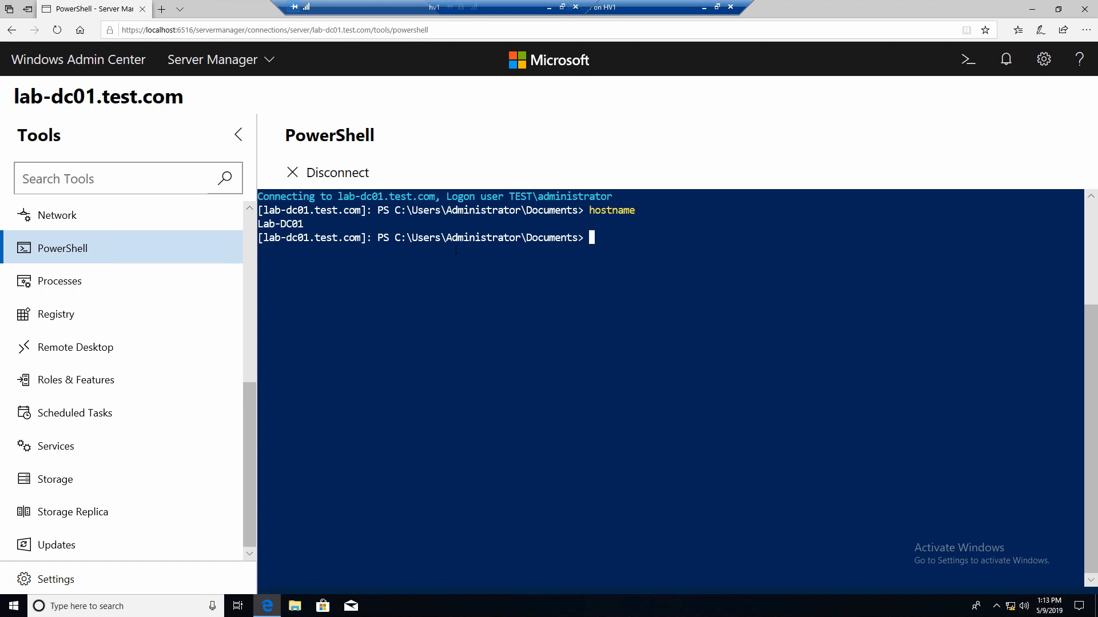
{"action": "type", "text": "exit"}
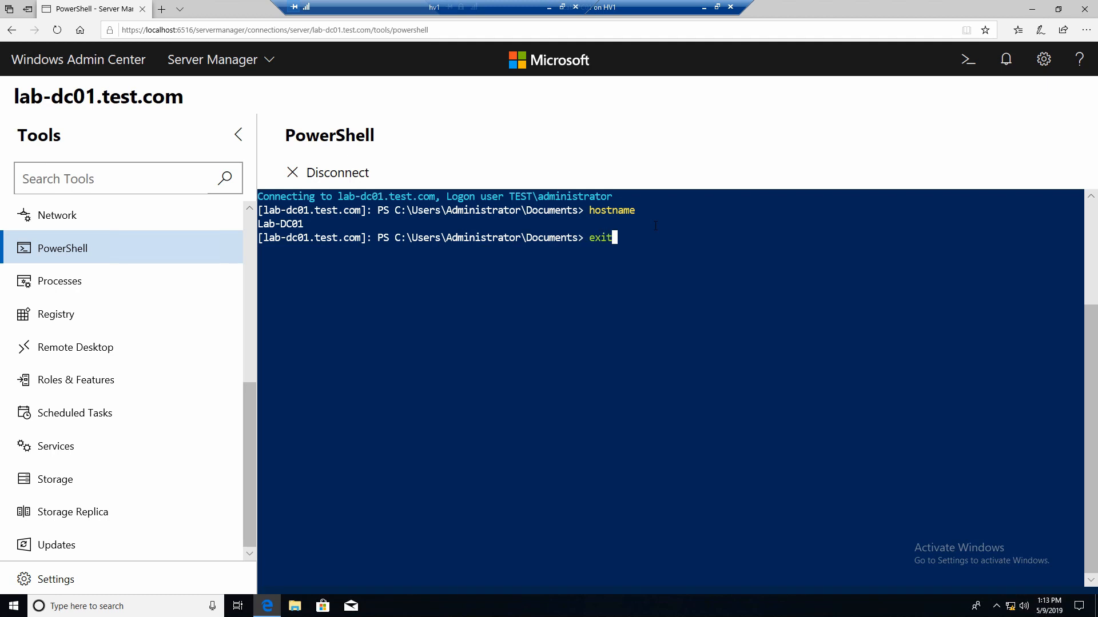
{"action": "key", "text": "Enter"}
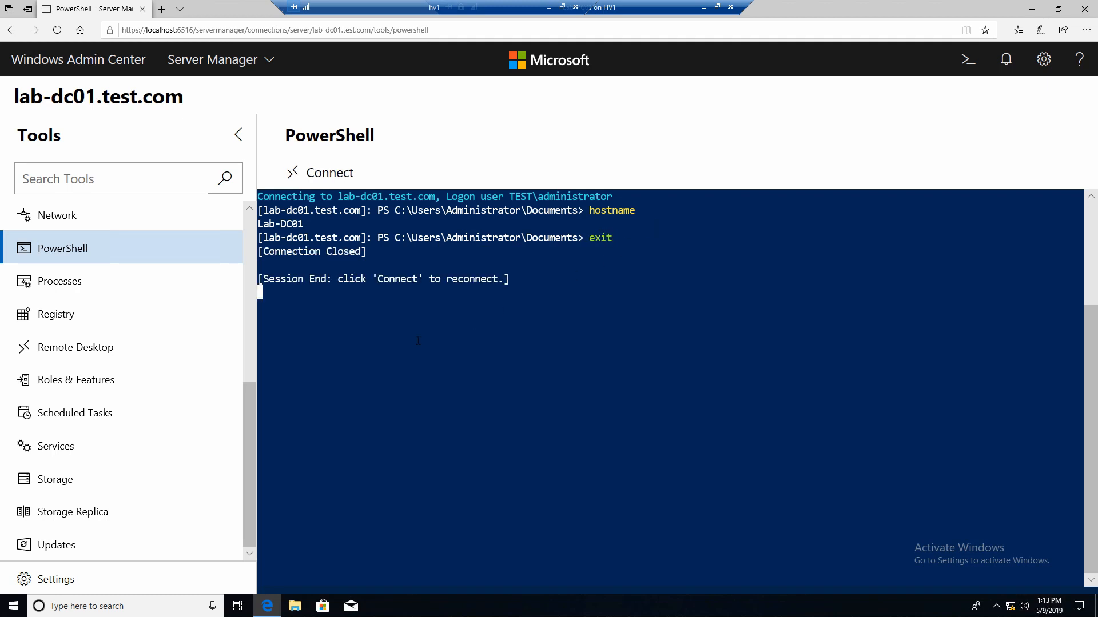
Collapse the Tools pane to widen the console, then re-expand it.
{"action": "left_click", "coordinate": [238, 135]}
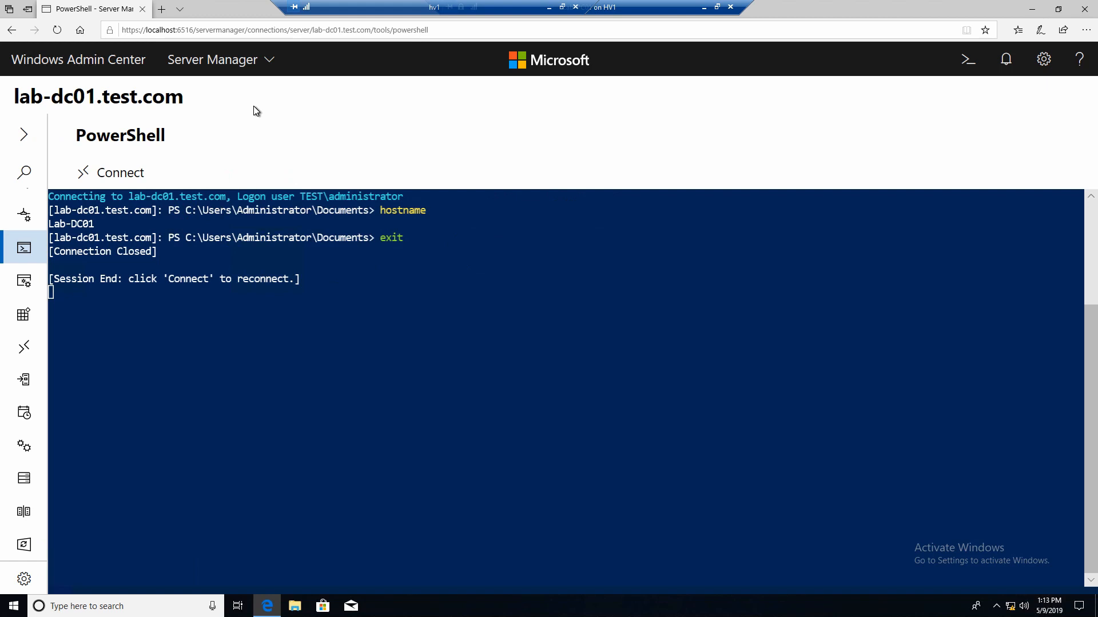
{"action": "mouse_move", "coordinate": [273, 128]}
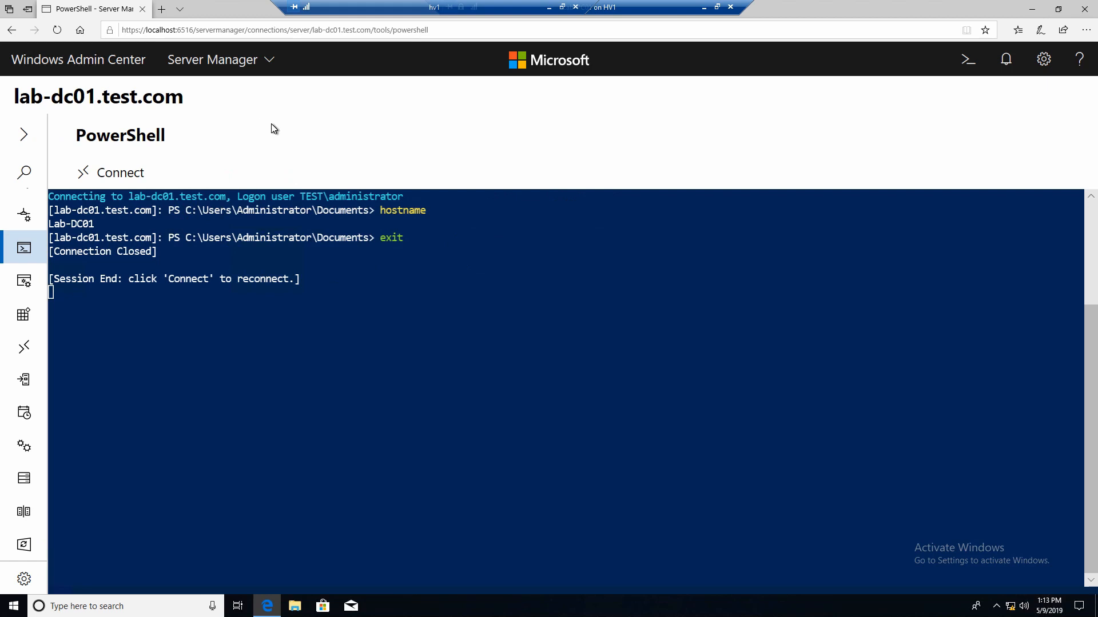
{"action": "mouse_move", "coordinate": [24, 135]}
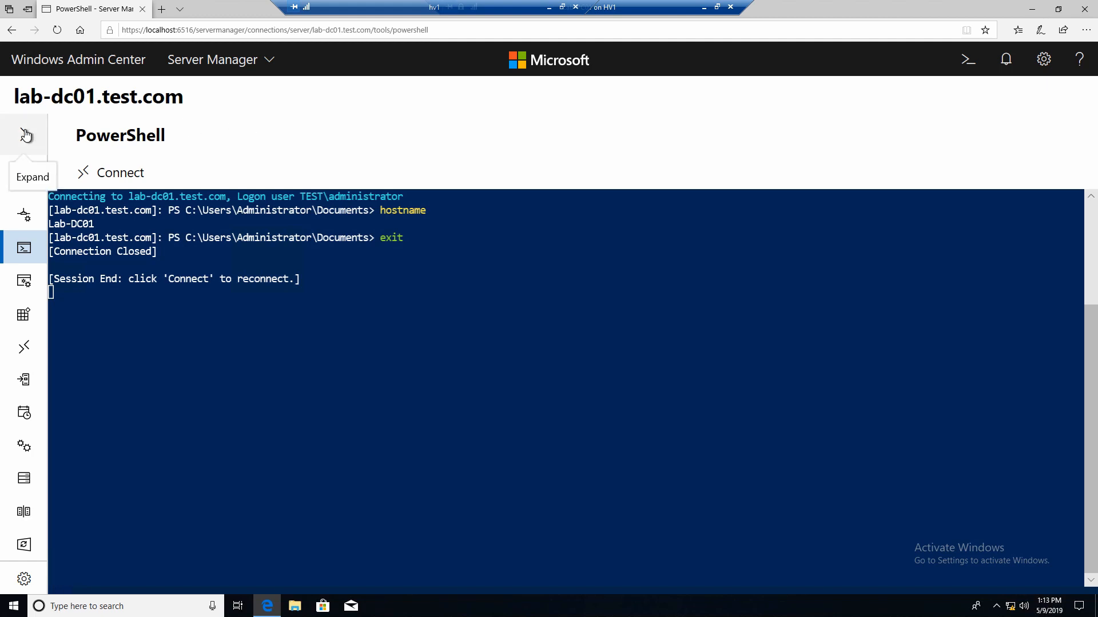
{"action": "left_click", "coordinate": [26, 135]}
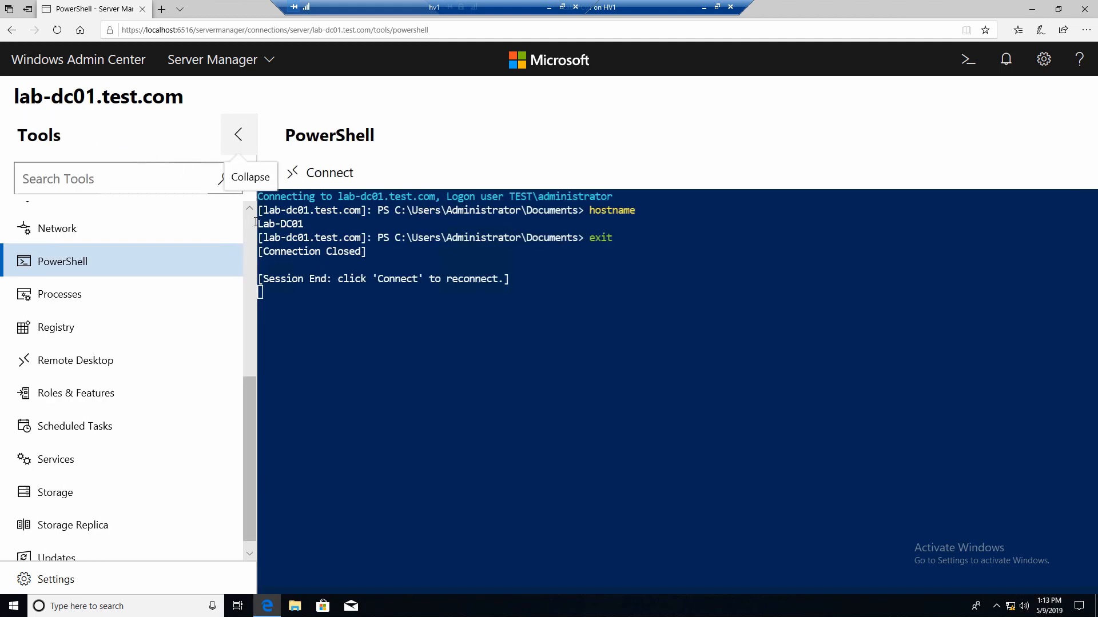
{"action": "mouse_move", "coordinate": [394, 310]}
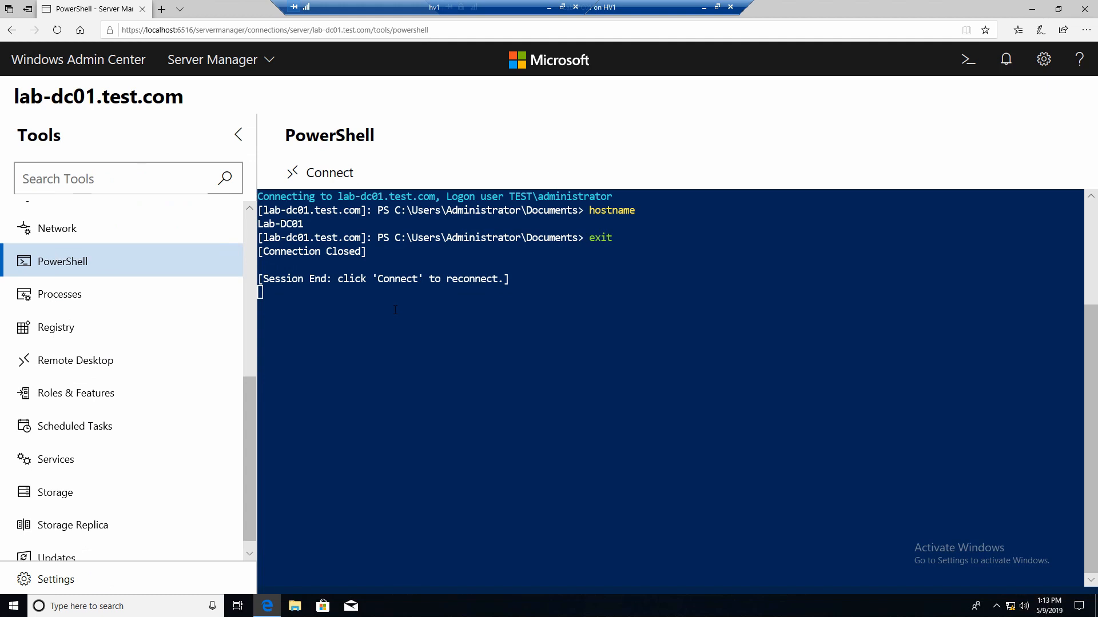